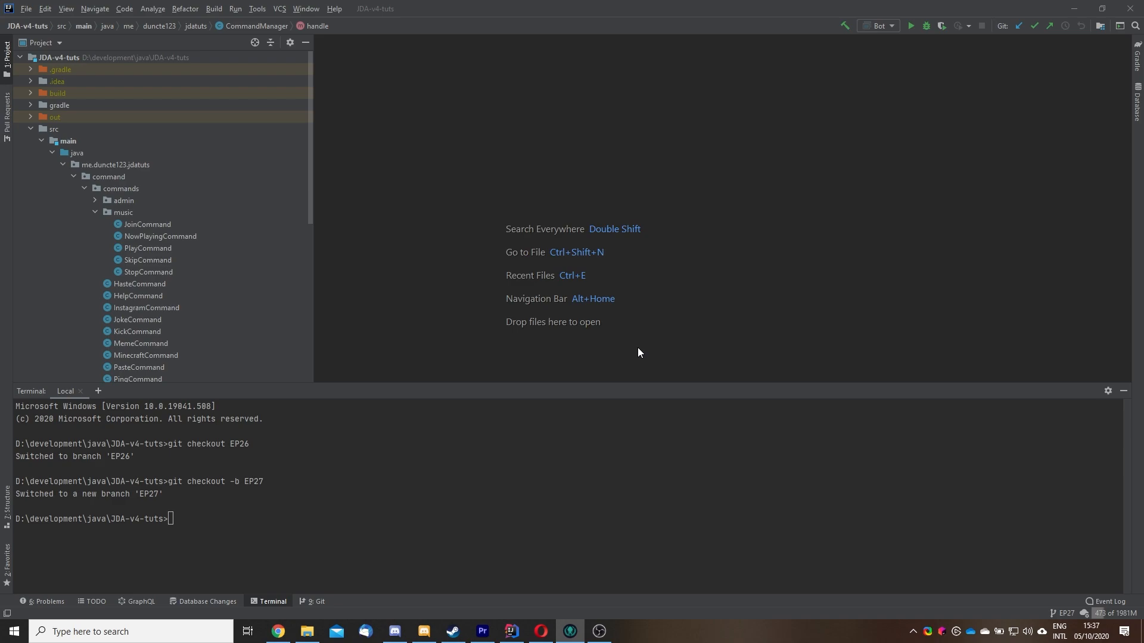
Create a new Java class named QueueCommand in the music commands package.
{"action": "left_click", "coordinate": [123, 212]}
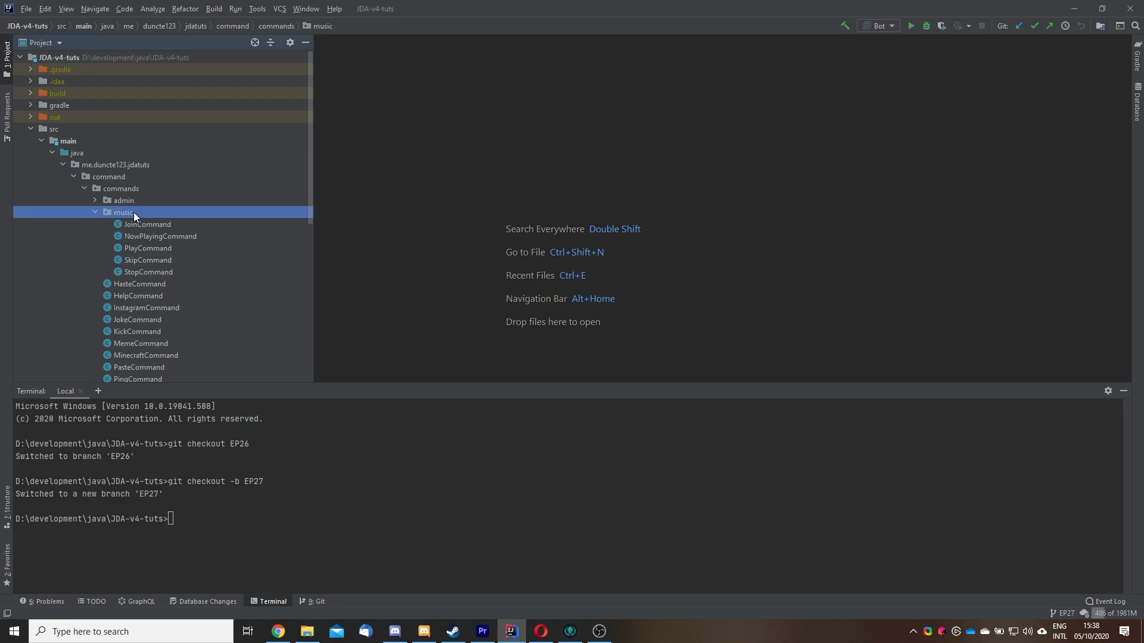
{"action": "right_click", "coordinate": [124, 212]}
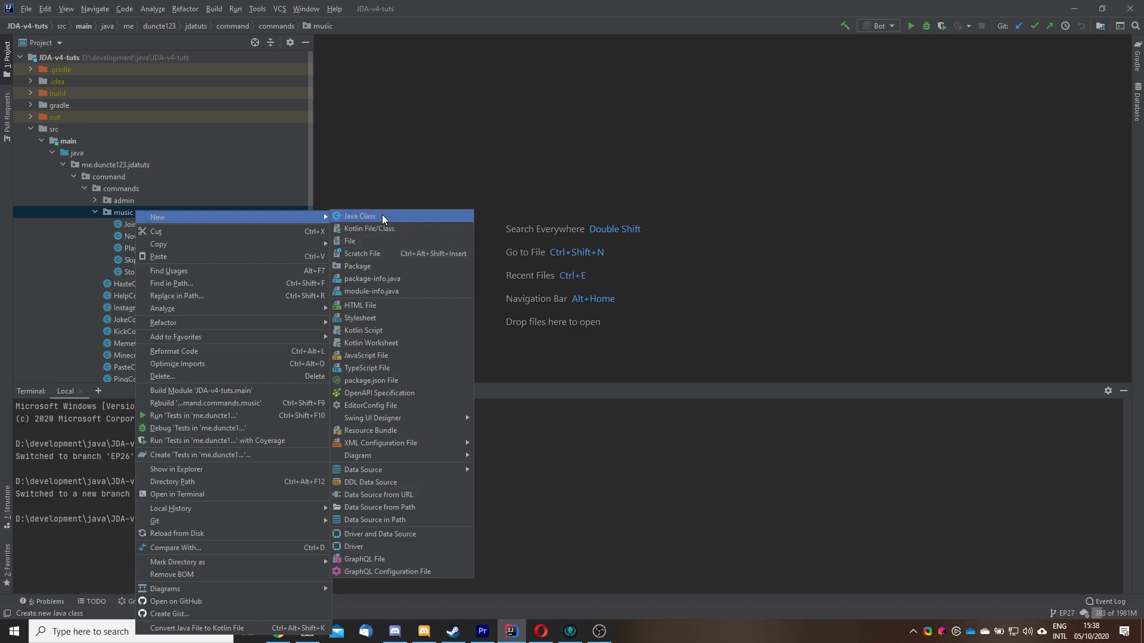
{"action": "left_click", "coordinate": [359, 216]}
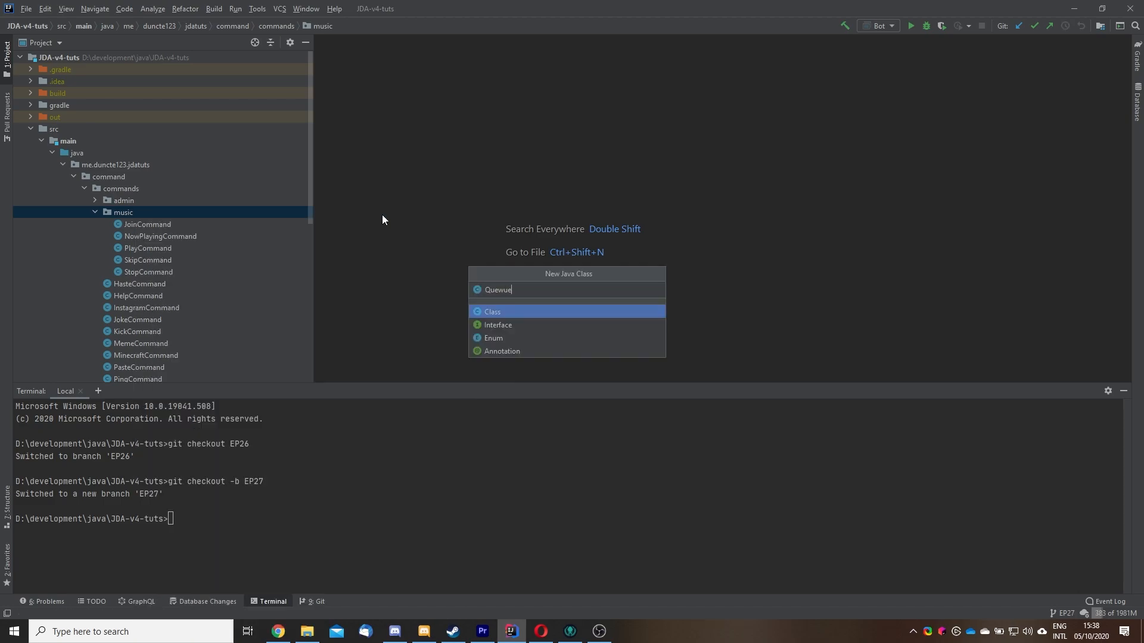
{"action": "type", "text": "QueueComm"}
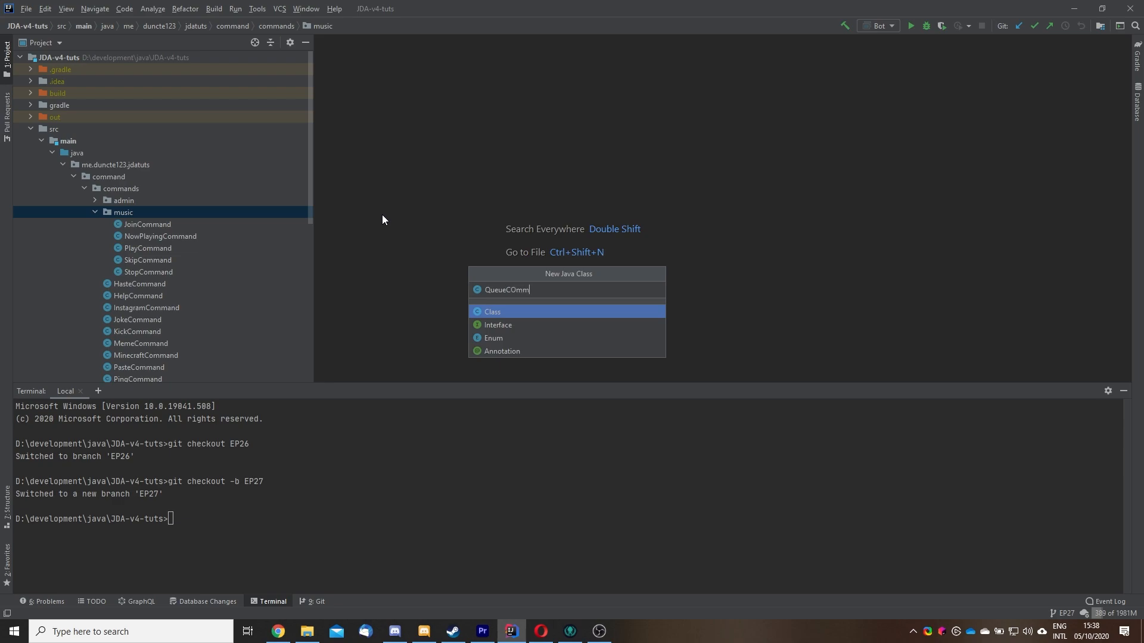
{"action": "key", "text": "Escape"}
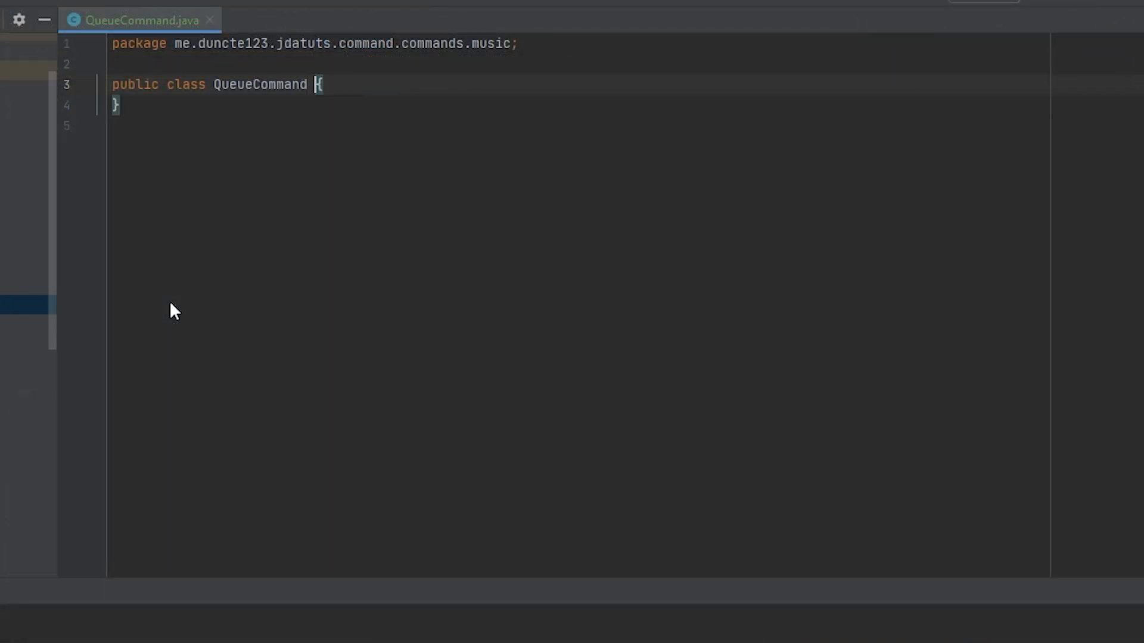
Implement ICommand with name 'queue' and help text, then peek at ICommandContext.
{"action": "type", "text": "impl"}
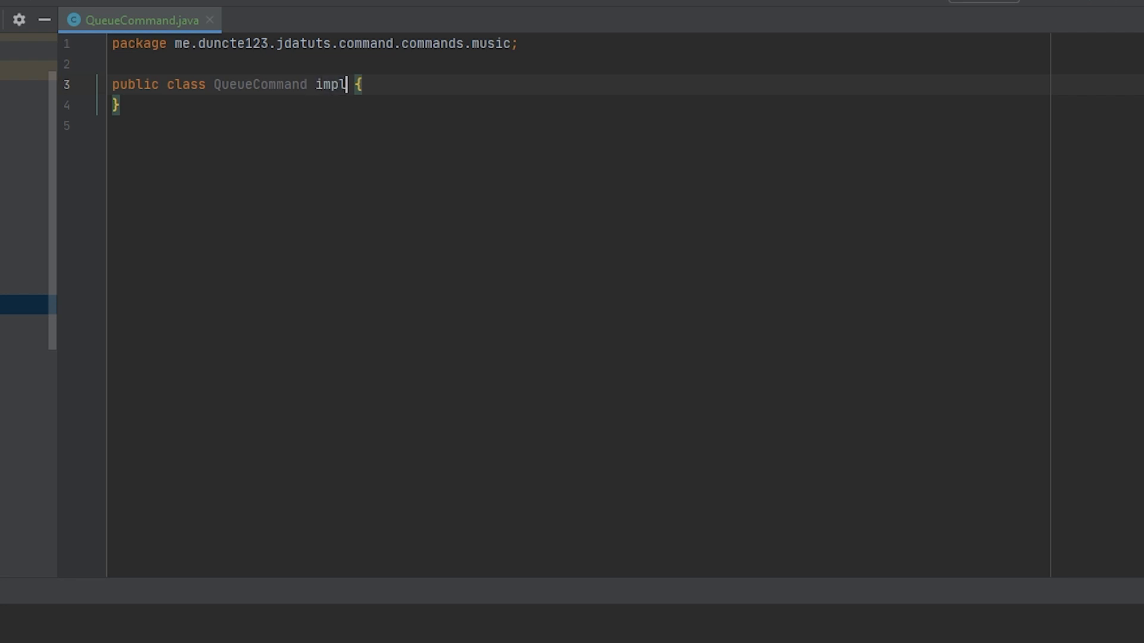
{"action": "type", "text": "ements ICo"}
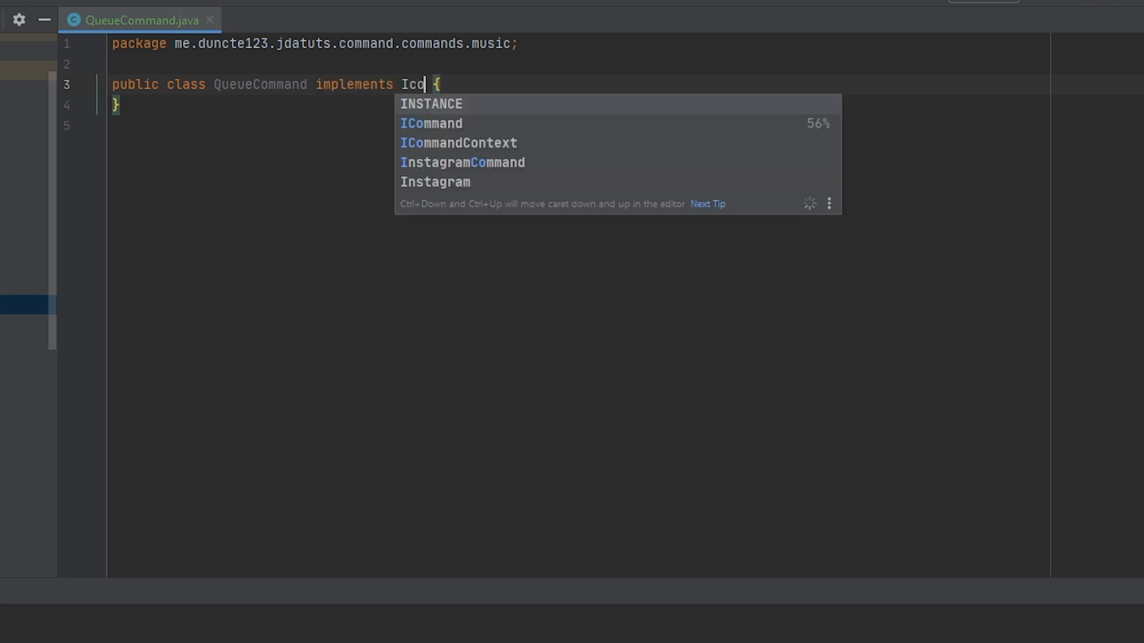
{"action": "left_click", "coordinate": [431, 123]}
{"action": "type", "text": "//"}
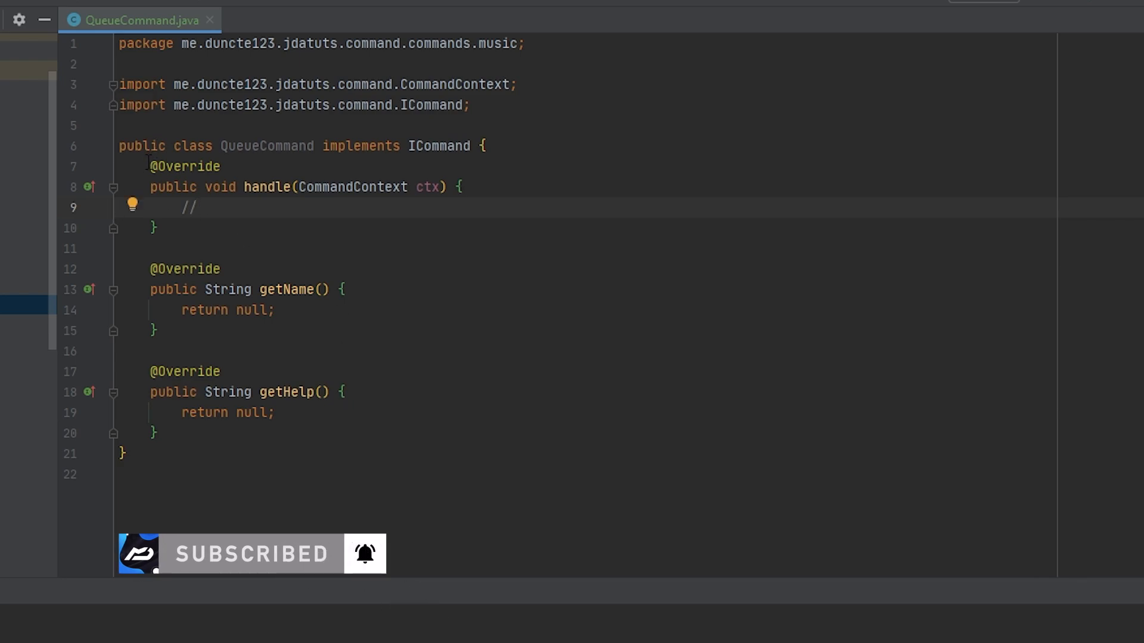
{"action": "left_click_drag", "start_coordinate": [149, 166], "coordinate": [153, 228]}
{"action": "type", "text": "\"shows the queued up songs\""}
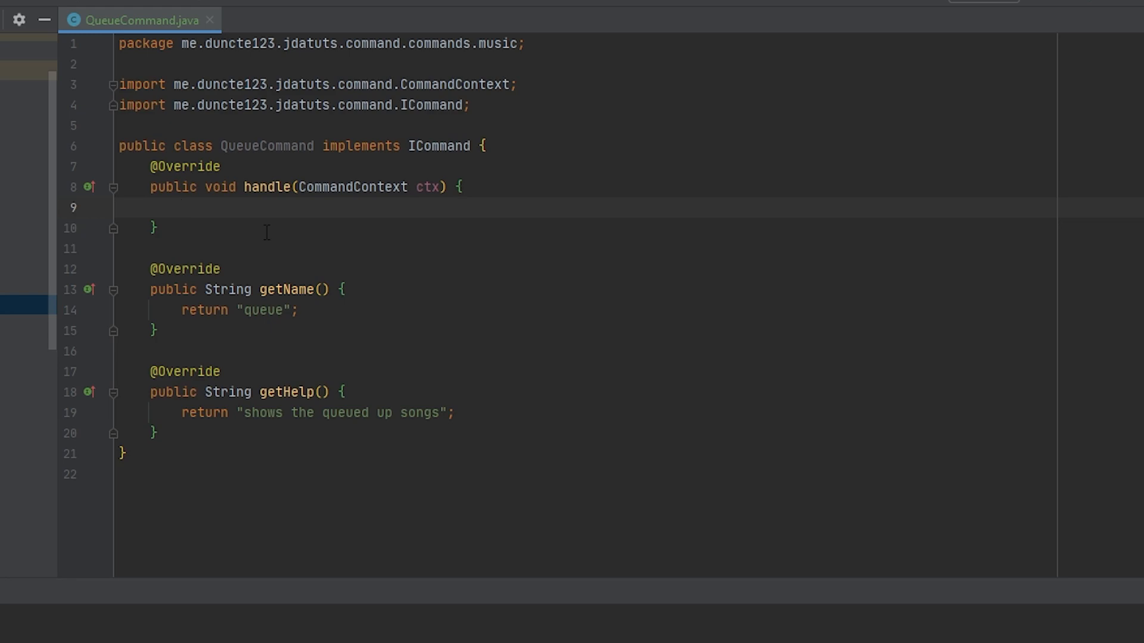
{"action": "mouse_move", "coordinate": [352, 187]}
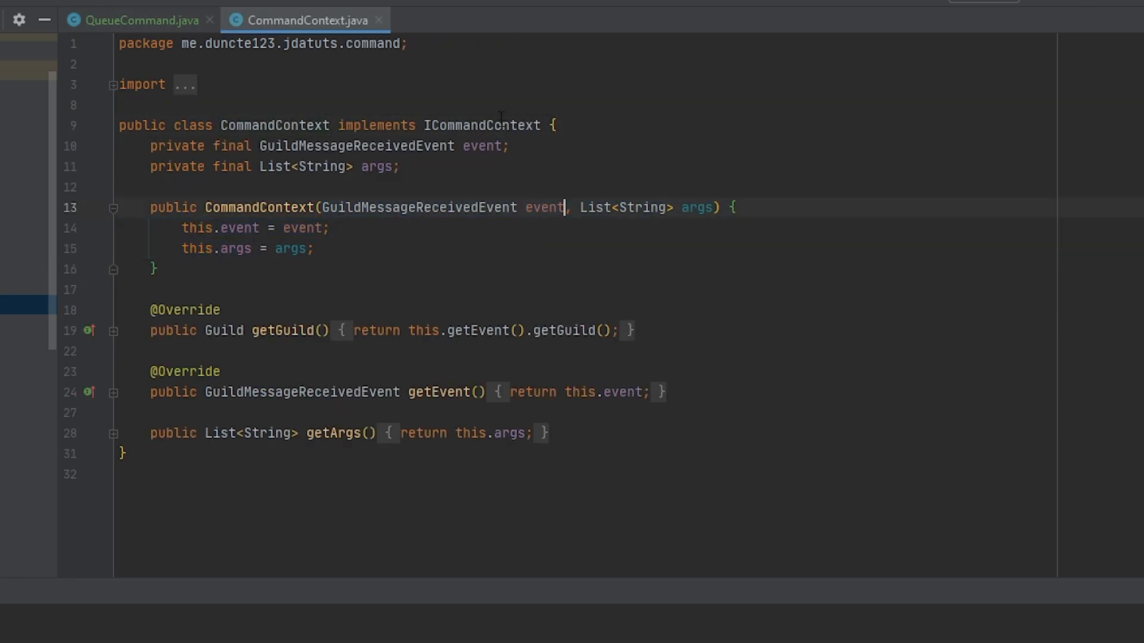
{"action": "left_click", "coordinate": [475, 20]}
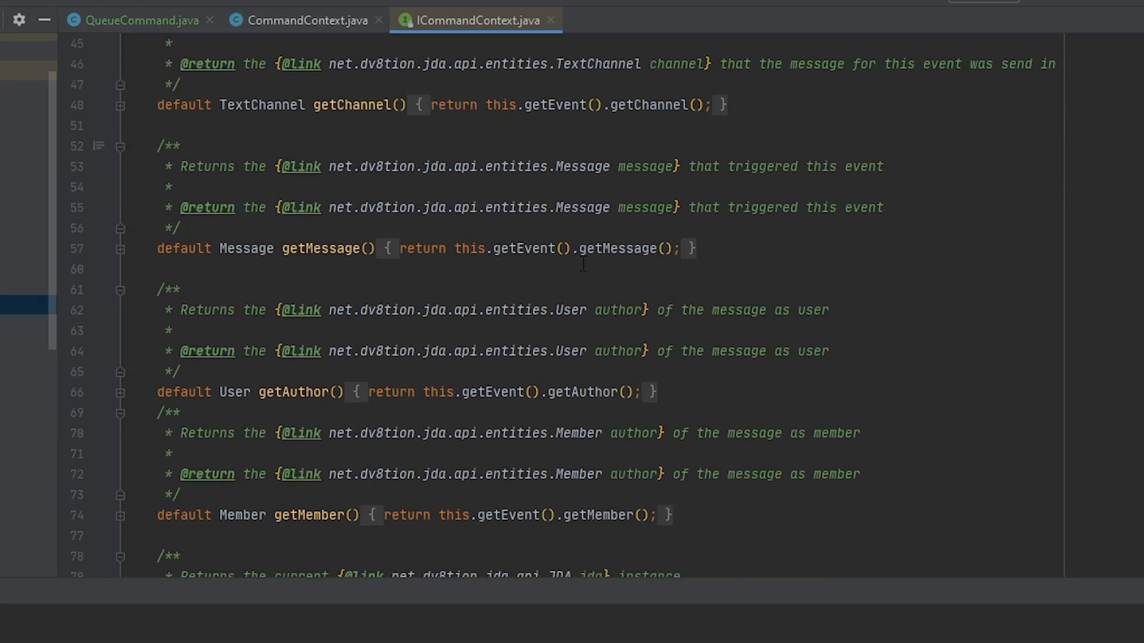
{"action": "left_click", "coordinate": [139, 20]}
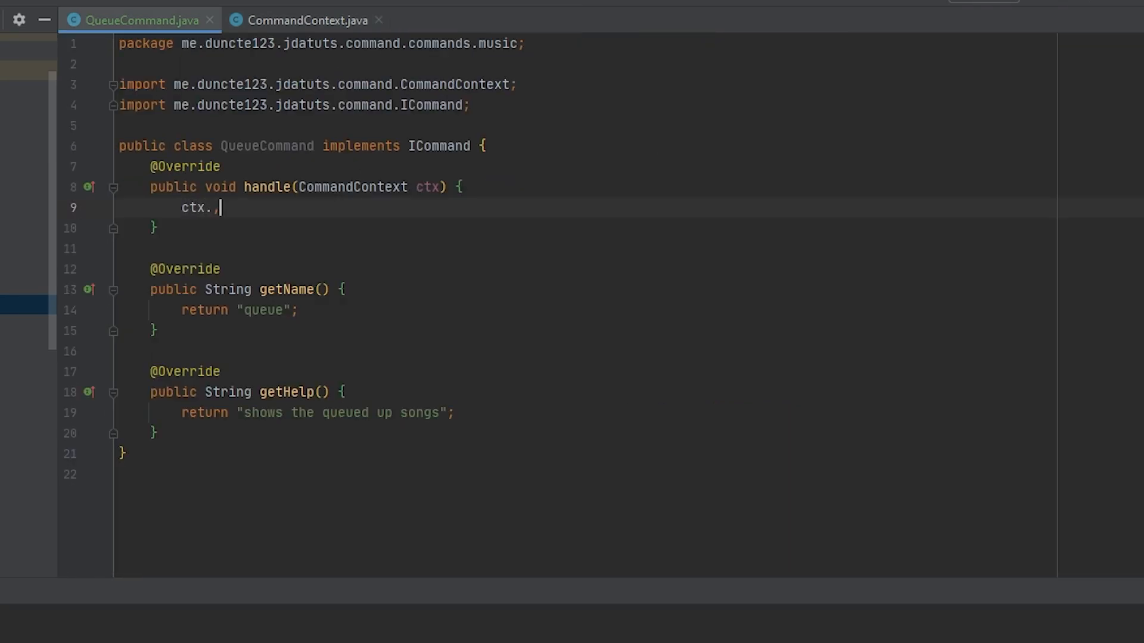
In handle(), declare final channel, guild musicManager and scheduler queue variables.
{"action": "type", "text": "getChannel("}
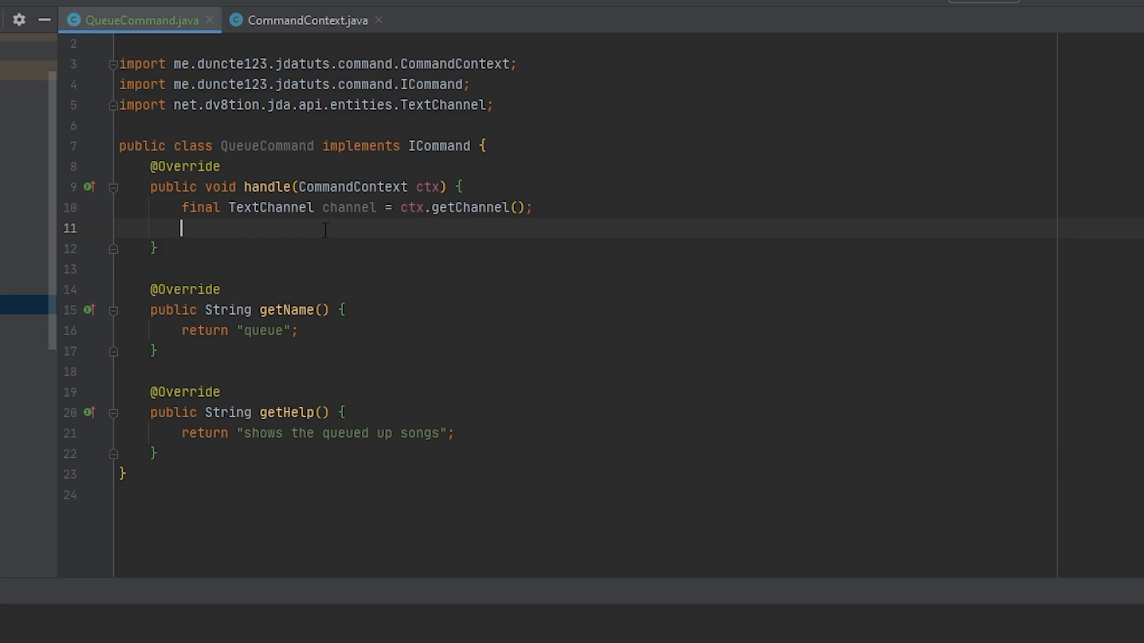
{"action": "type", "text": "PlayerMa"}
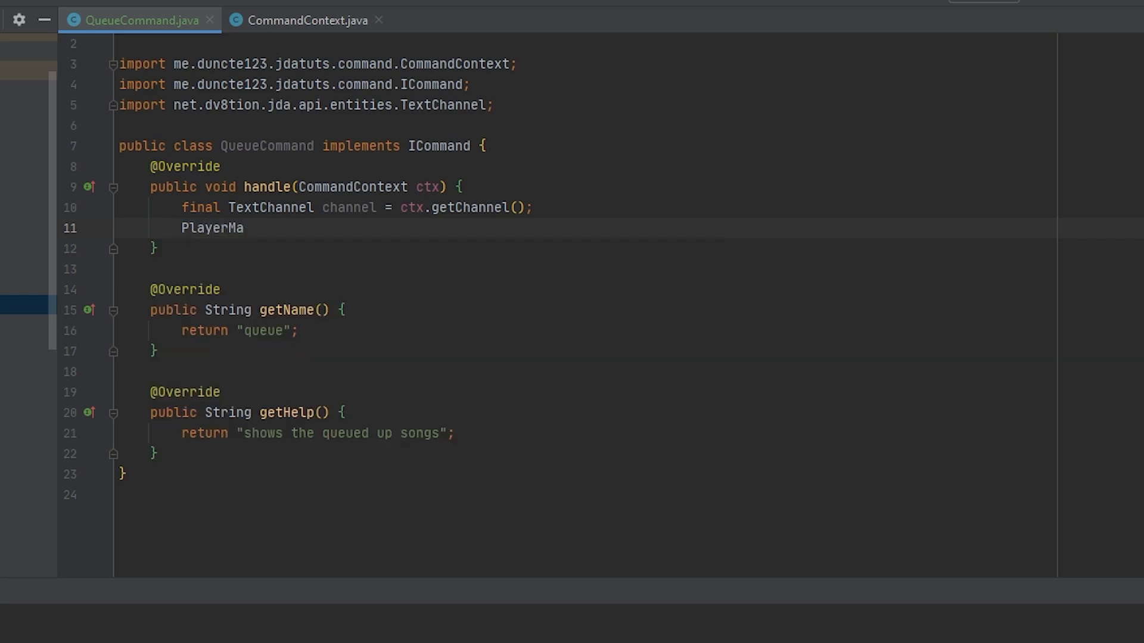
{"action": "type", "text": "nager.getInstance().getMusicManager("}
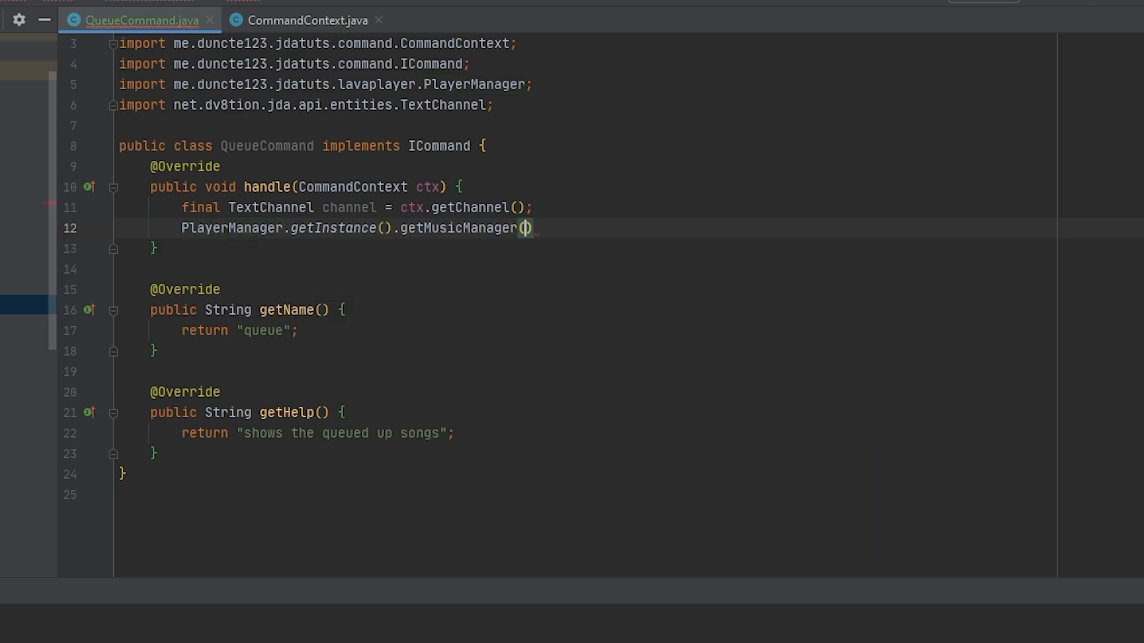
{"action": "type", "text": "ctx.getGuild("}
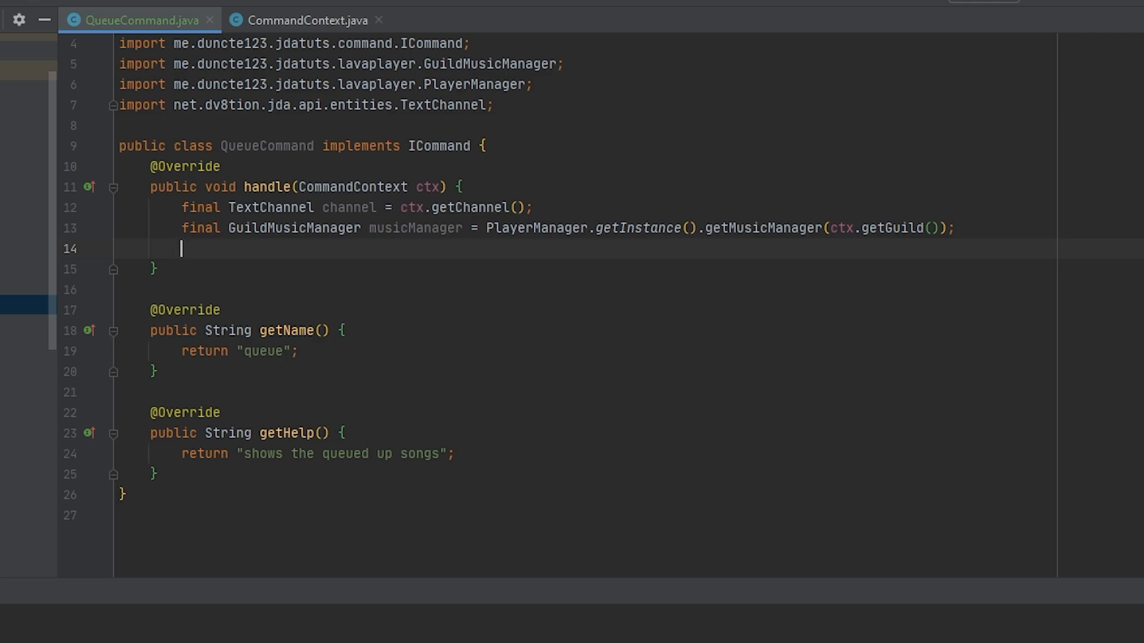
{"action": "type", "text": "musicManager.scheduler."}
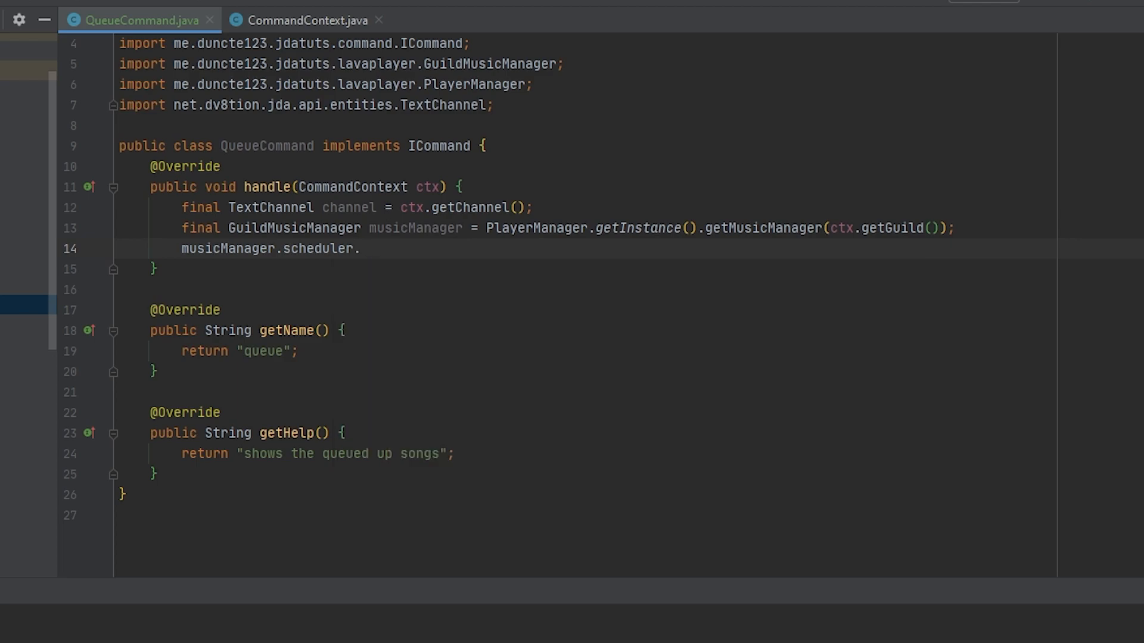
{"action": "type", "text": "queue.vca"}
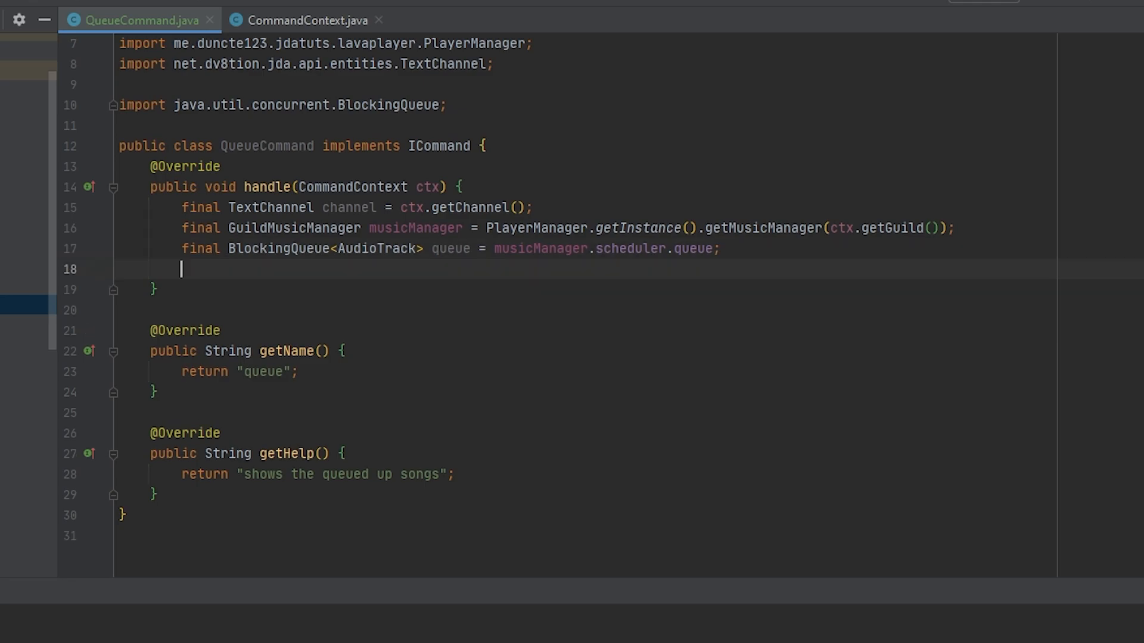
Add a queue.isEmpty() check that sends 'The queue is currently empty' and returns.
{"action": "type", "text": "if ()if"}
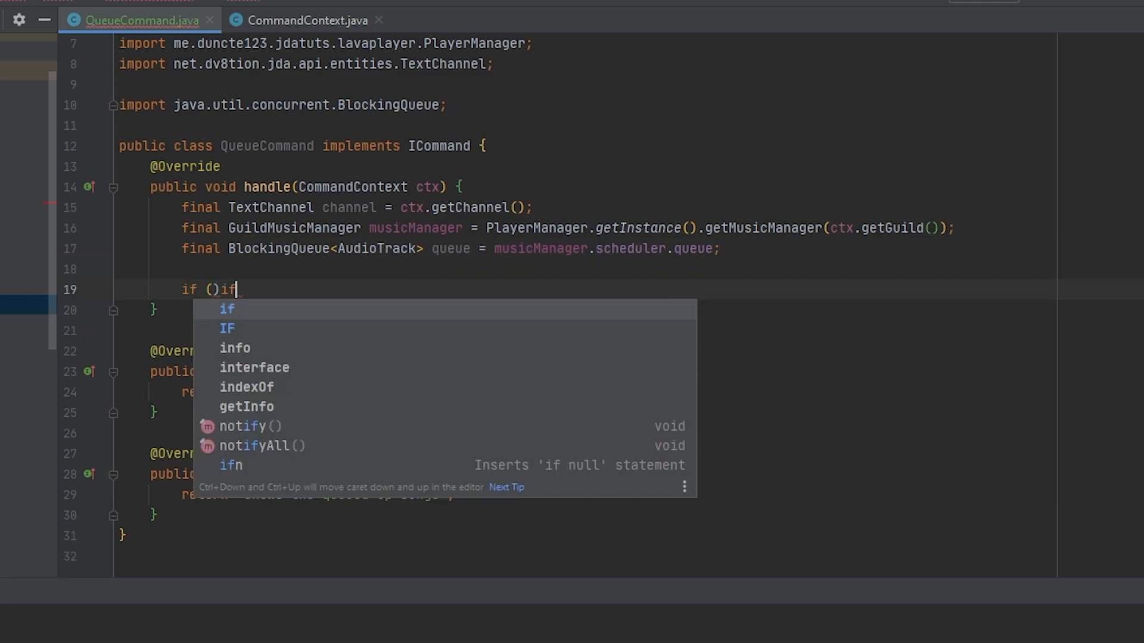
{"action": "type", "text": "queue.isEmpty("}
{"action": "type", "text": "r"}
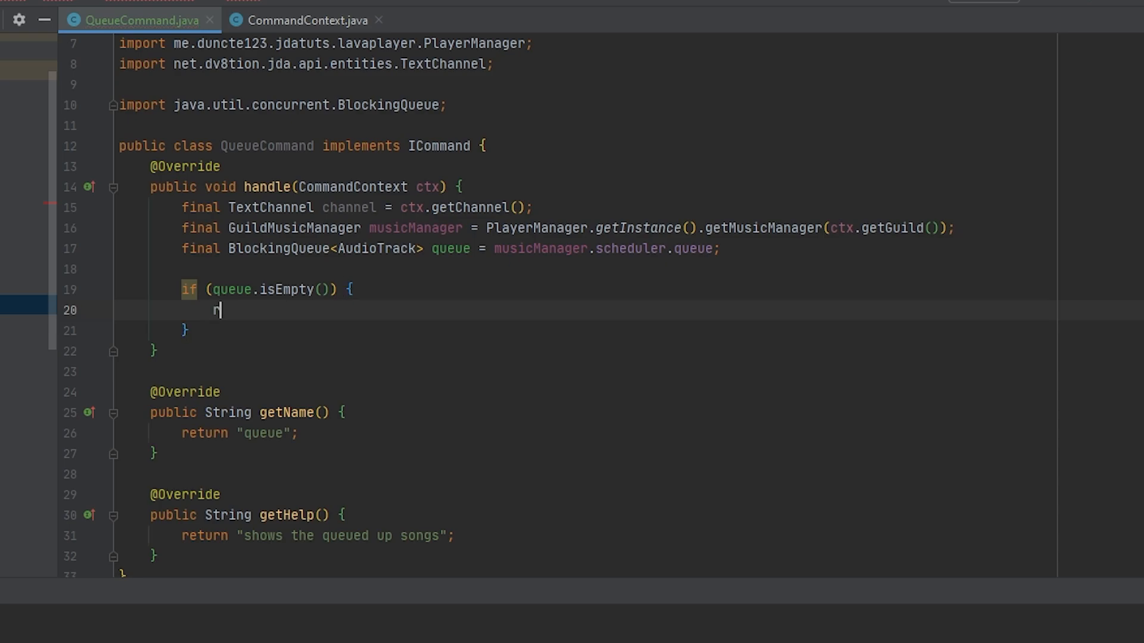
{"action": "type", "text": "eturn;"}
{"action": "type", "text": "channel.sendMessage(\"The queue is currently empty\").queue();"}
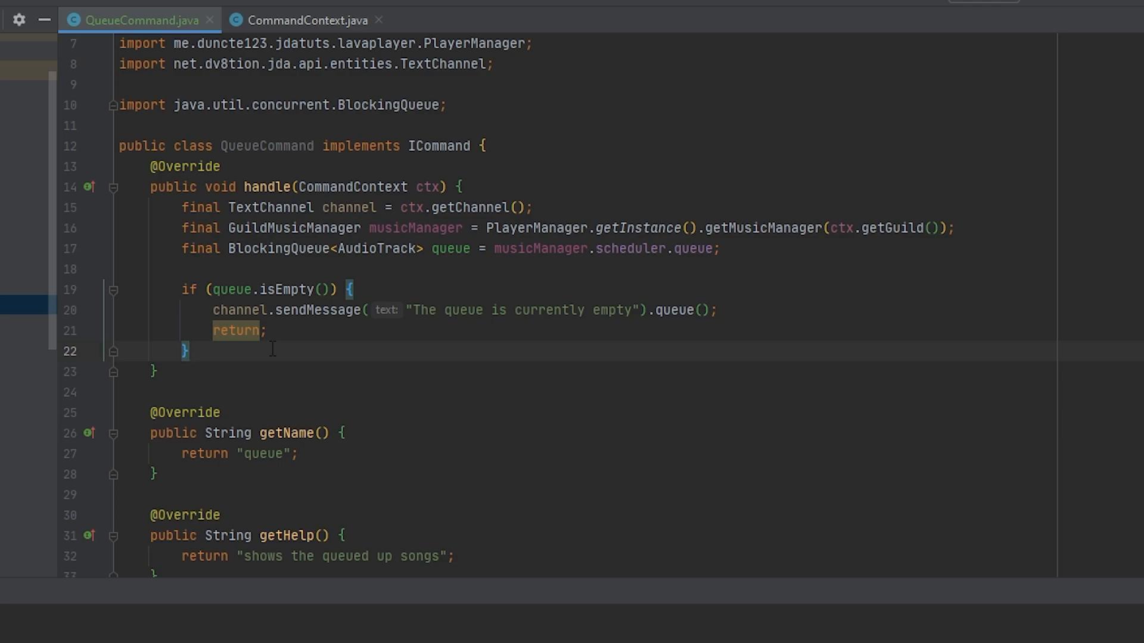
{"action": "type", "text": "final"}
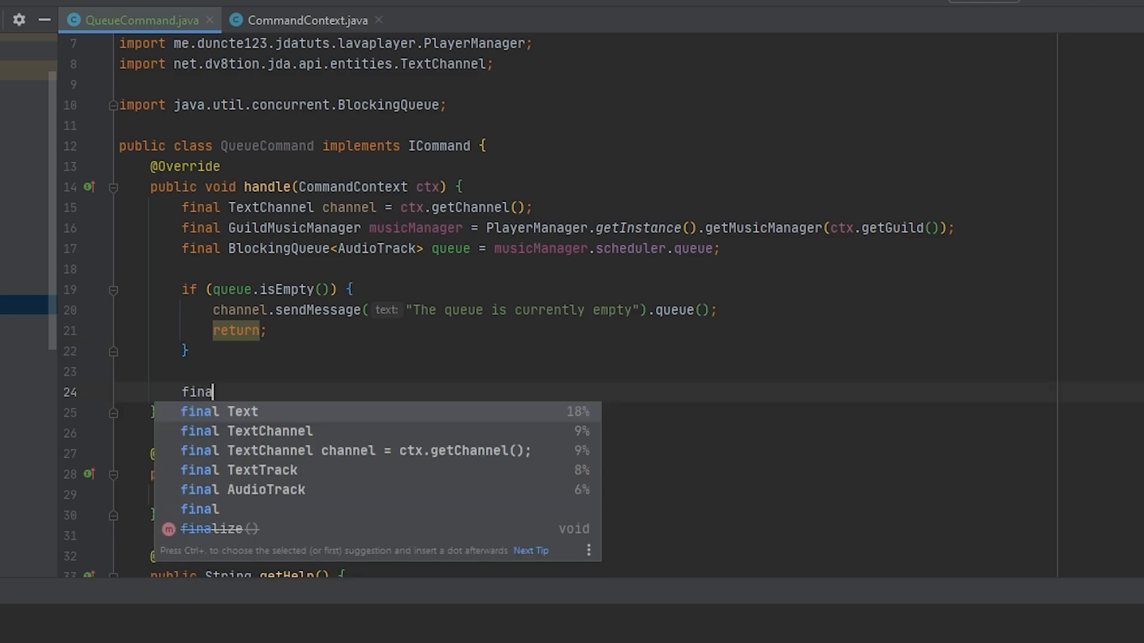
Declare final int trackCount = Math.min(queue.size(), 20).
{"action": "type", "text": "_i"}
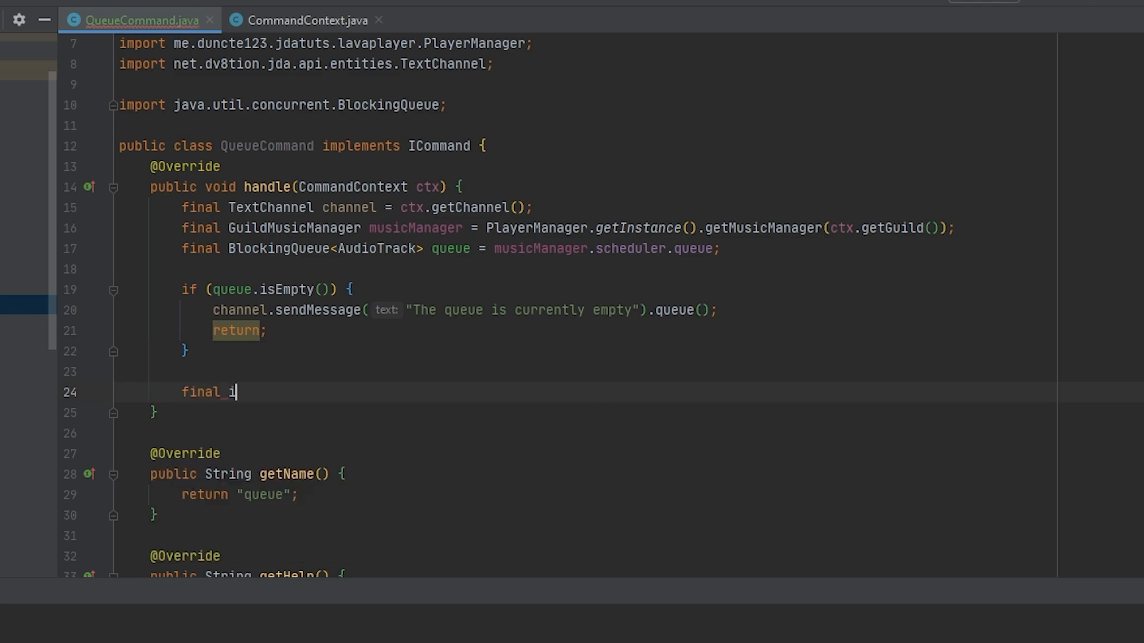
{"action": "type", "text": "nt trackCount = queue.size();"}
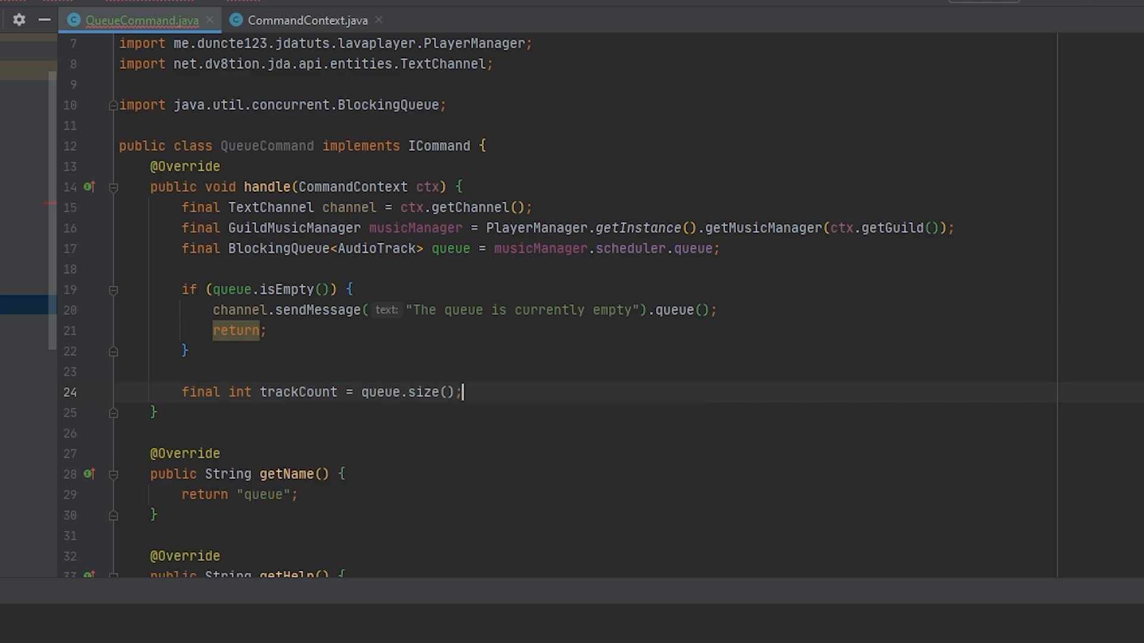
{"action": "double_click", "coordinate": [409, 392]}
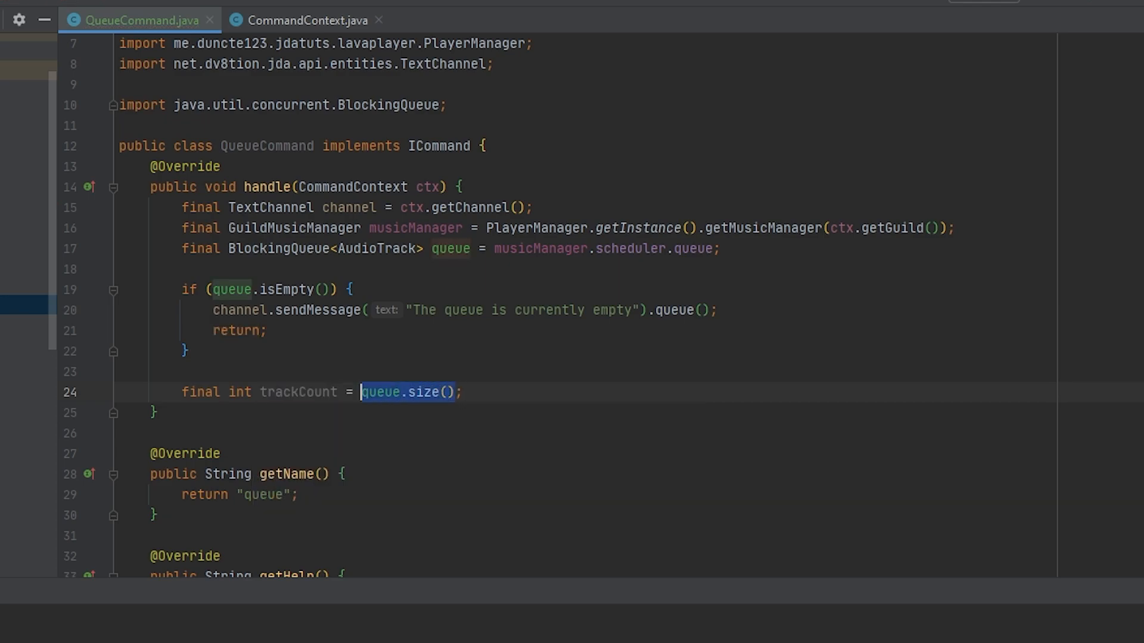
{"action": "type", "text": "Math."}
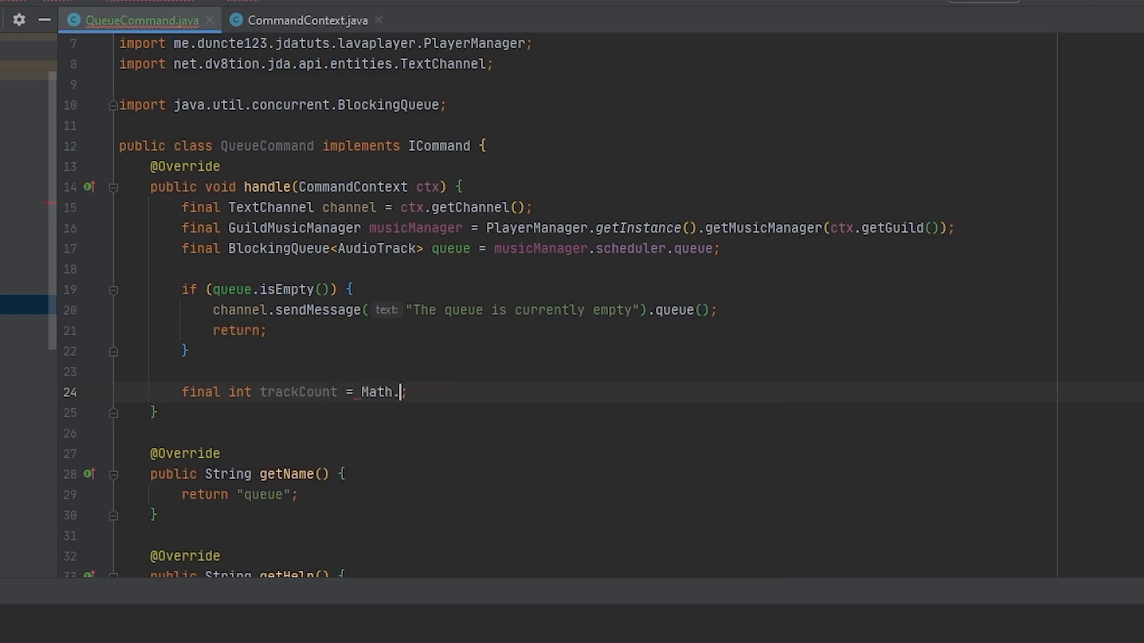
{"action": "type", "text": "min(queue.size(),"}
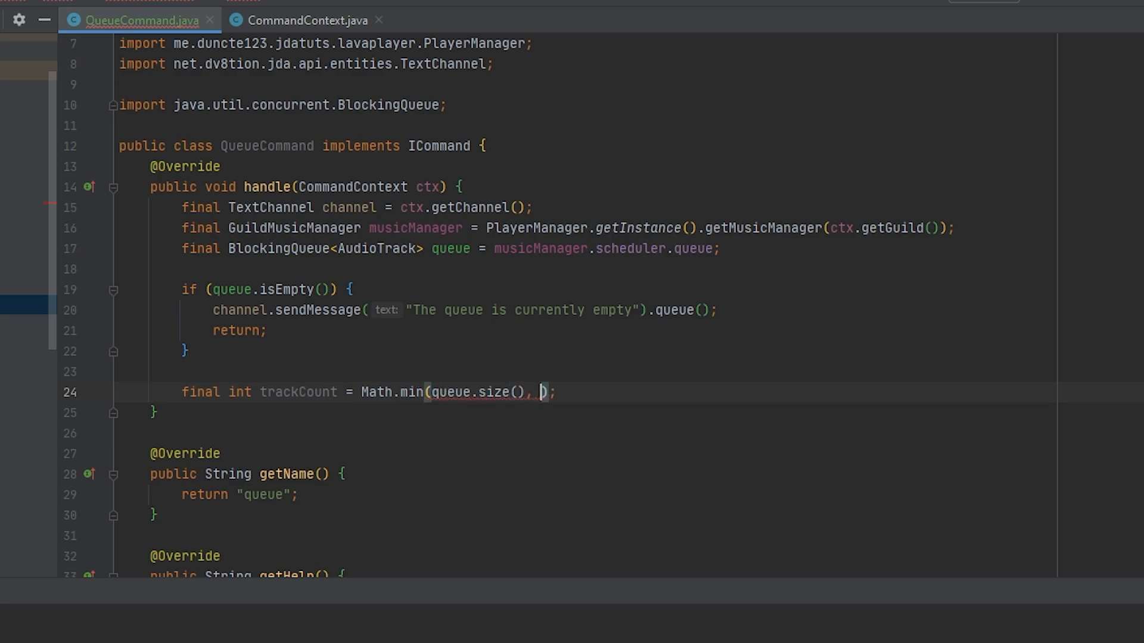
{"action": "type", "text": "20"}
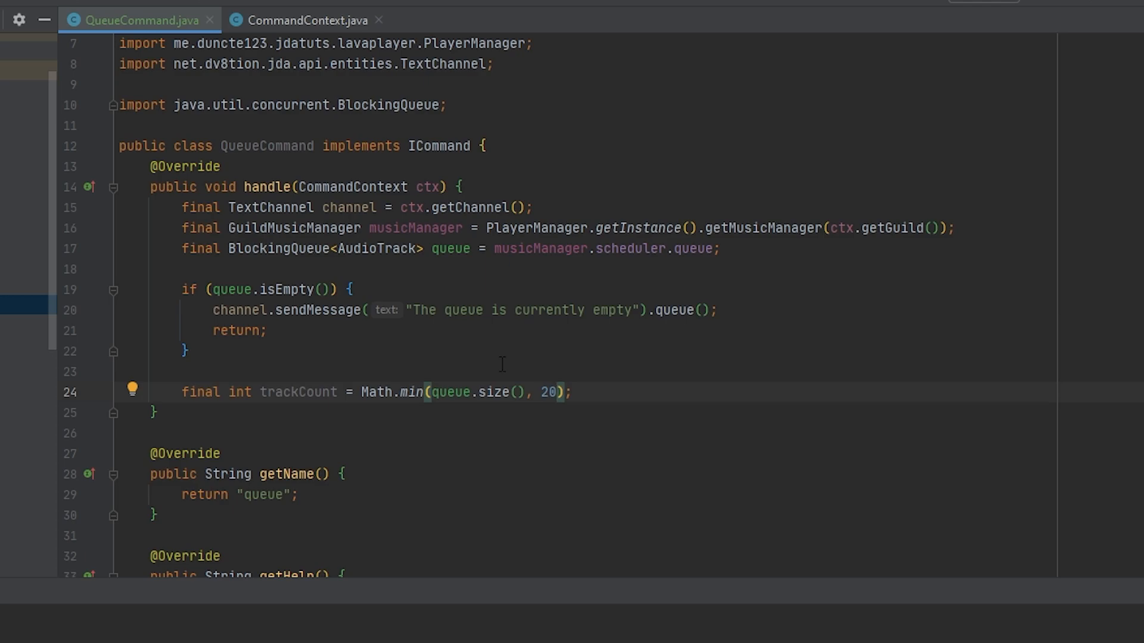
{"action": "scroll", "scroll_direction": "down", "scroll_amount": 3}
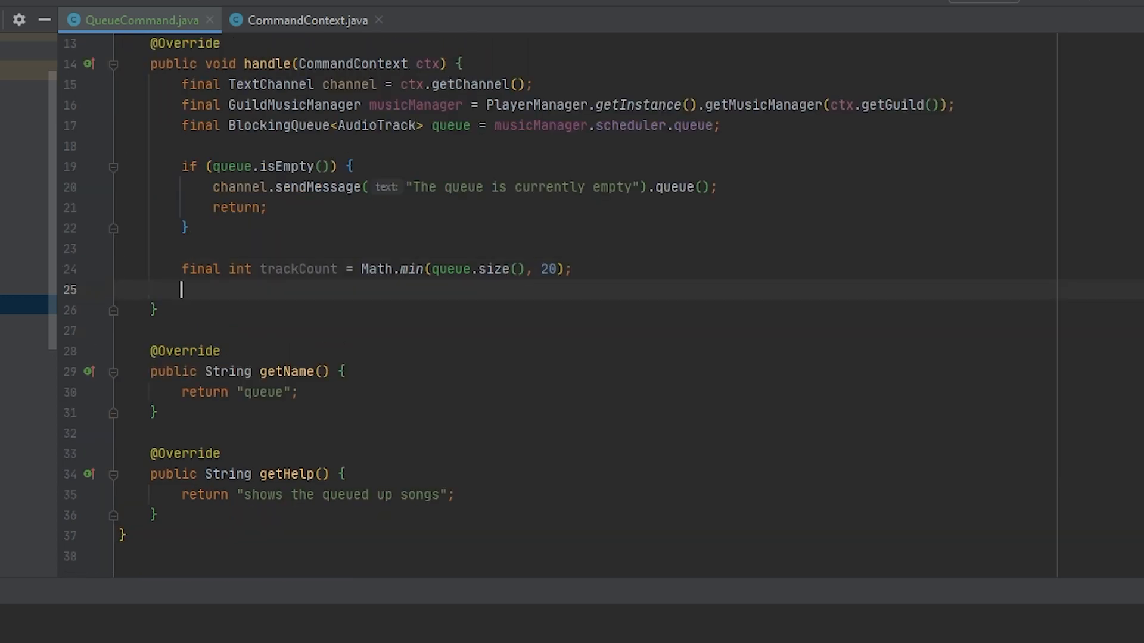
Copy the queue into trackList and store a '**Current Queue:**\n' MessageAction variable.
{"action": "type", "text": "final List<AudioTrack> trackList = new ArrayList<>(queue);"}
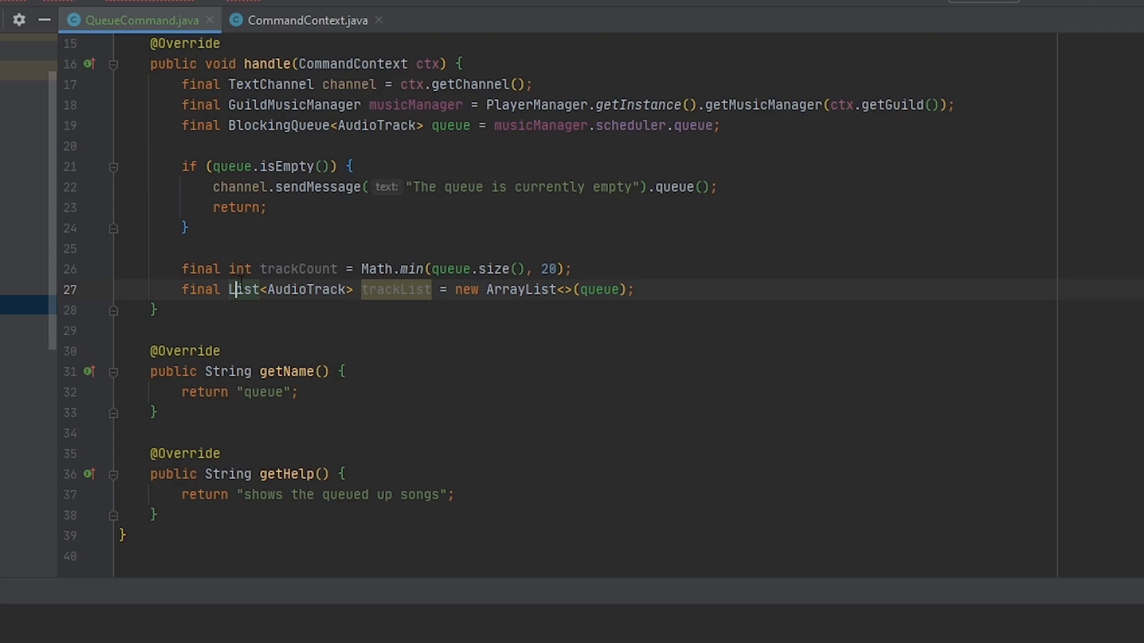
{"action": "mouse_move", "coordinate": [690, 299]}
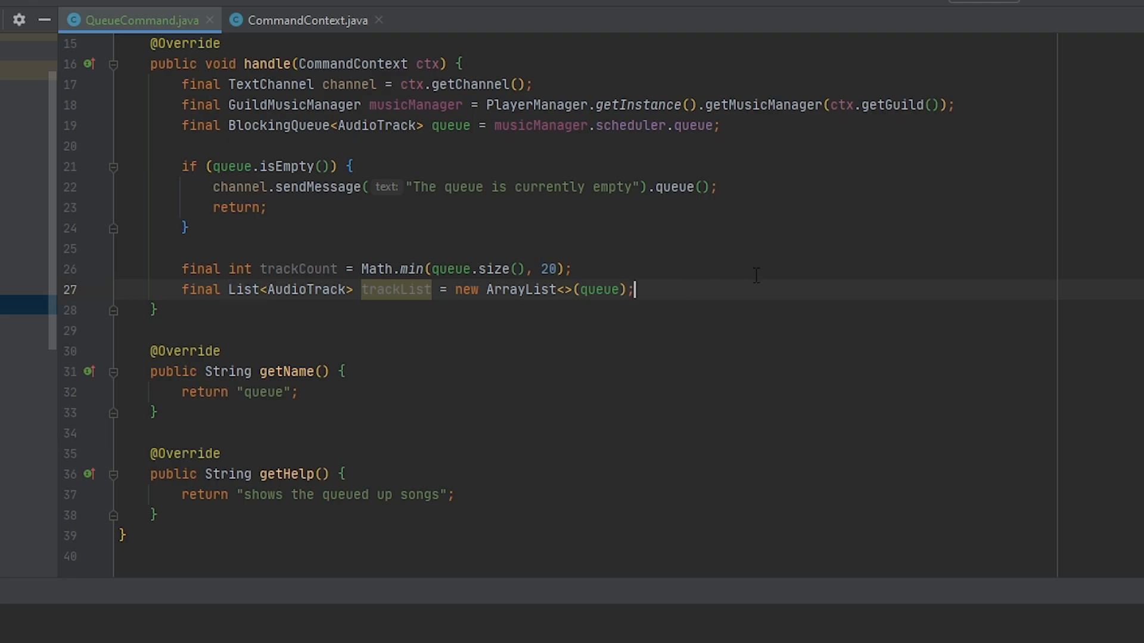
{"action": "type", "text": "channel.sendMessage(\""}
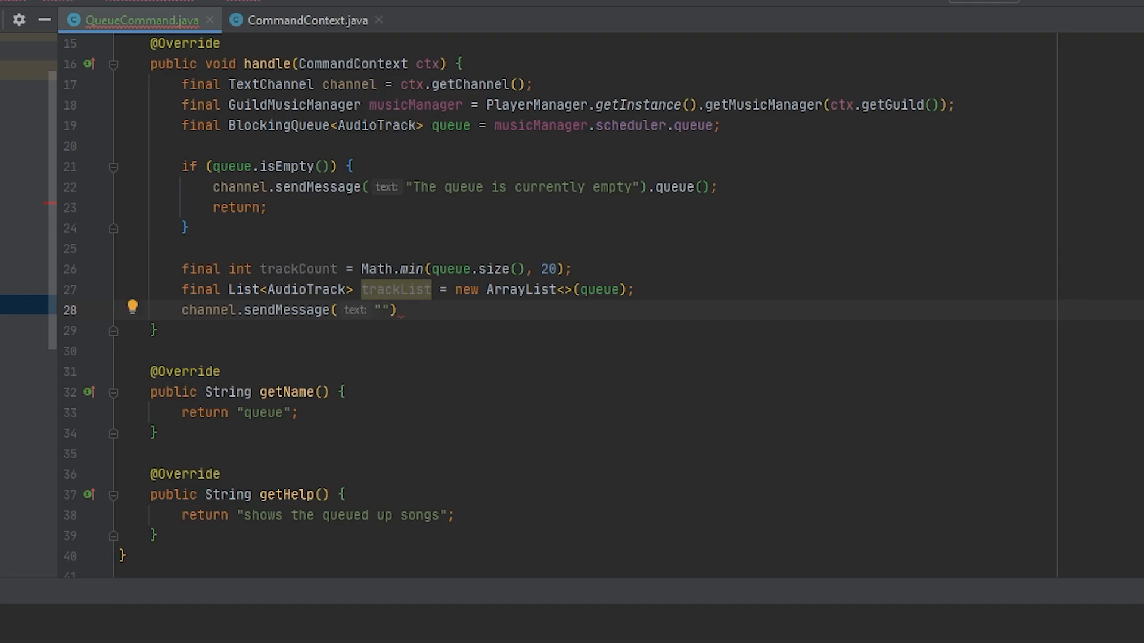
{"action": "type", "text": "**"}
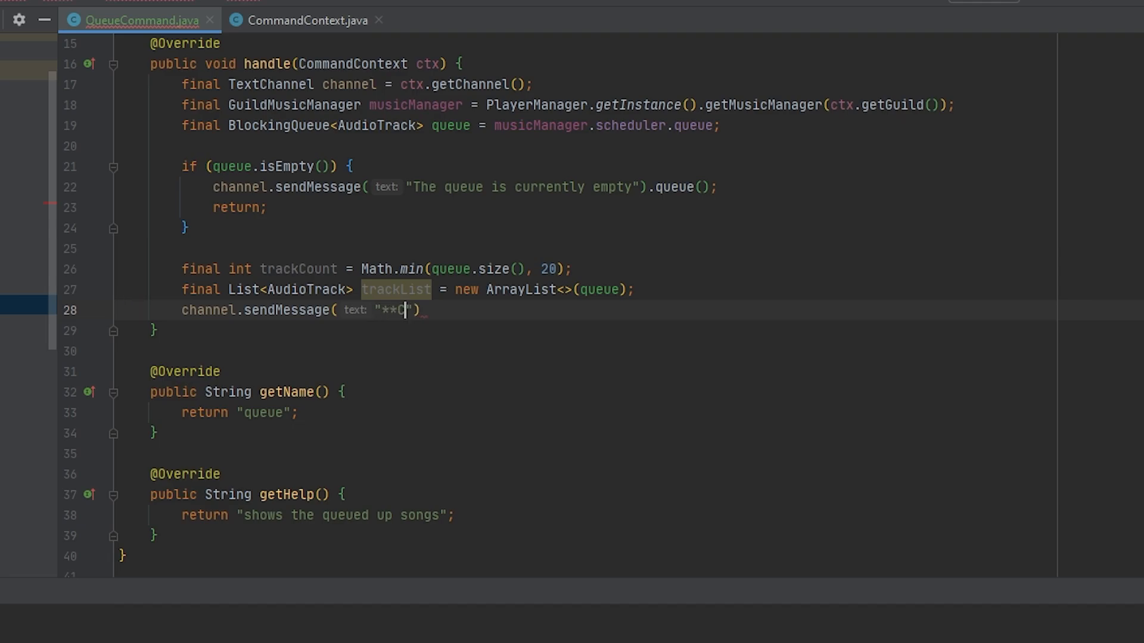
{"action": "type", "text": "urrent Queue"}
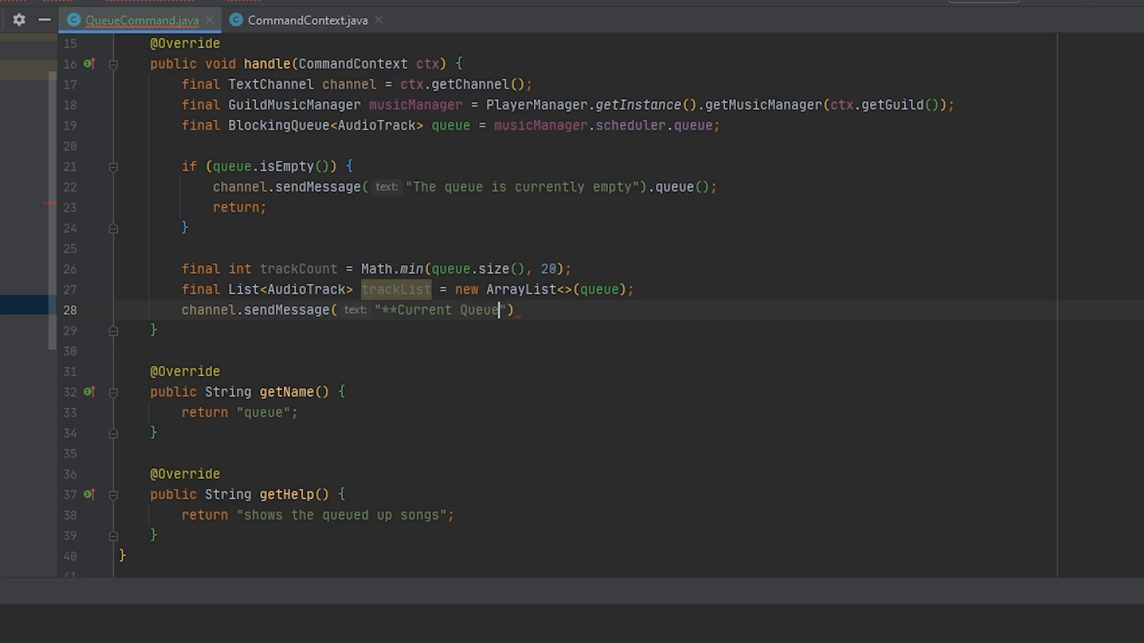
{"action": "type", "text": ":**"}
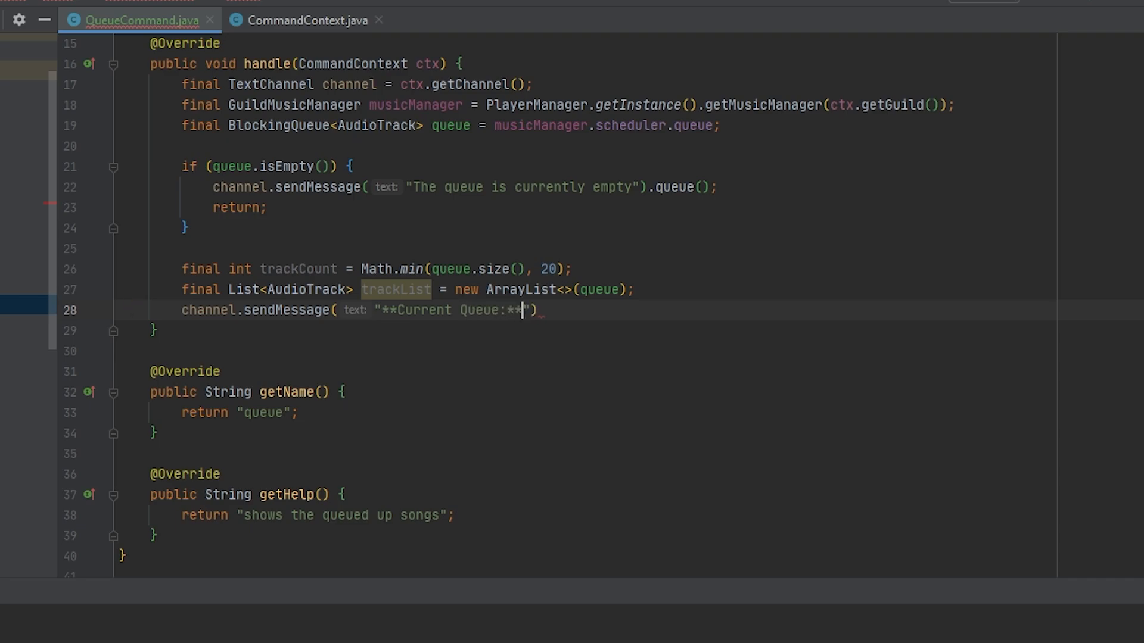
{"action": "type", "text": "\\n"}
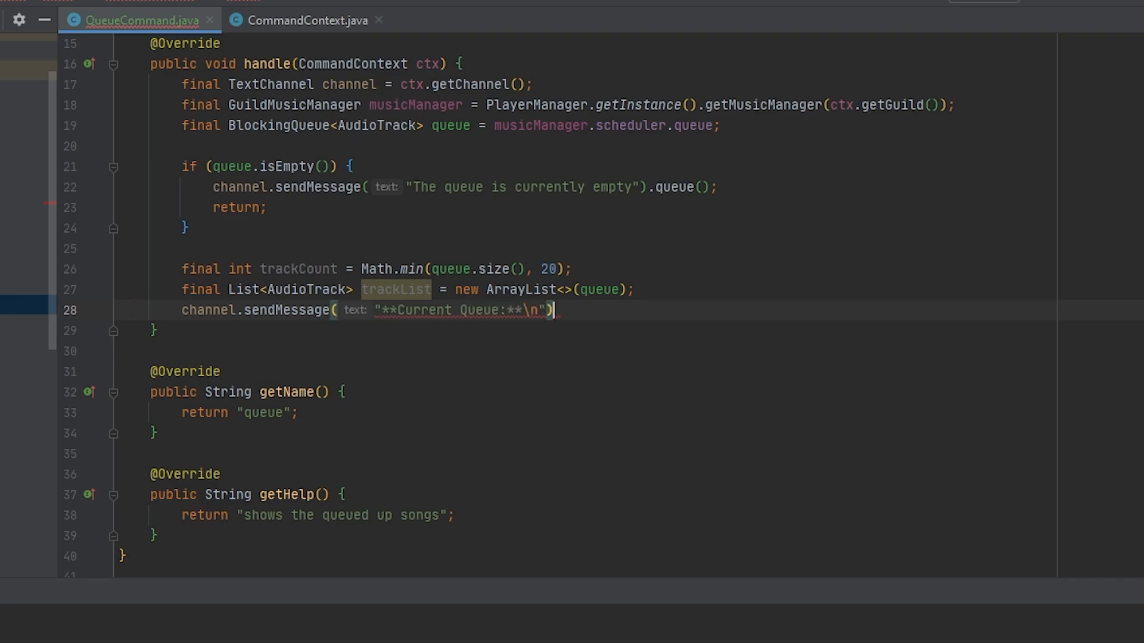
{"action": "type", "text": ".var"}
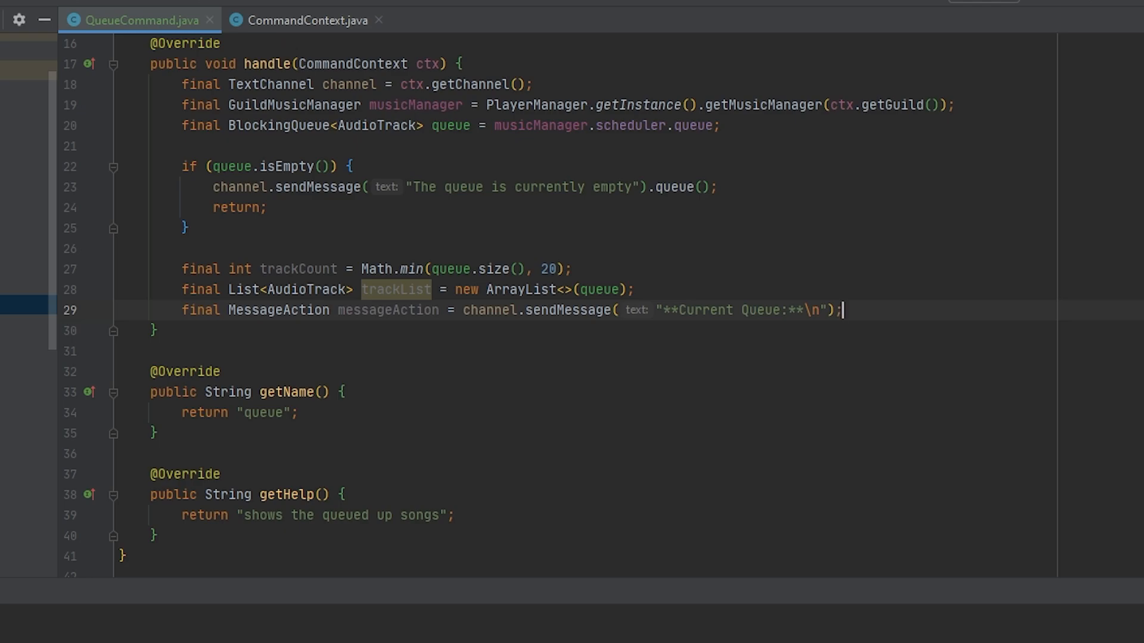
{"action": "key", "text": "enter"}
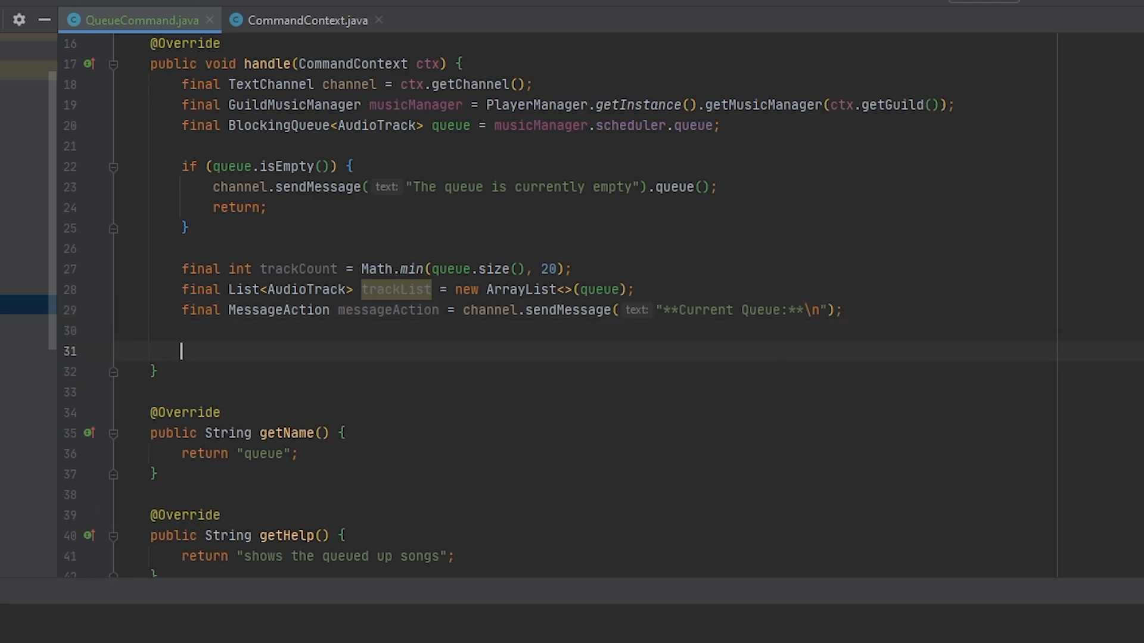
Add a for loop to trackCount getting each track from trackList and its info.
{"action": "type", "text": "for (int i = 0; i"}
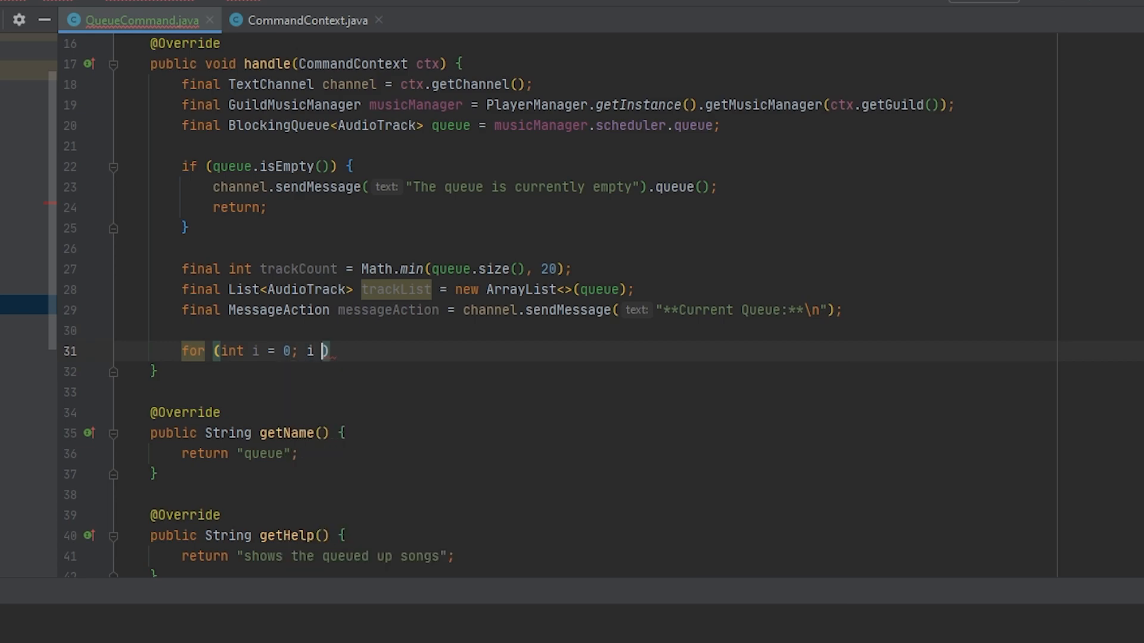
{"action": "type", "text": "< trackCount; i++) {"}
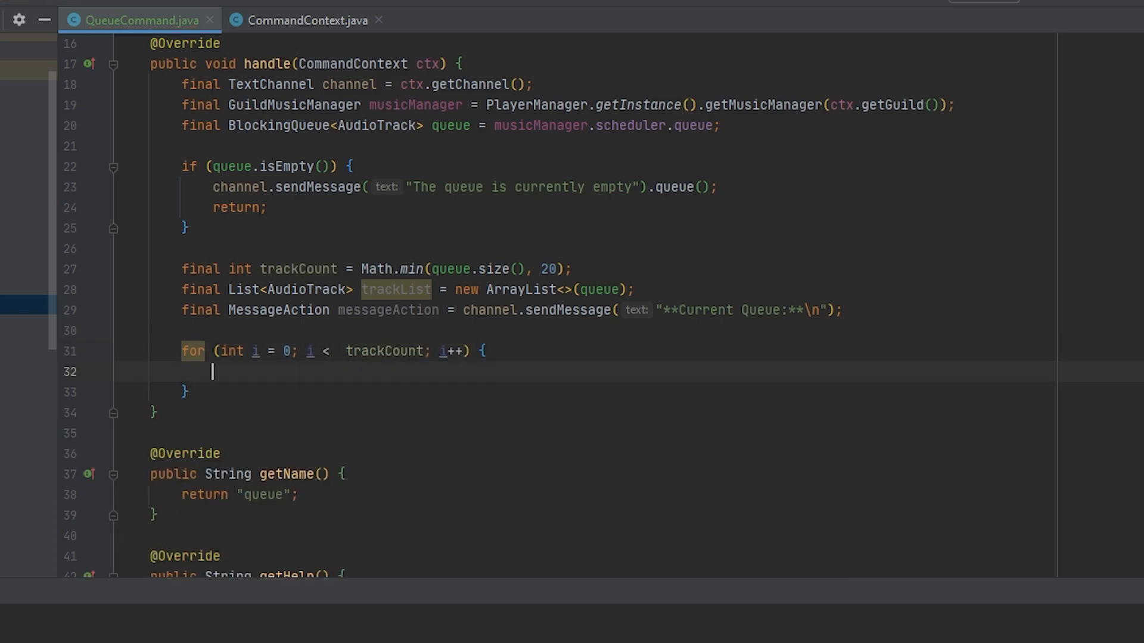
{"action": "type", "text": "final S"}
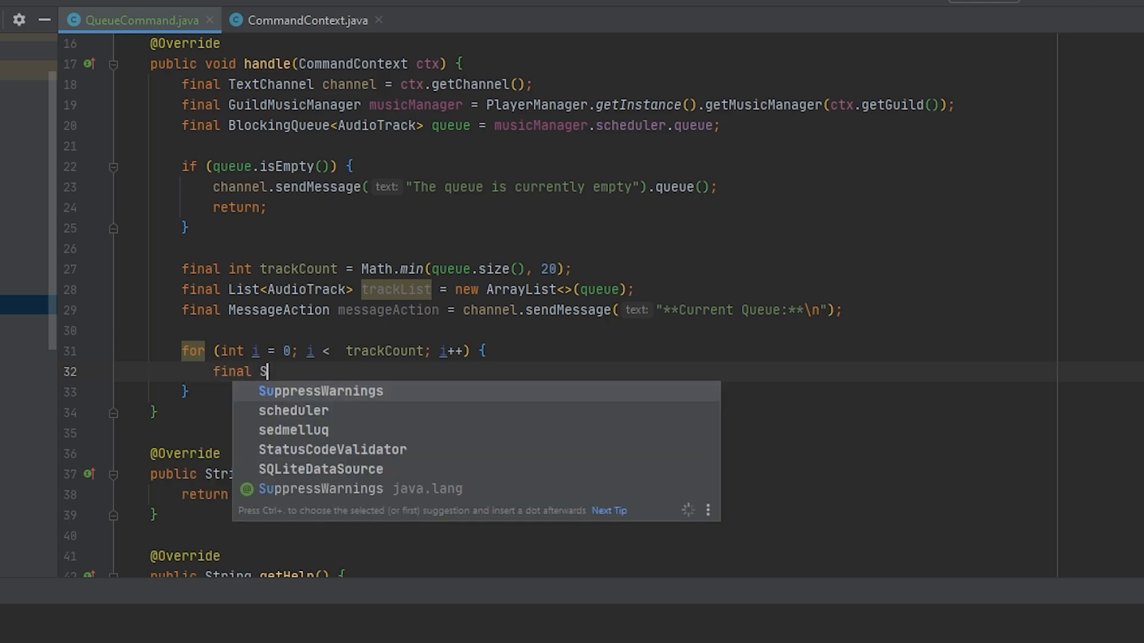
{"action": "type", "text": "ud"}
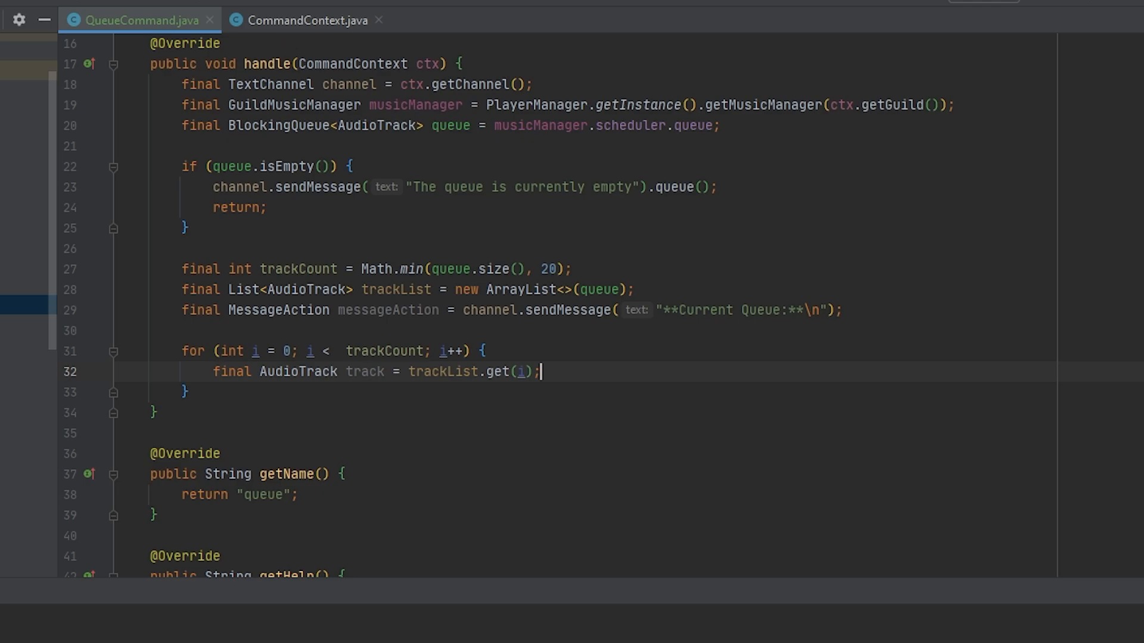
{"action": "key", "text": "enter"}
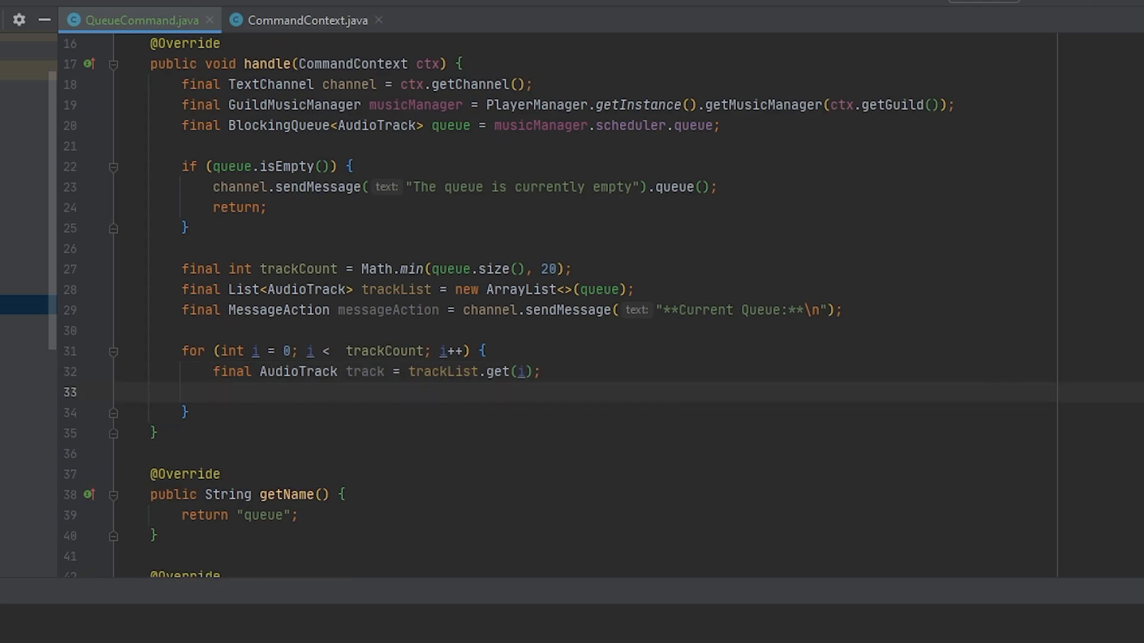
{"action": "type", "text": "track.get"}
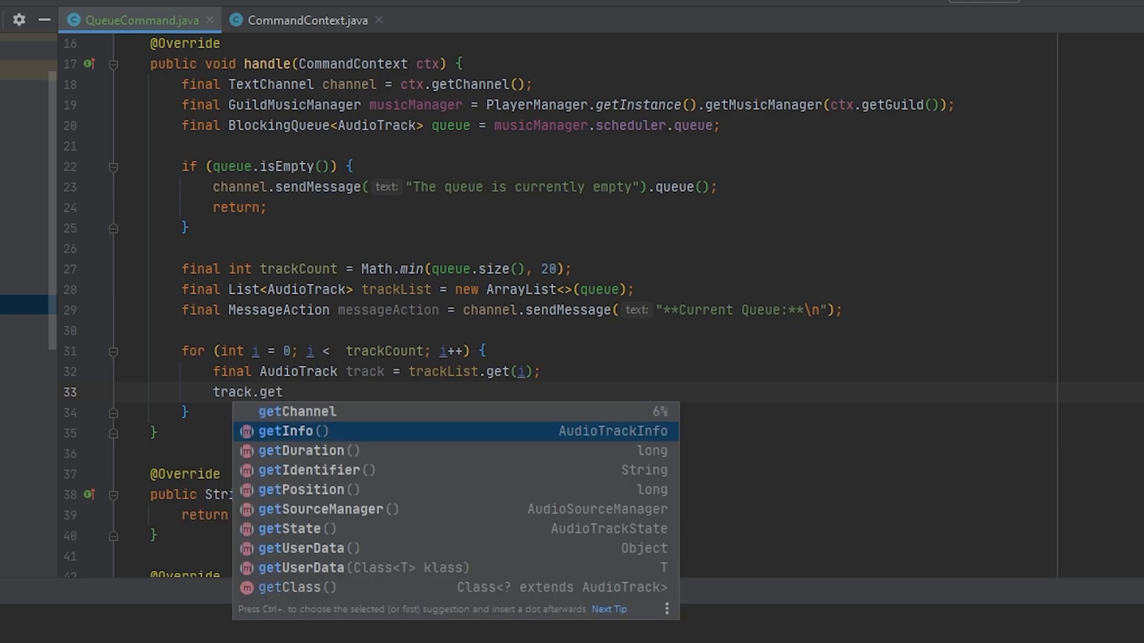
{"action": "left_click", "coordinate": [296, 430]}
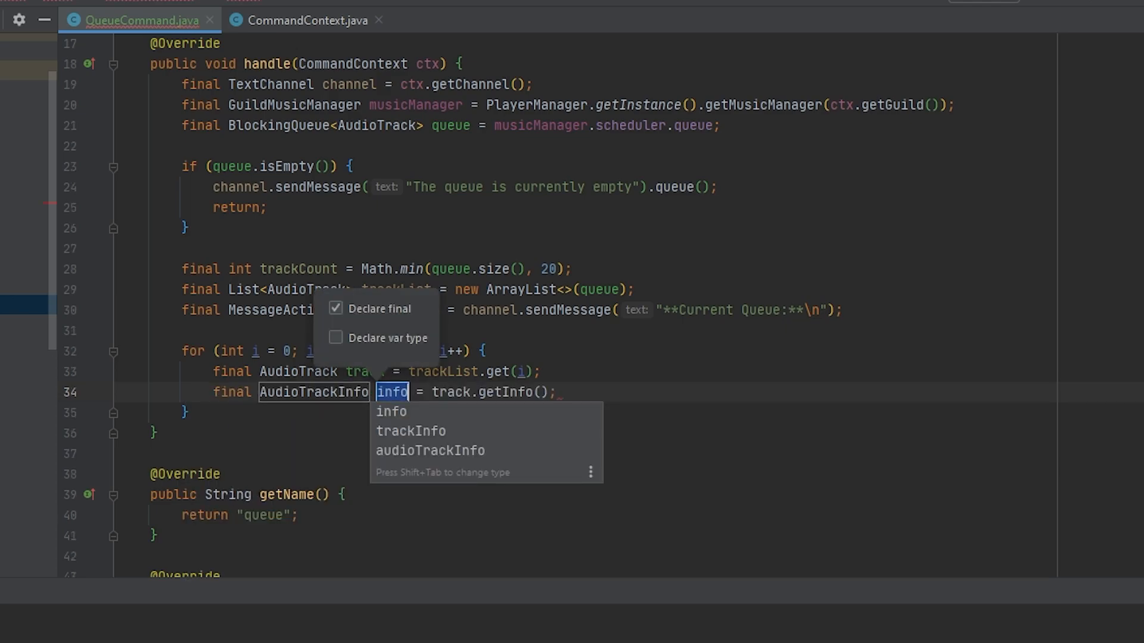
{"action": "key", "text": "Enter"}
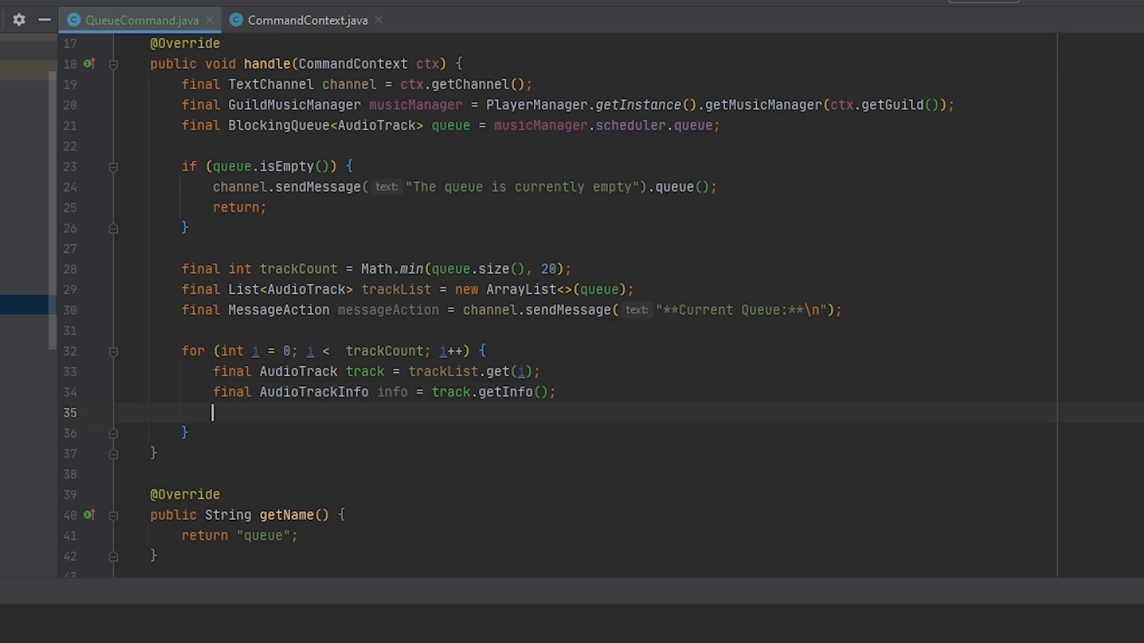
Start each messageAction line with '#' and the track number i + 1.
{"action": "type", "text": "messageAction.append("}
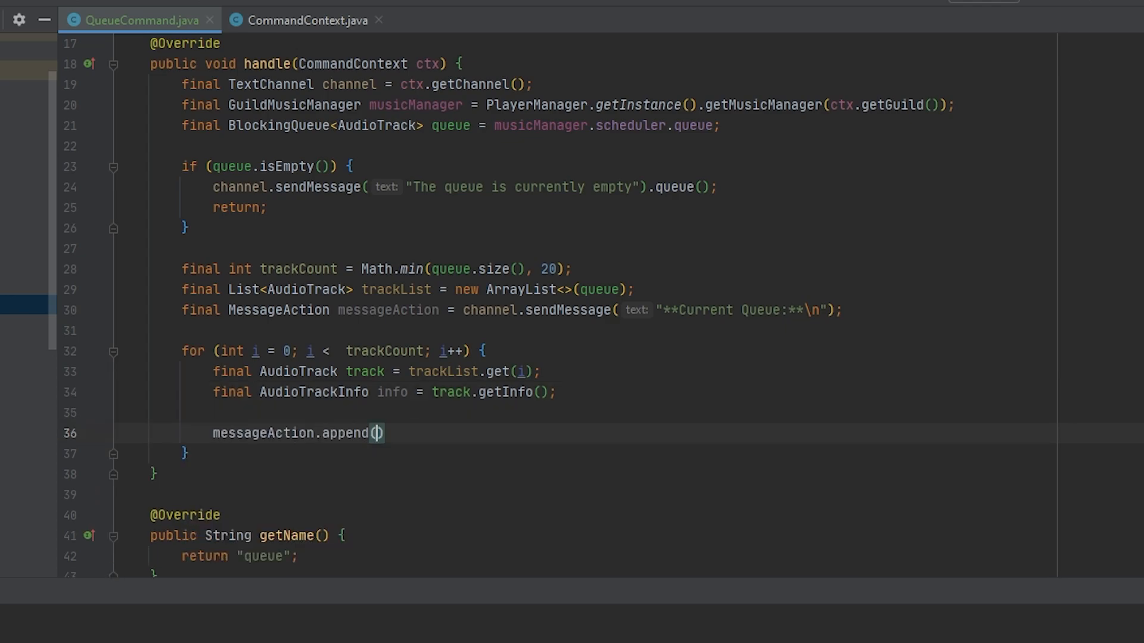
{"action": "type", "text": "'#'"}
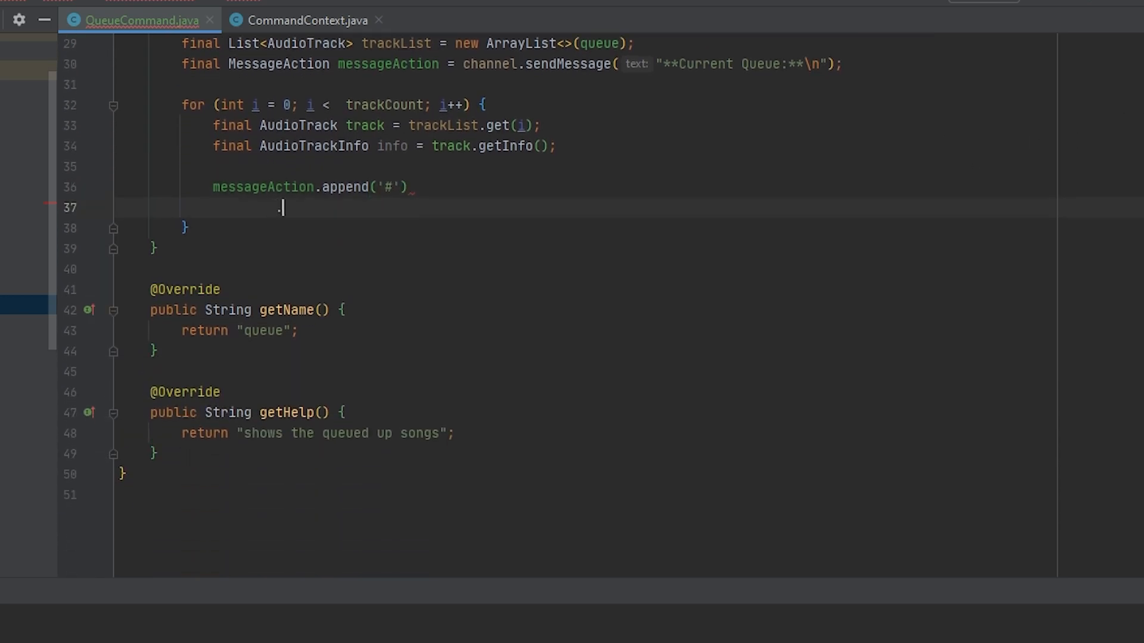
{"action": "type", "text": ".append(Stroing.valueOf("}
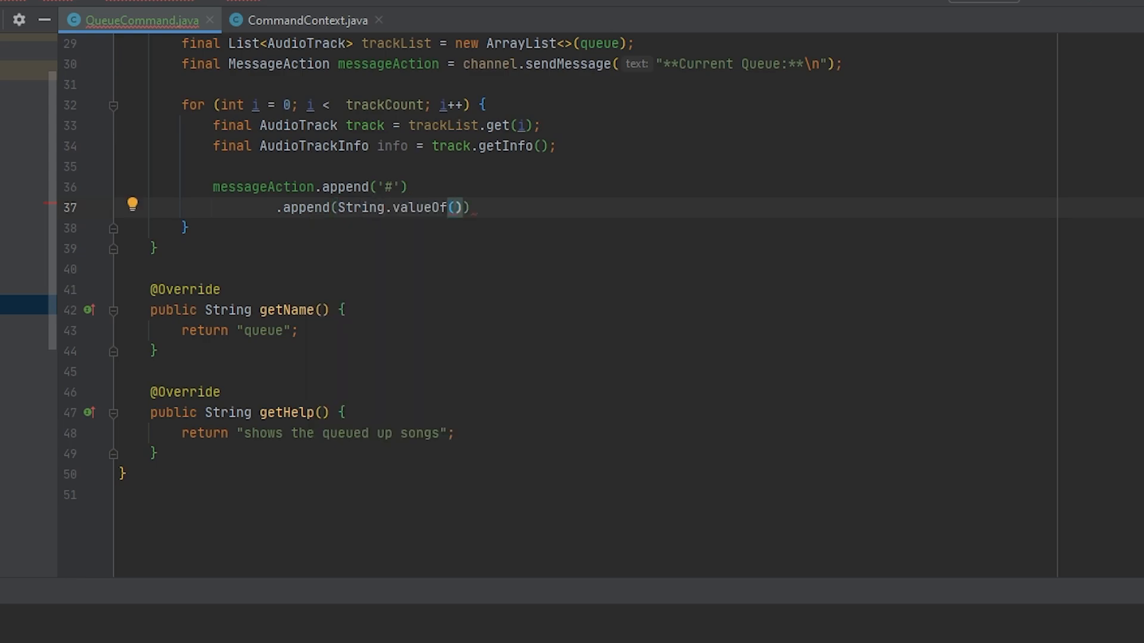
{"action": "type", "text": "i + 1"}
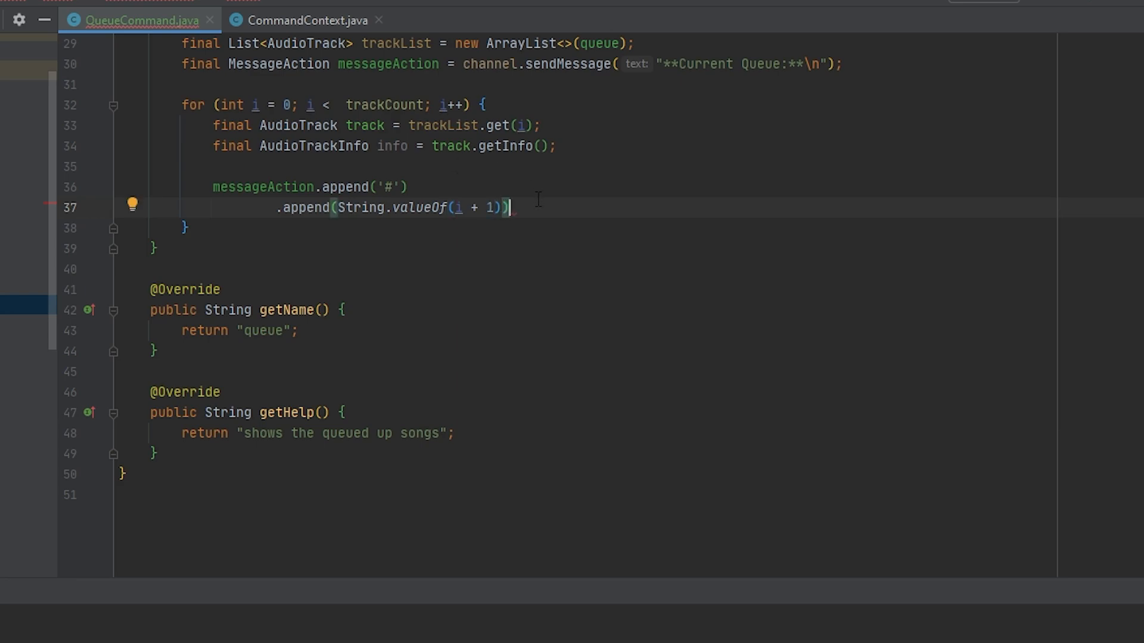
{"action": "type", "text": ".append(\""}
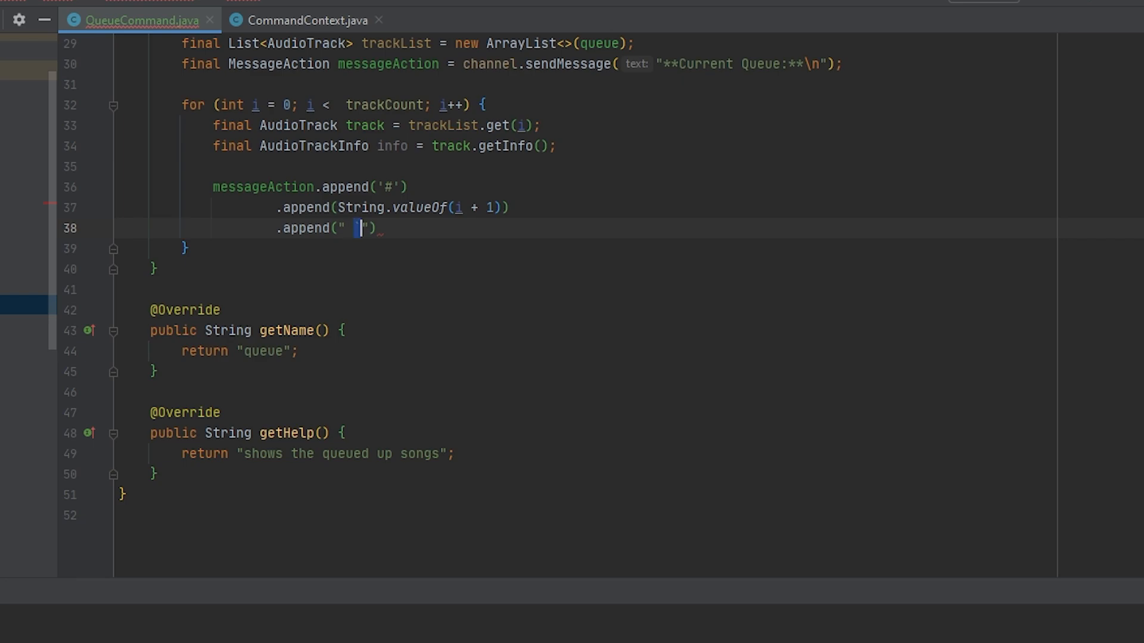
{"action": "type", "text": "`"}
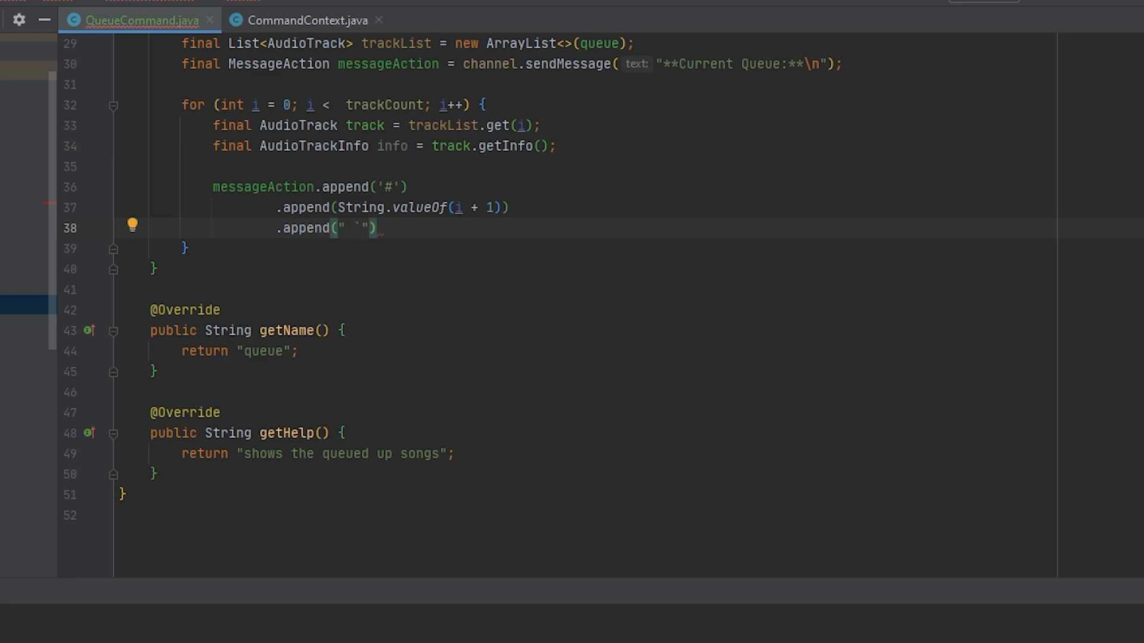
Append the track's title, ' by ', author and an opening '[' bracket.
{"action": "type", "text": ".append("}
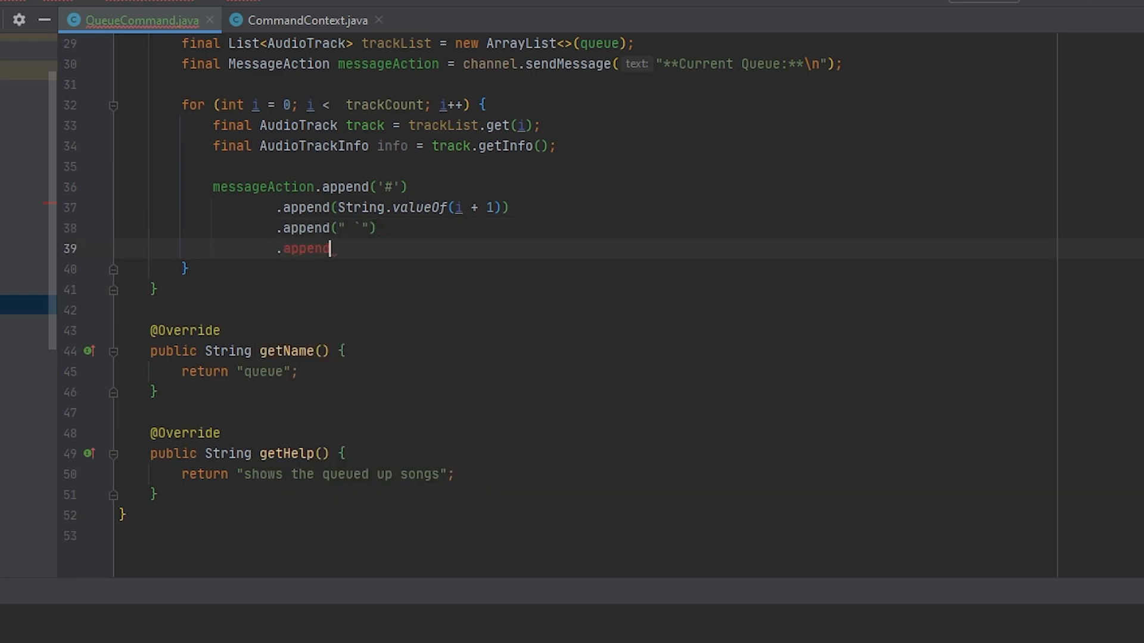
{"action": "type", "text": "(info"}
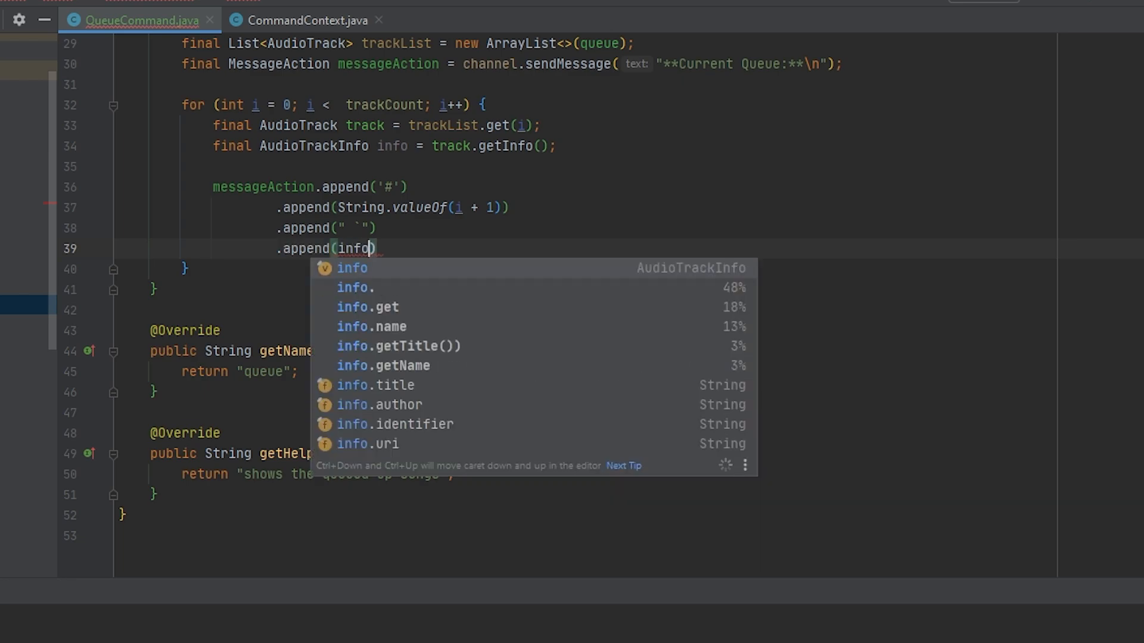
{"action": "type", "text": ".title"}
{"action": "type", "text": ".a"}
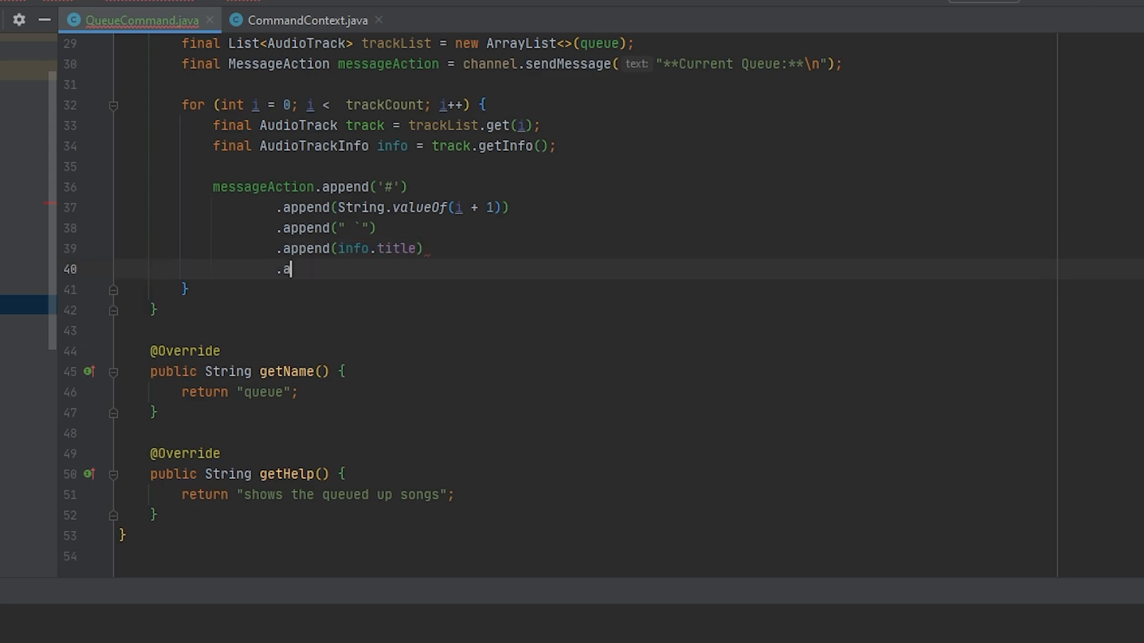
{"action": "type", "text": "ppend()"}
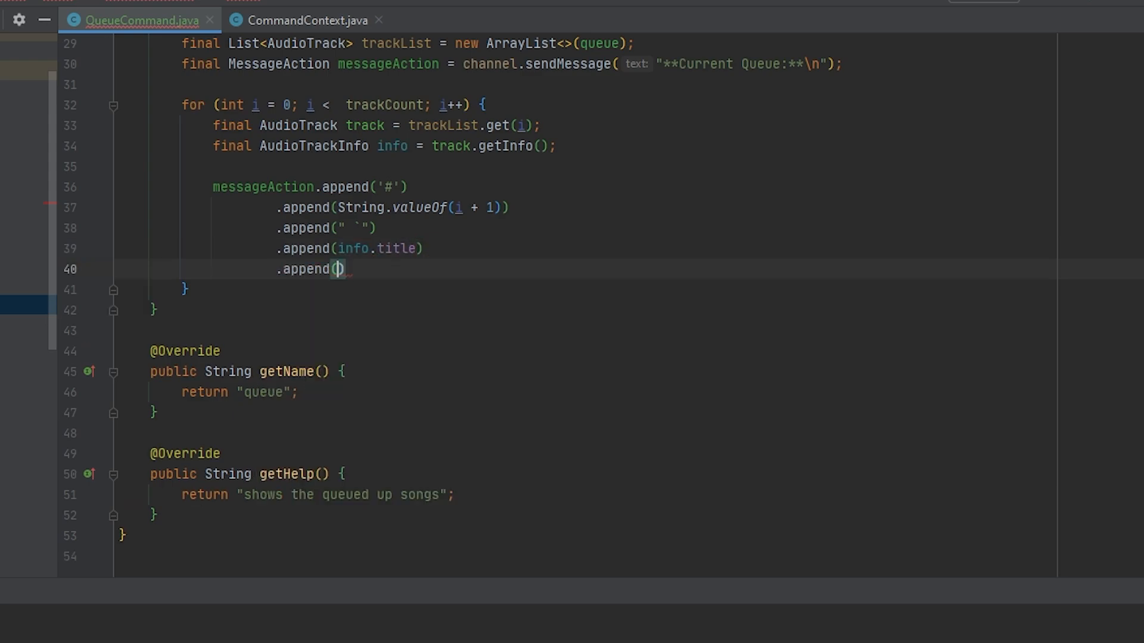
{"action": "type", "text": "\" by \""}
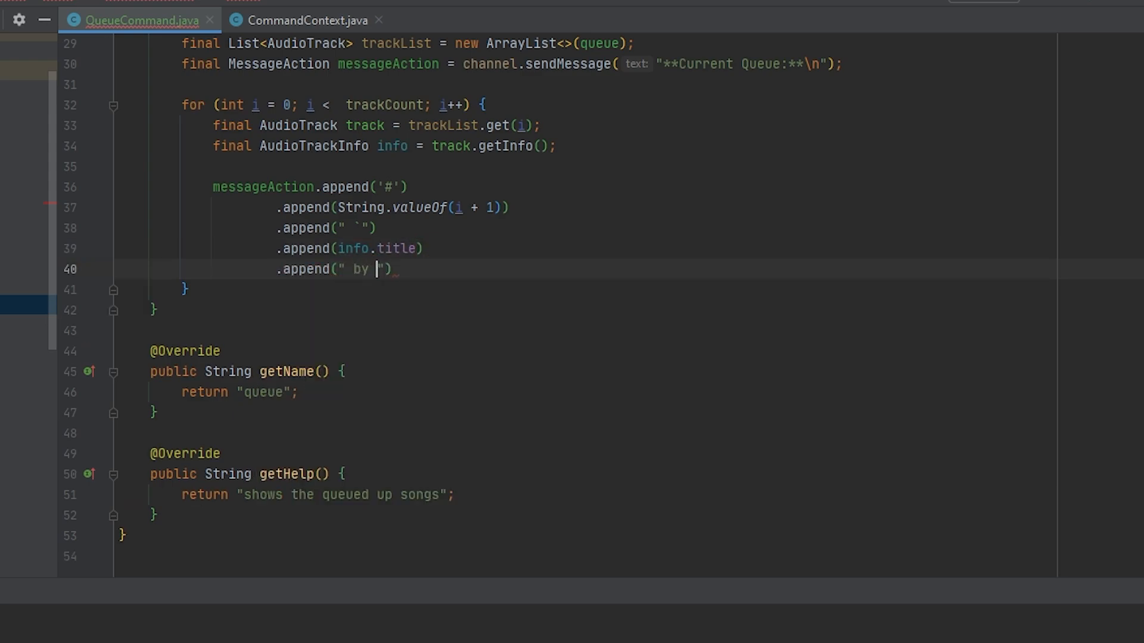
{"action": "type", "text": ".append("}
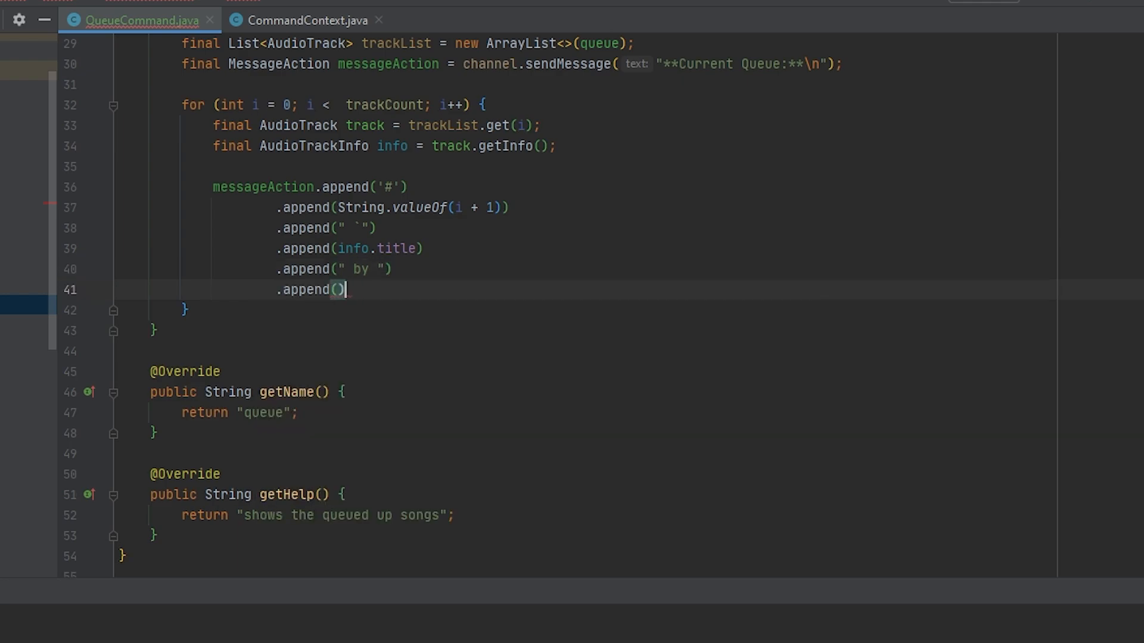
{"action": "type", "text": "info"}
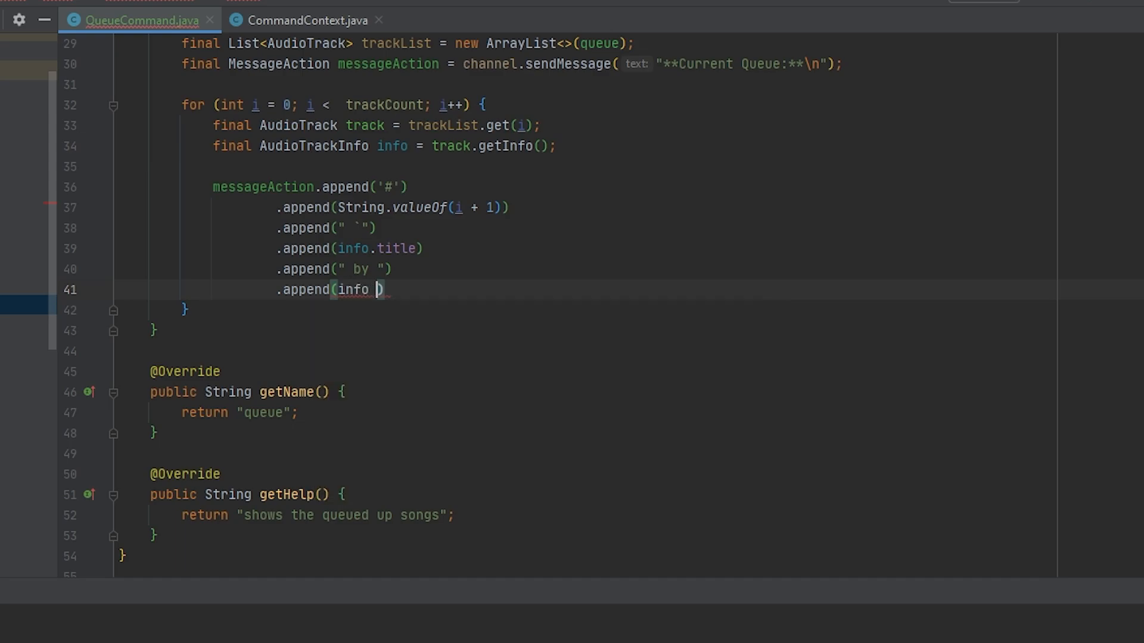
{"action": "type", "text": "author)"}
{"action": "type", "text": ".append(\" `"}
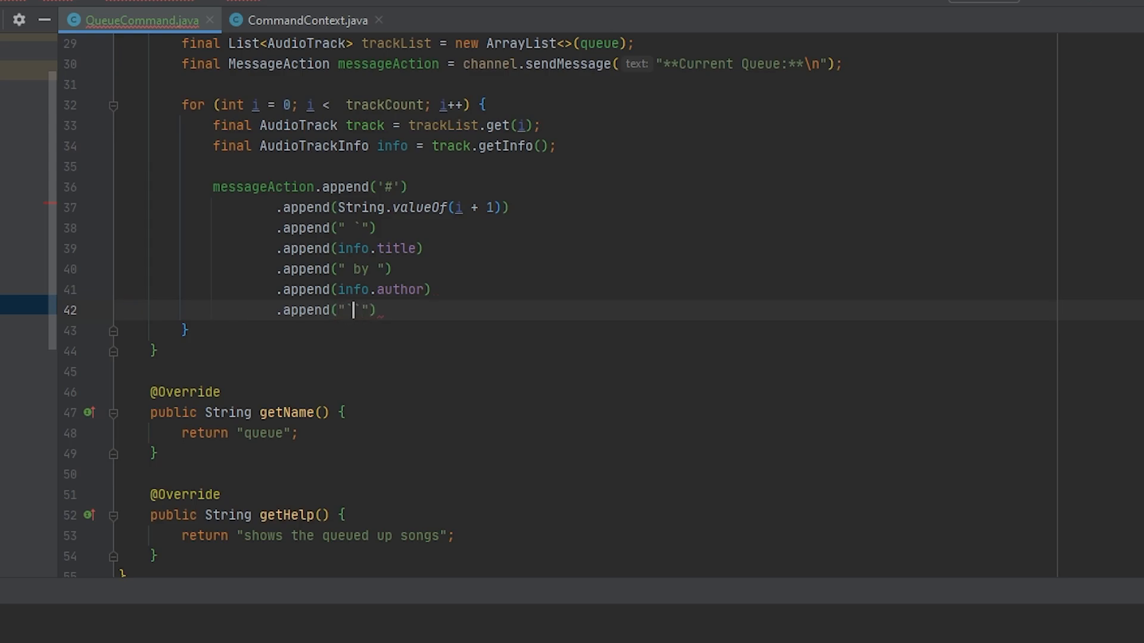
{"action": "type", "text": "[`"}
{"action": "type", "text": ".append(info.)"}
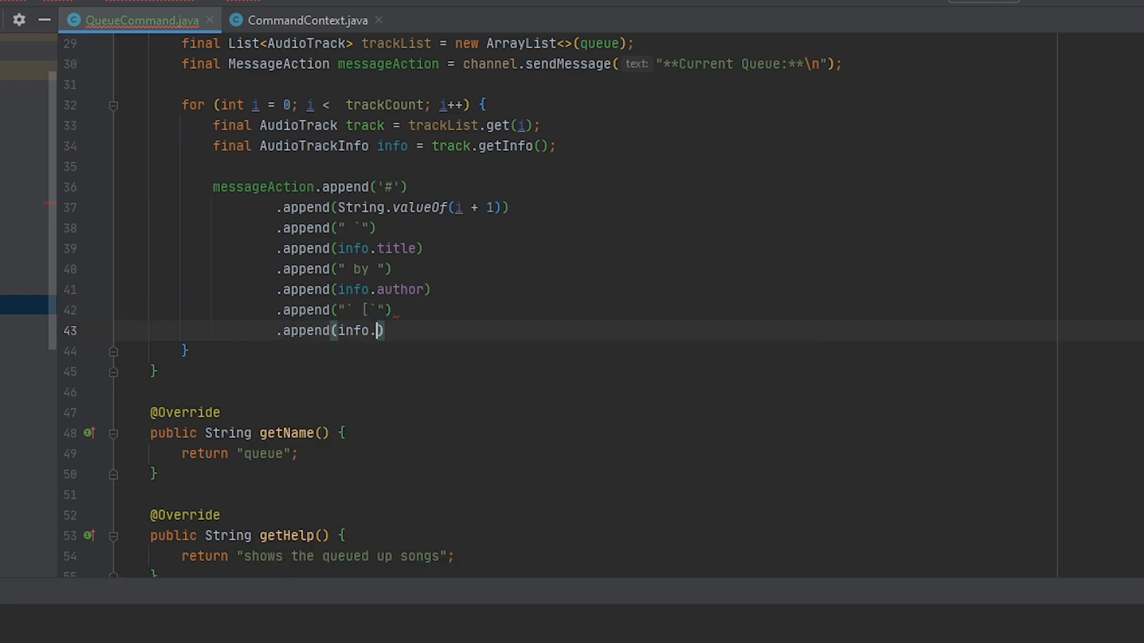
Append formatTime(track.getDuration()) and a closing ']\n' to each track line.
{"action": "key", "text": "Backspace"}
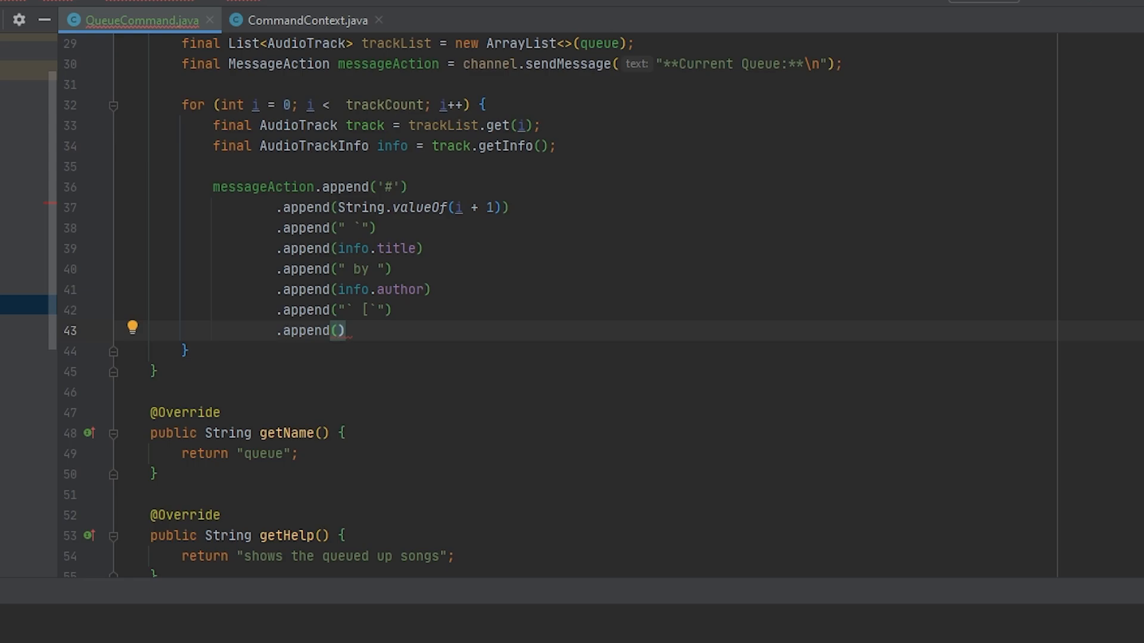
{"action": "type", "text": "forma"}
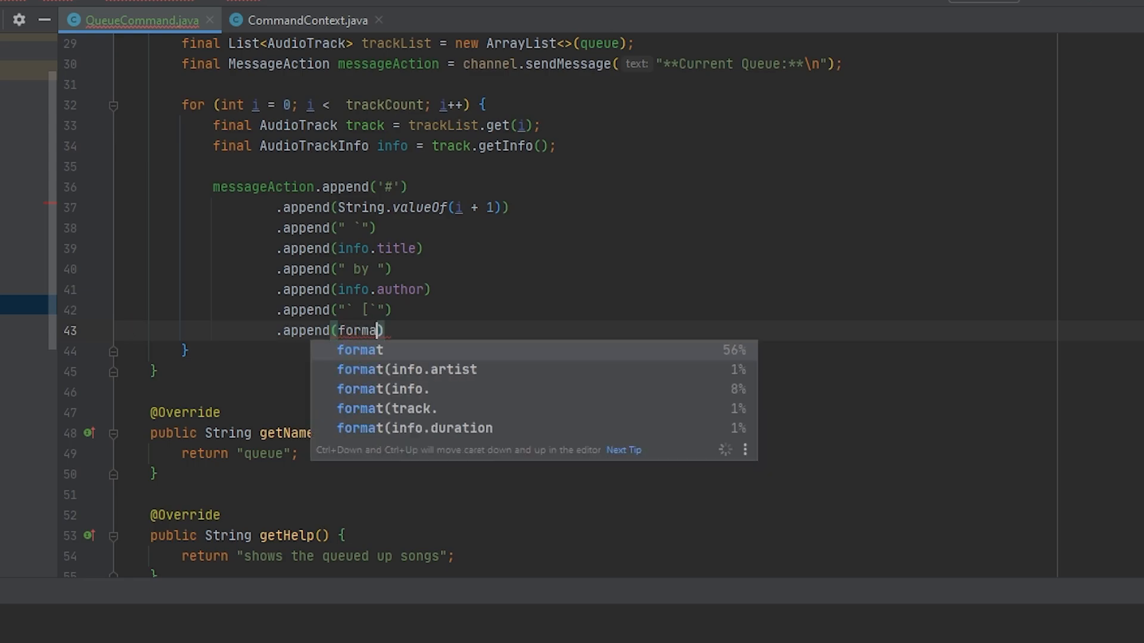
{"action": "type", "text": "Time("}
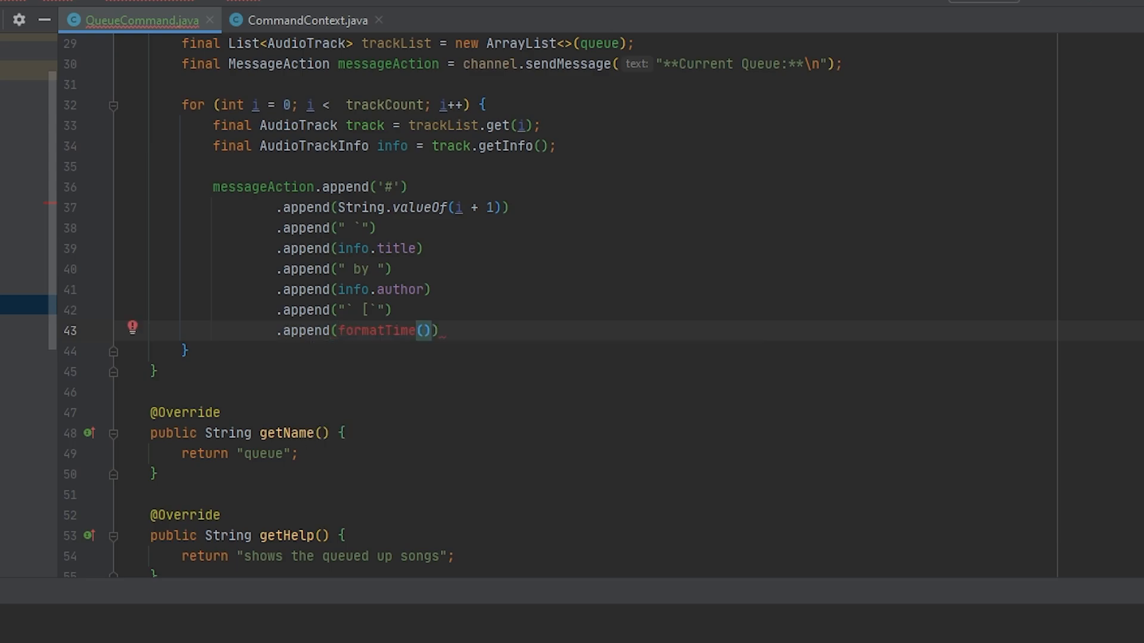
{"action": "type", "text": "track"}
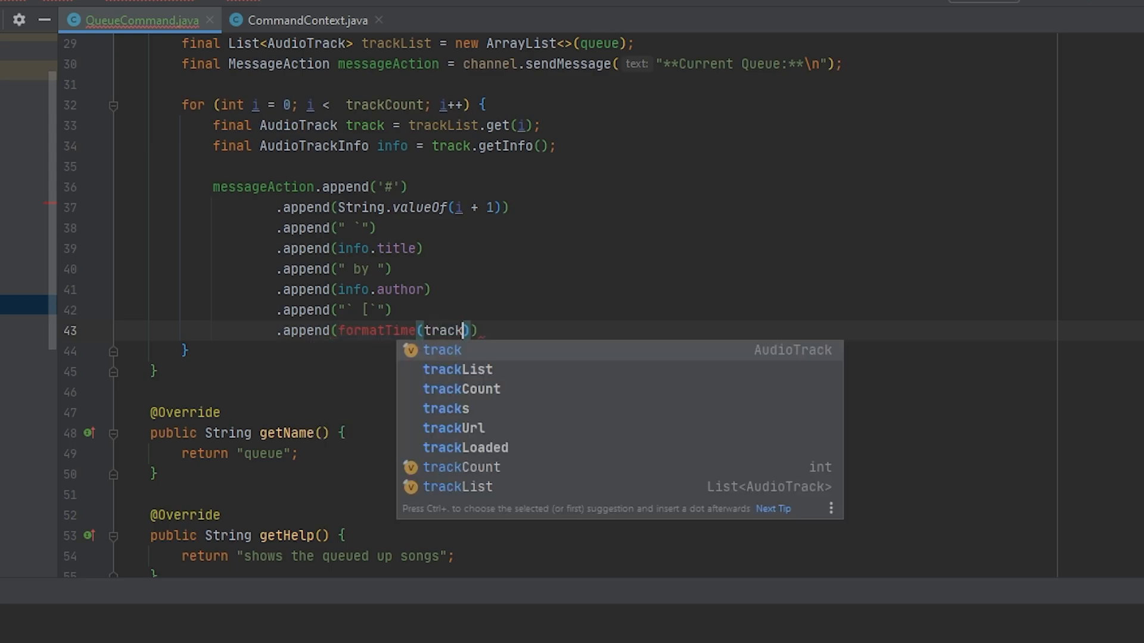
{"action": "type", "text": ".getDuration("}
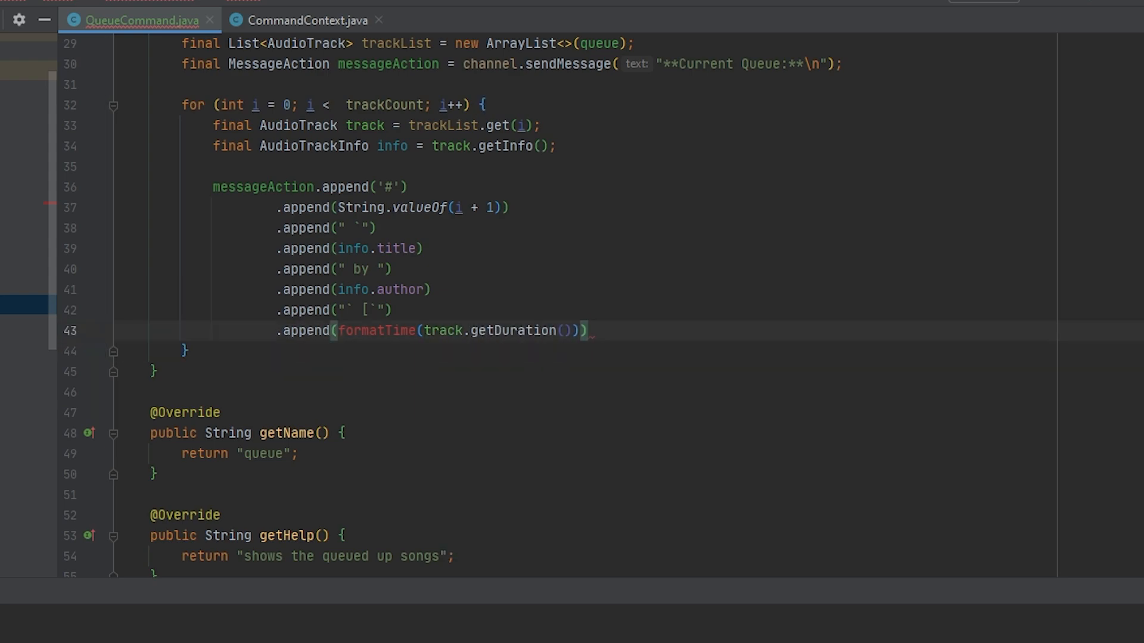
{"action": "type", "text": ".append(\"\")"}
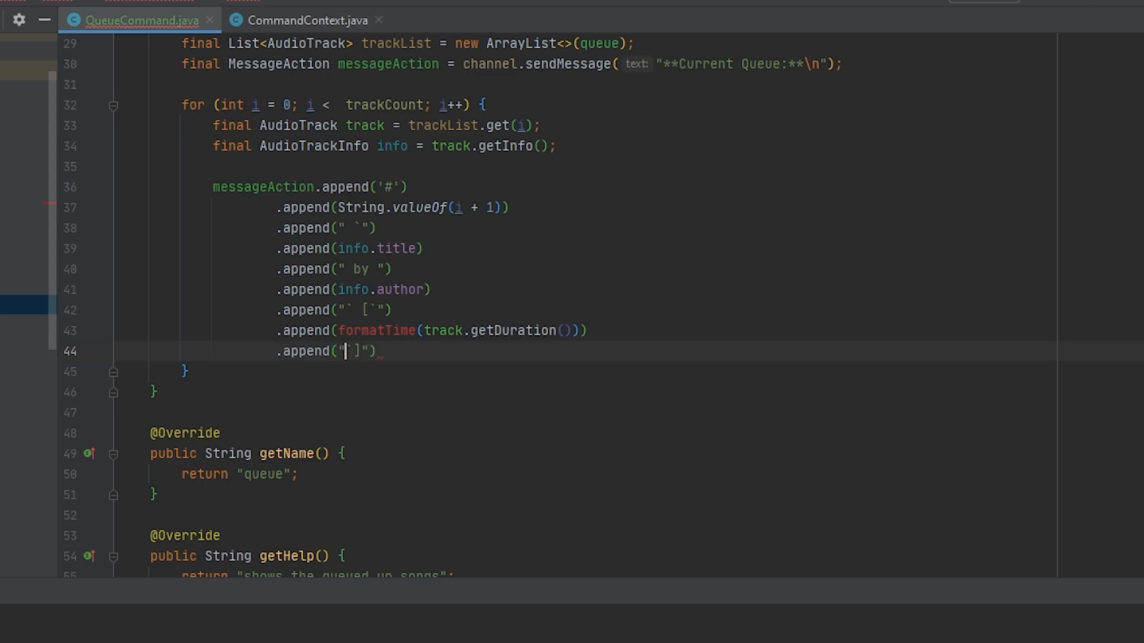
{"action": "type", "text": "`"}
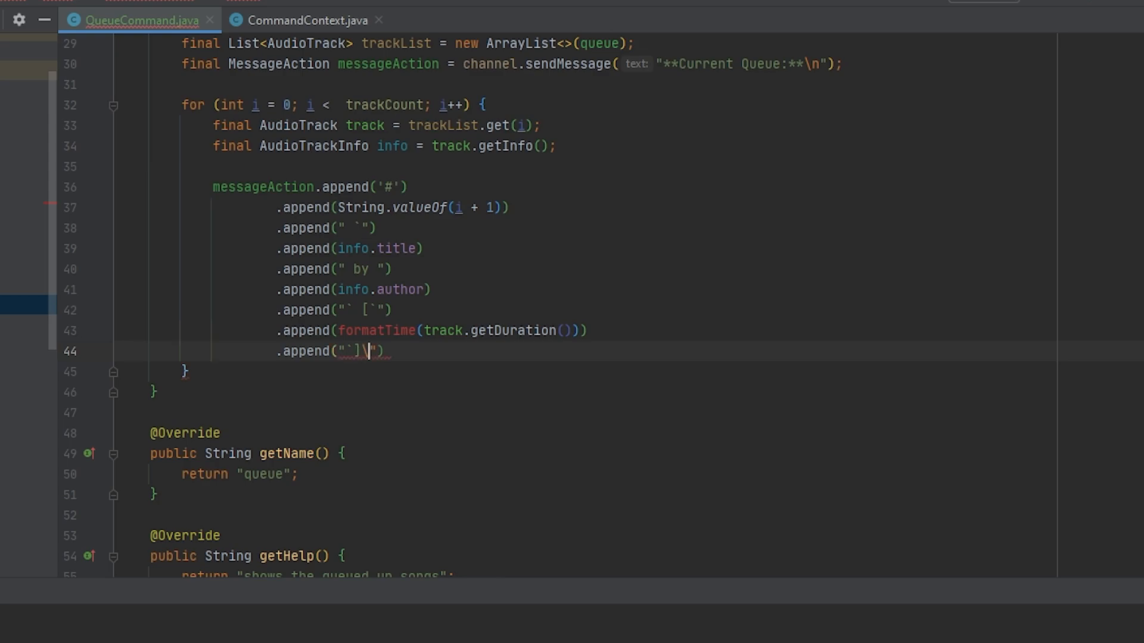
{"action": "type", "text": "n\");"}
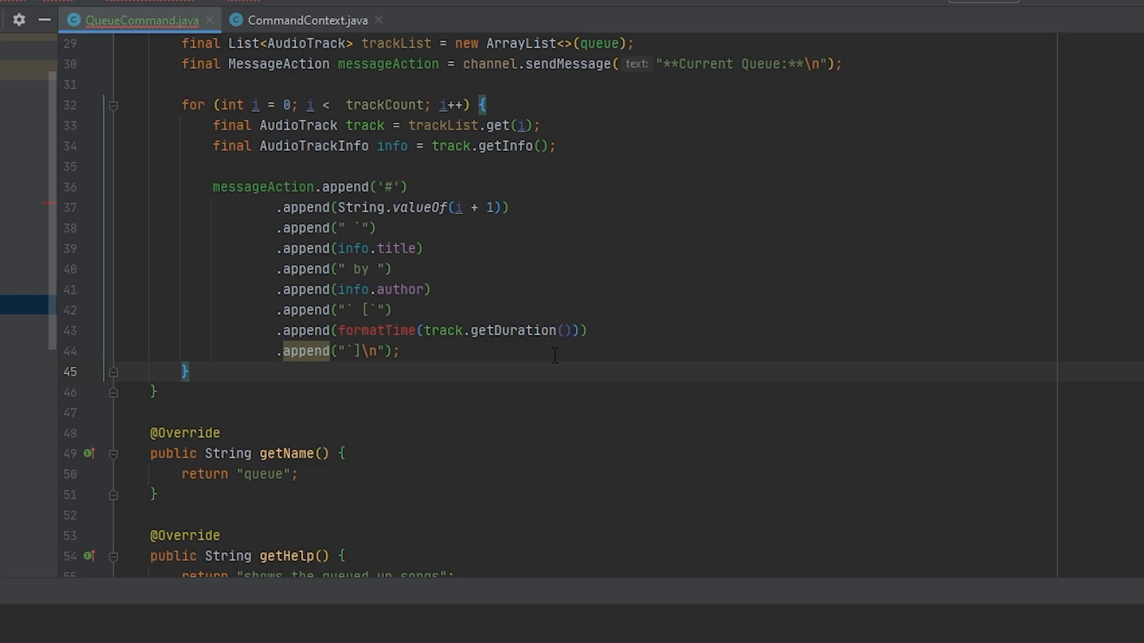
{"action": "left_click", "coordinate": [309, 351]}
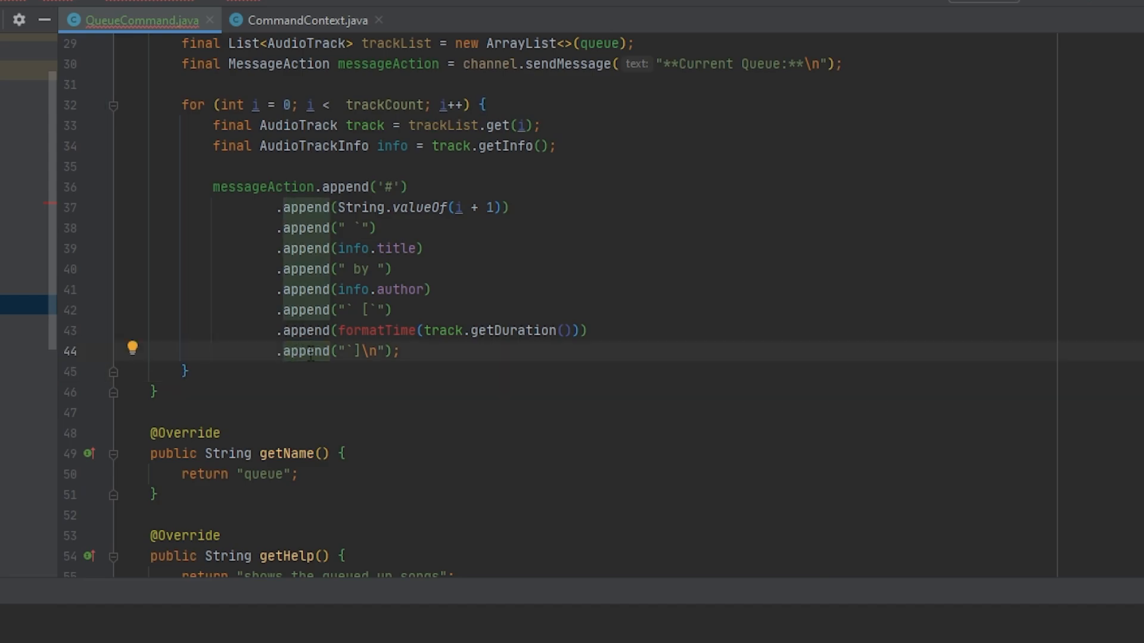
{"action": "mouse_move", "coordinate": [310, 351]}
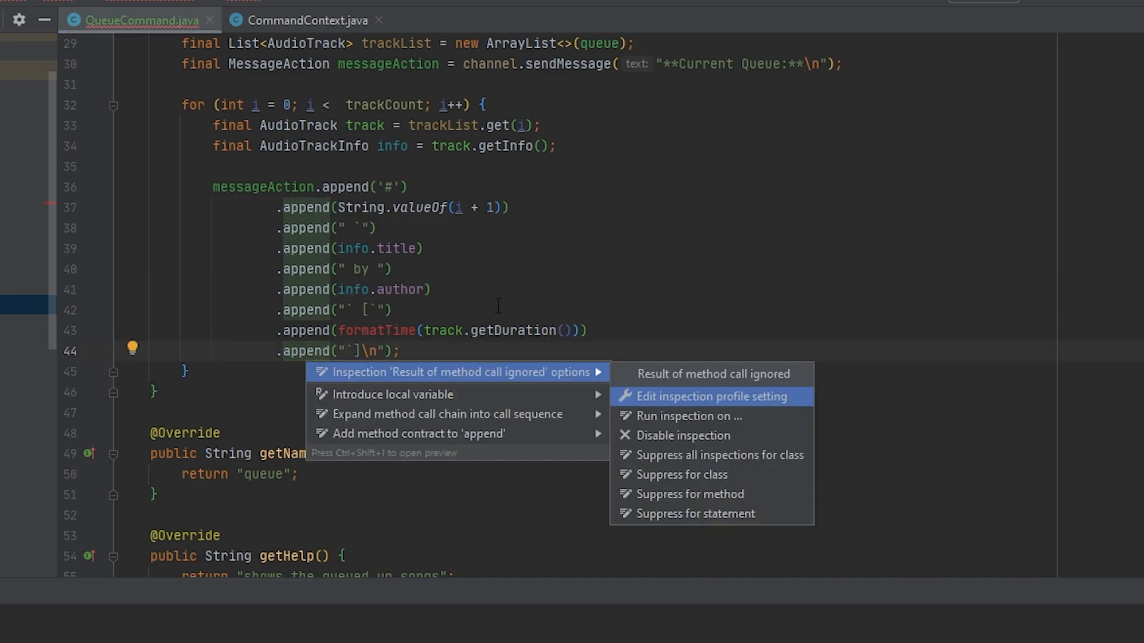
Suppress the ignored-result warning and add an if for trackList.size() > trackCount.
{"action": "key", "text": "Escape"}
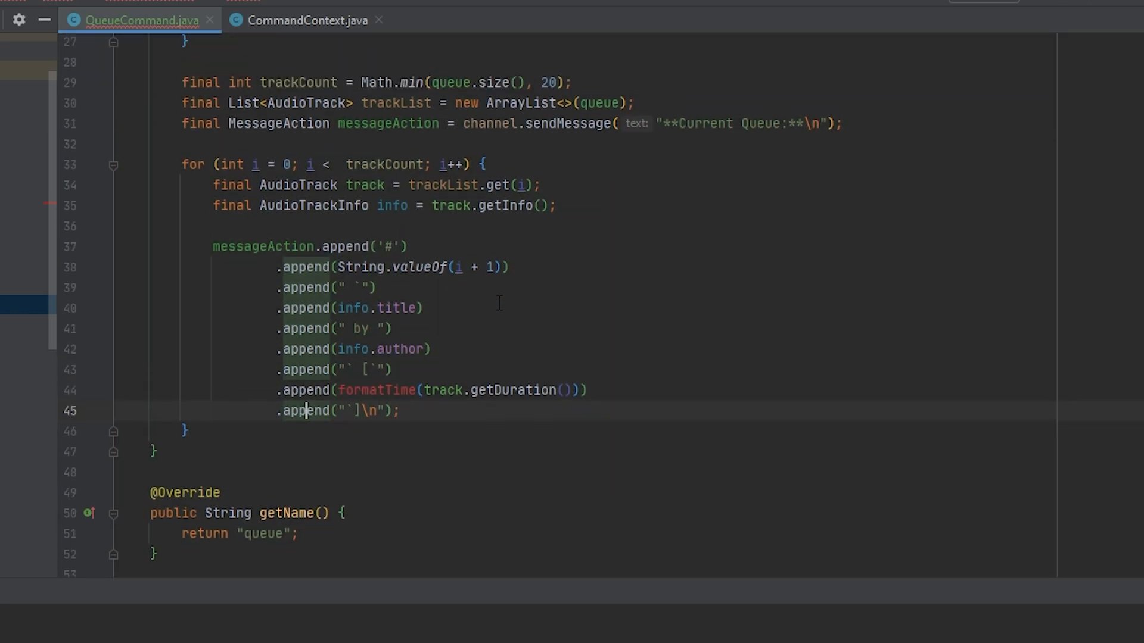
{"action": "scroll", "scroll_direction": "up", "scroll_amount": 3}
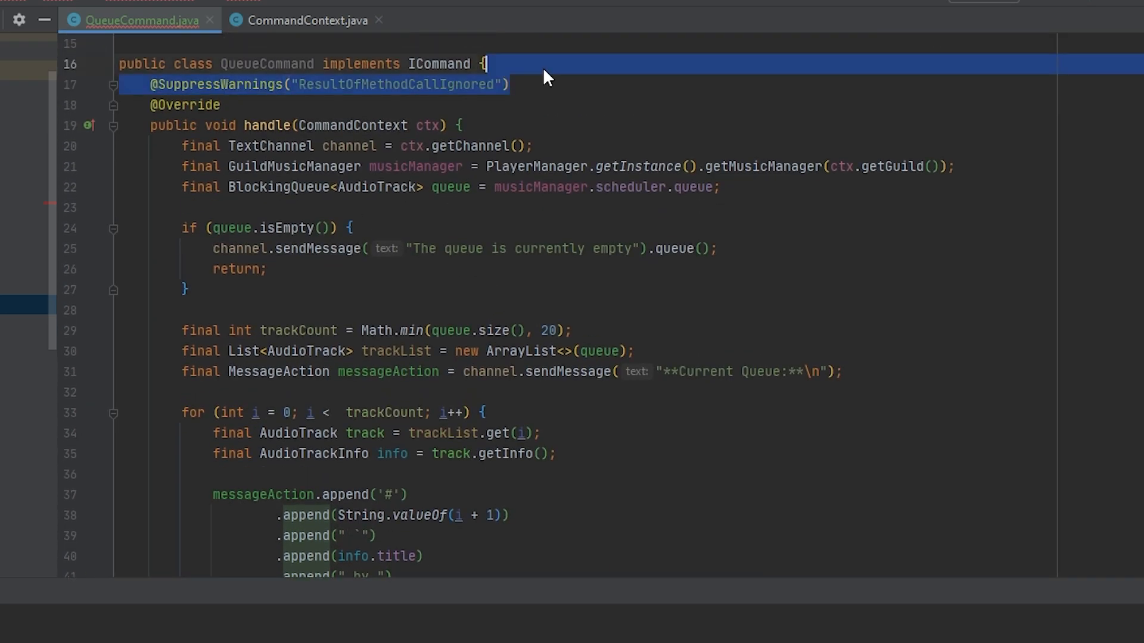
{"action": "scroll", "scroll_direction": "down", "scroll_amount": 3}
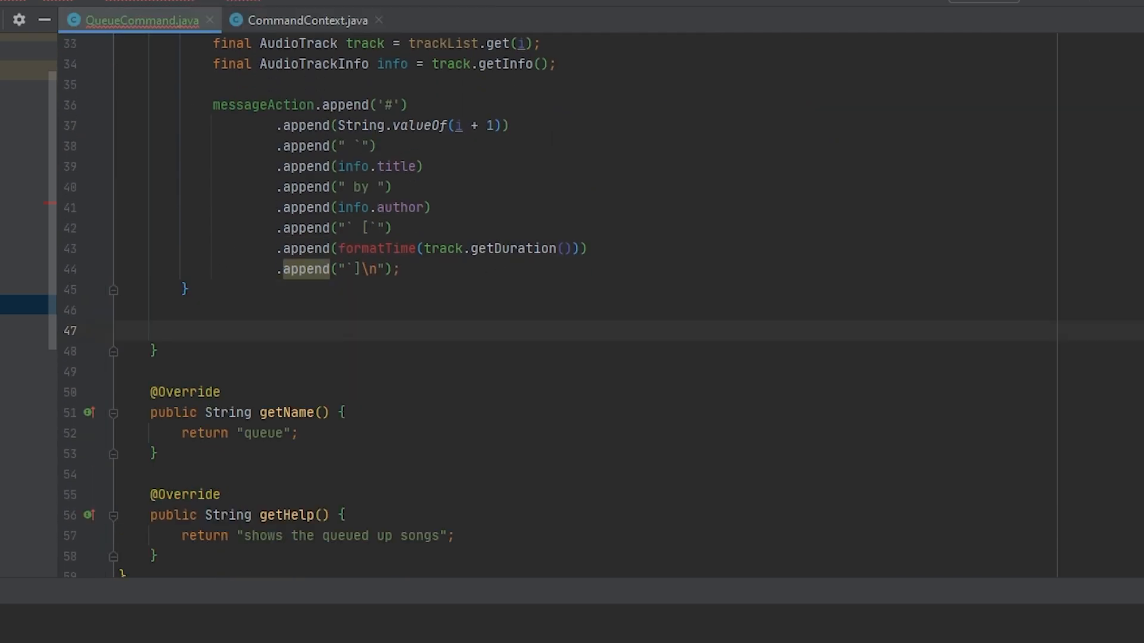
{"action": "type", "text": "if"}
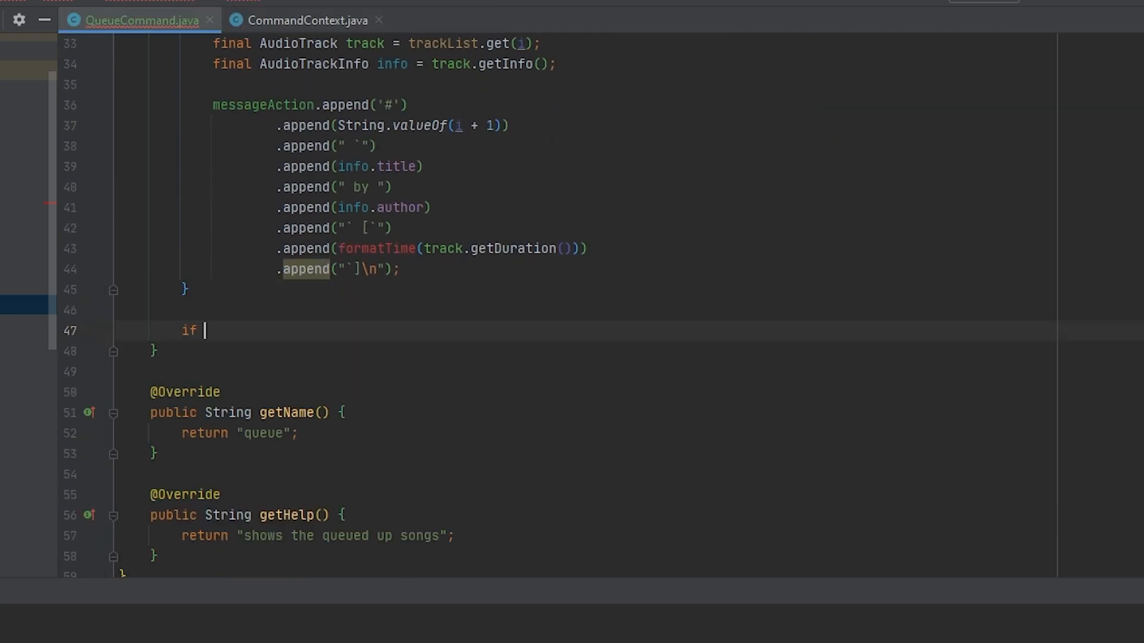
{"action": "type", "text": "(trackList.isEmpty()) {"}
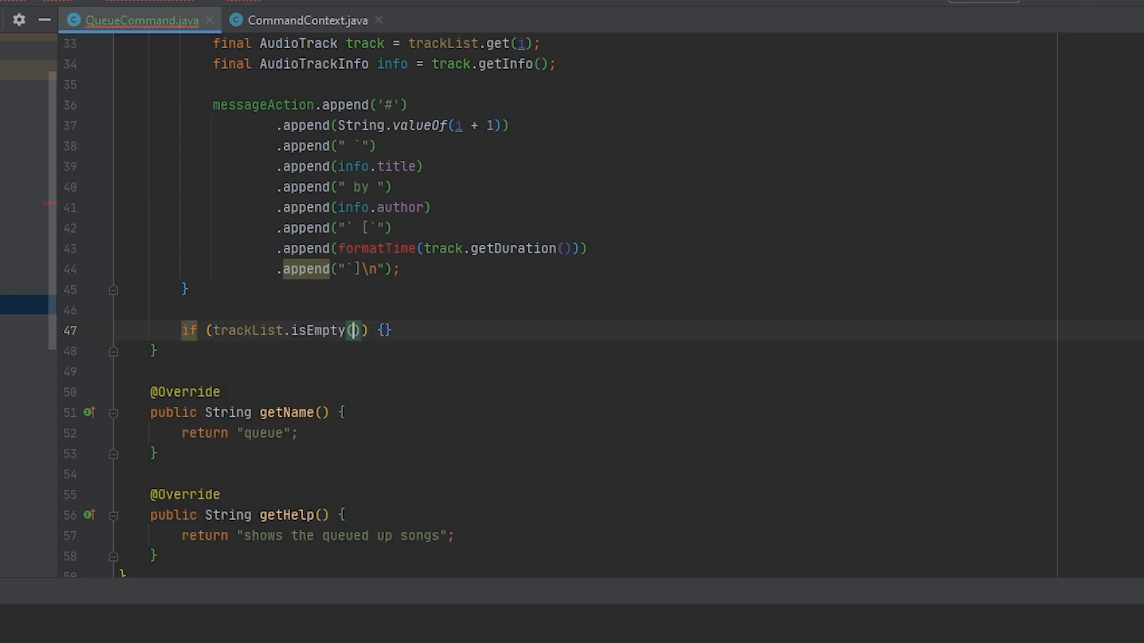
{"action": "key", "text": "Backspace"}
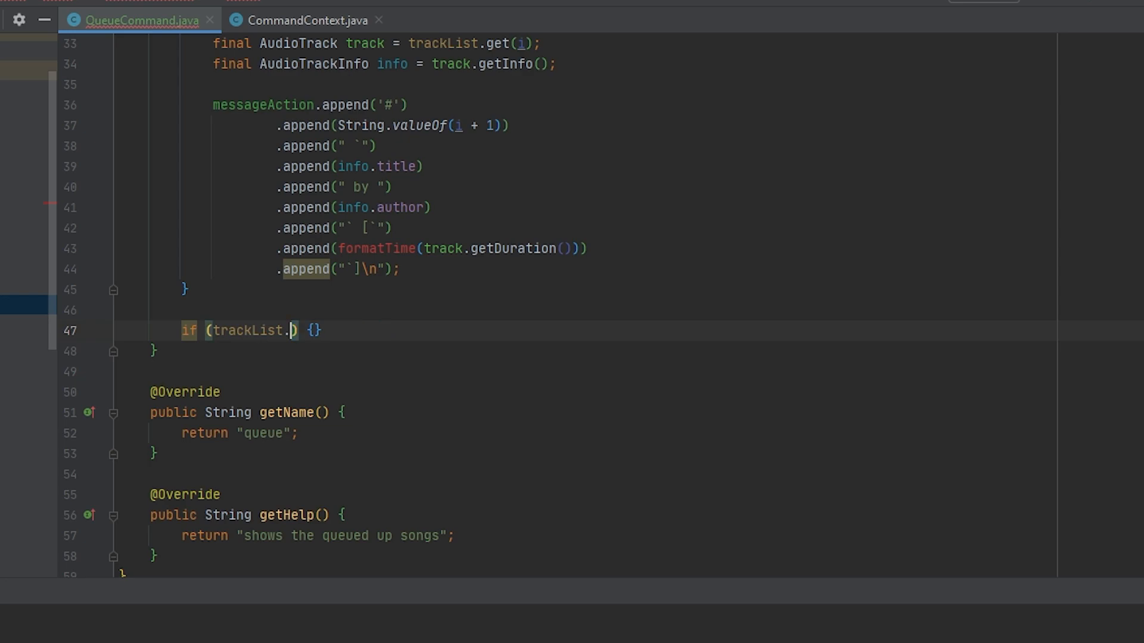
{"action": "type", "text": "size() > t"}
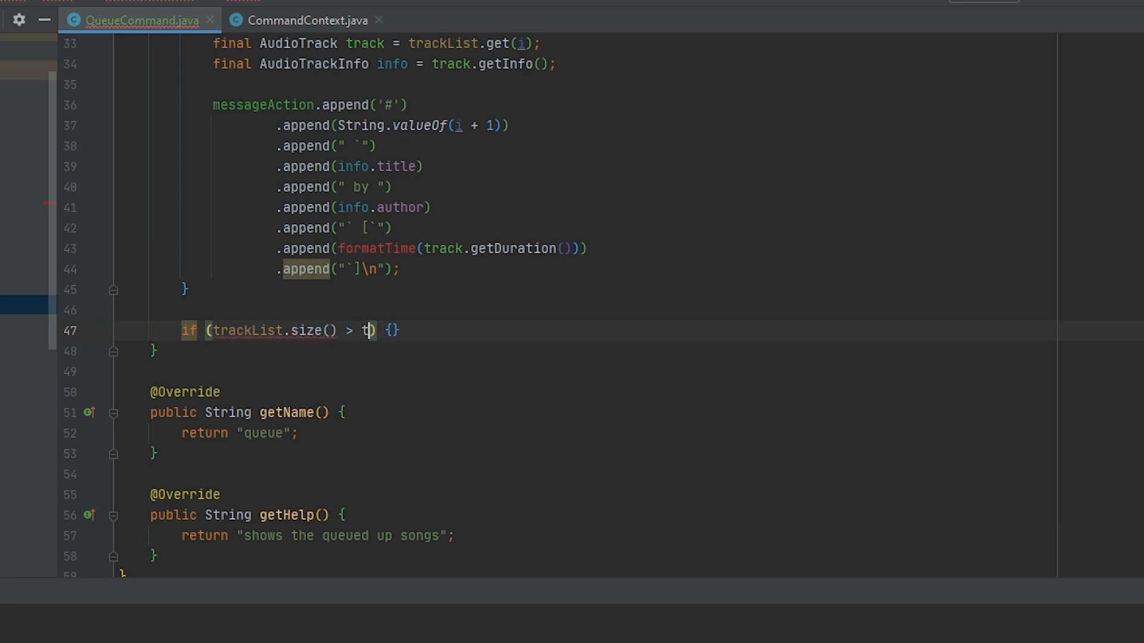
{"action": "type", "text": "rackCount"}
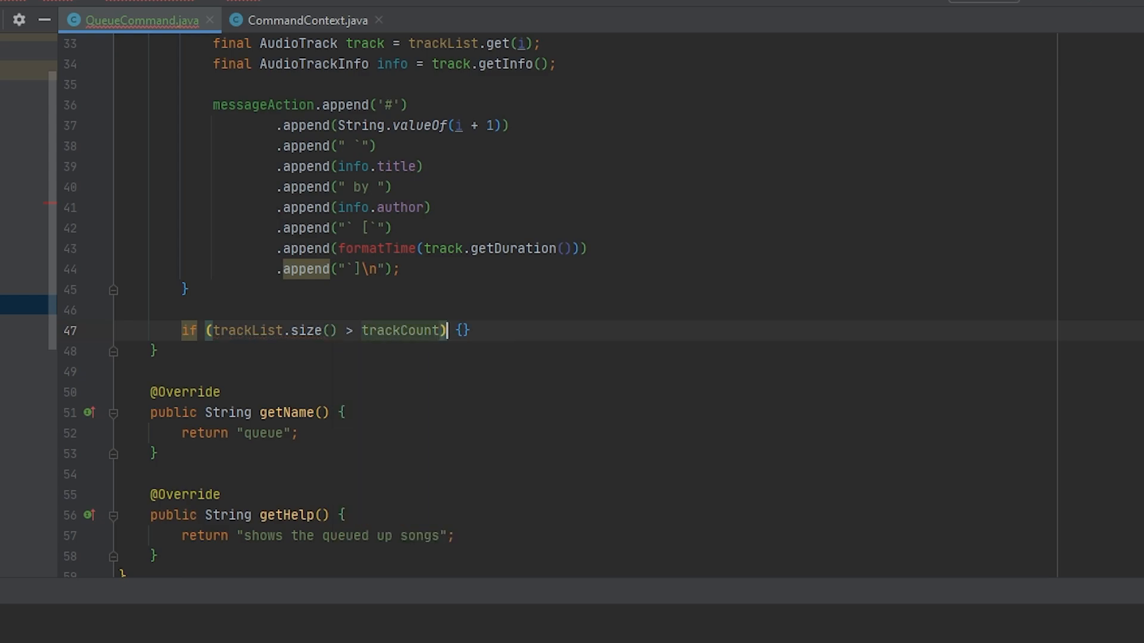
{"action": "key", "text": "Enter"}
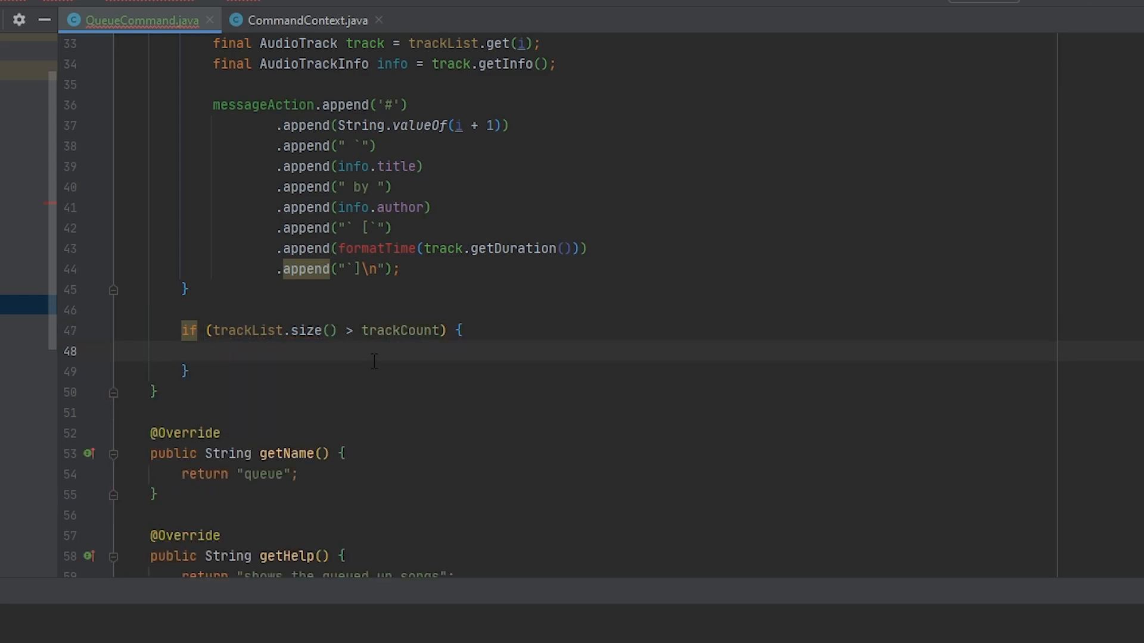
Append 'And', the remaining track count and ' more...', then queue messageAction.
{"action": "left_click", "coordinate": [212, 351]}
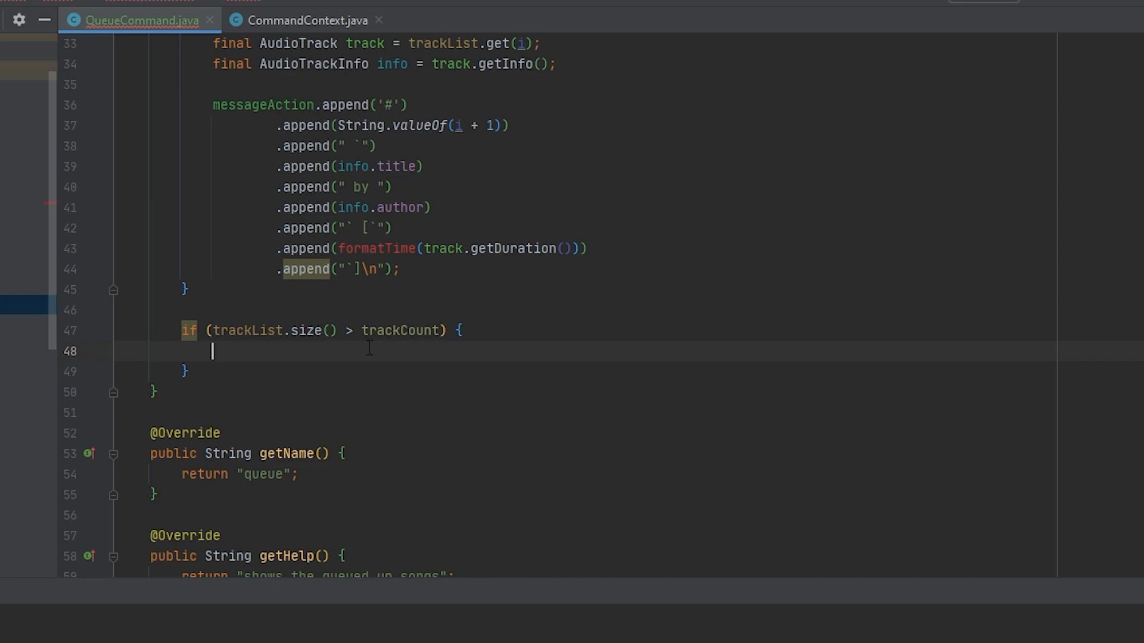
{"action": "type", "text": "messageAction.append()"}
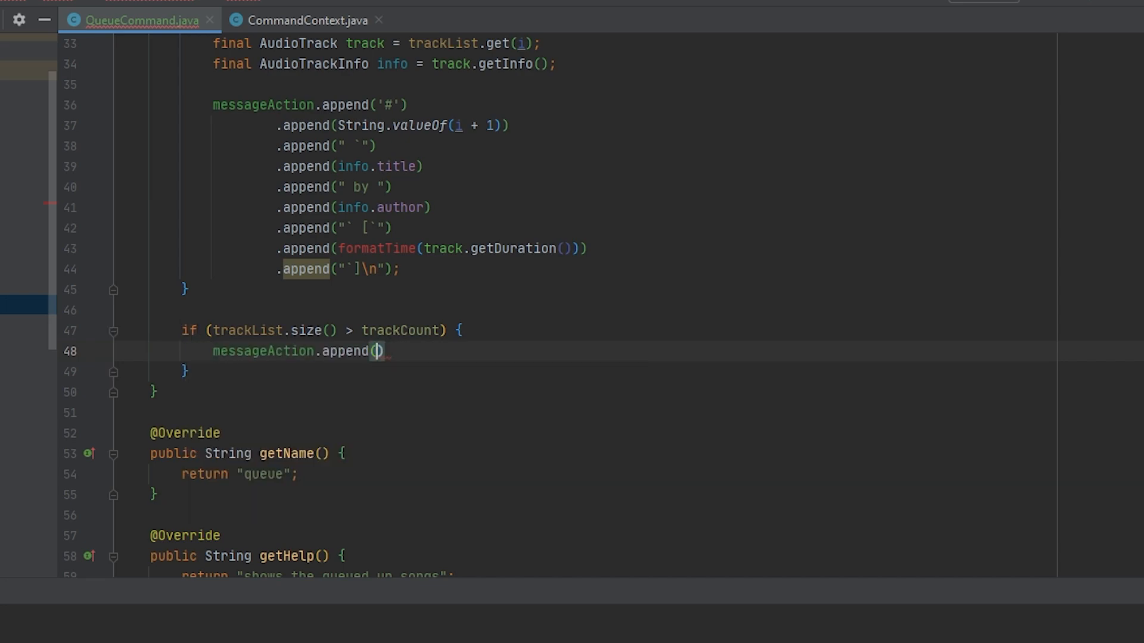
{"action": "type", "text": "\"And\""}
{"action": "type", "text": ".append(String.valueOf())"}
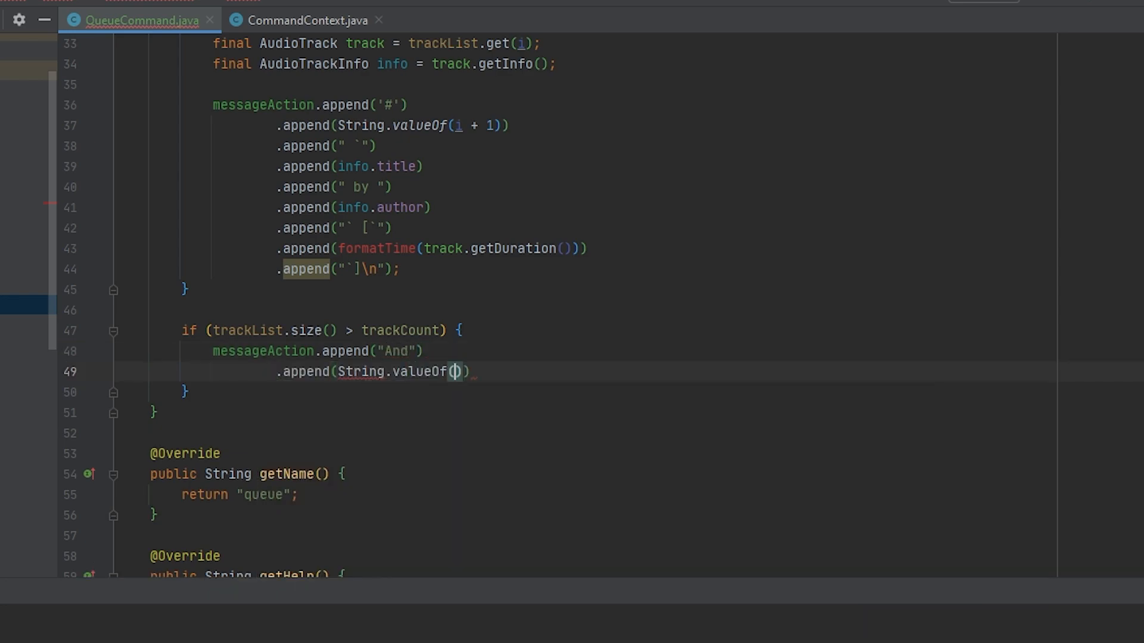
{"action": "left_click", "coordinate": [454, 371]}
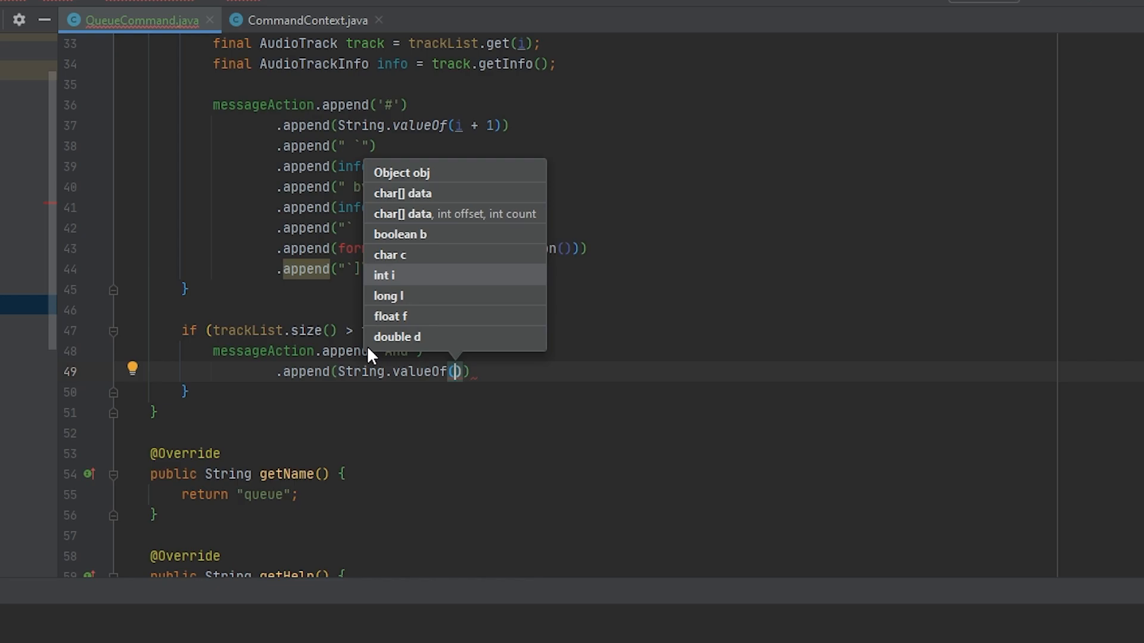
{"action": "type", "text": "trackList.size("}
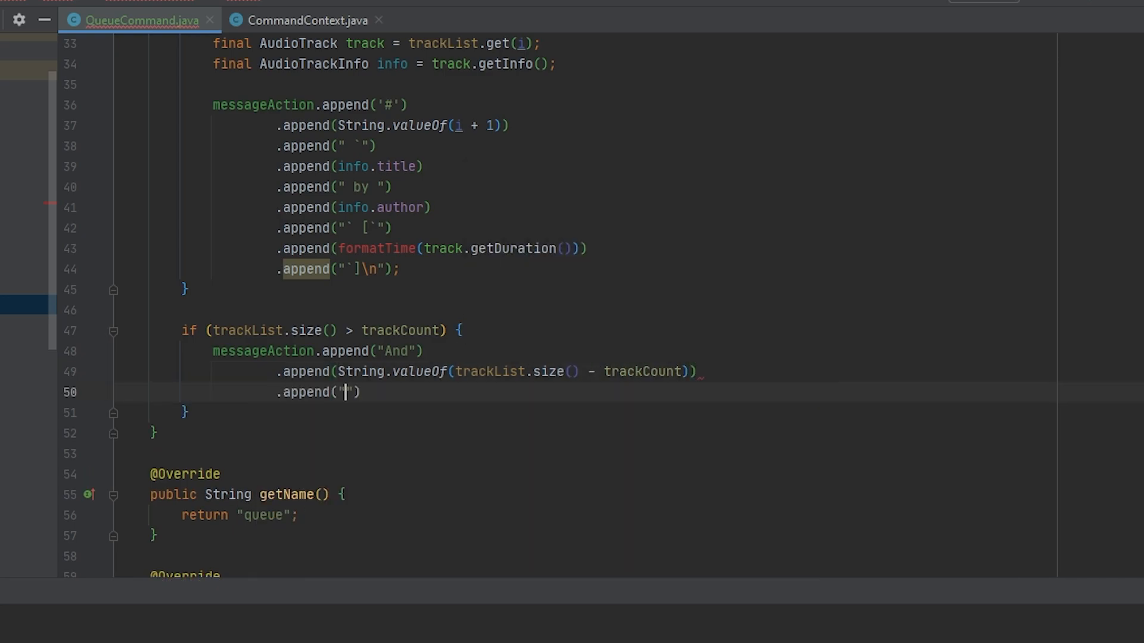
{"action": "type", "text": "m"}
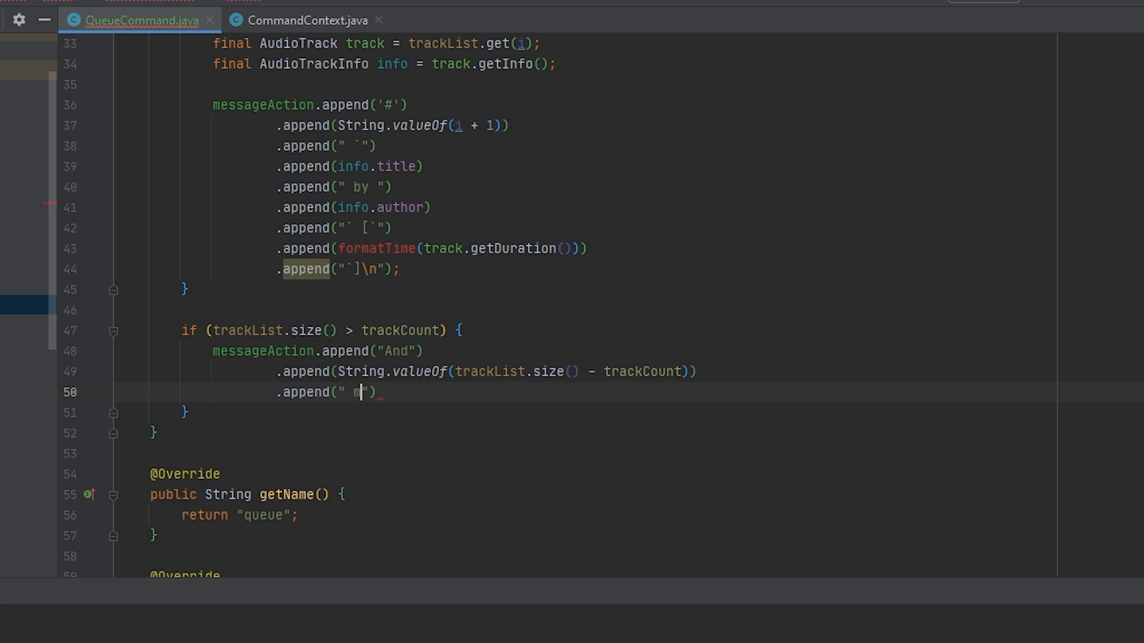
{"action": "type", "text": "ore."}
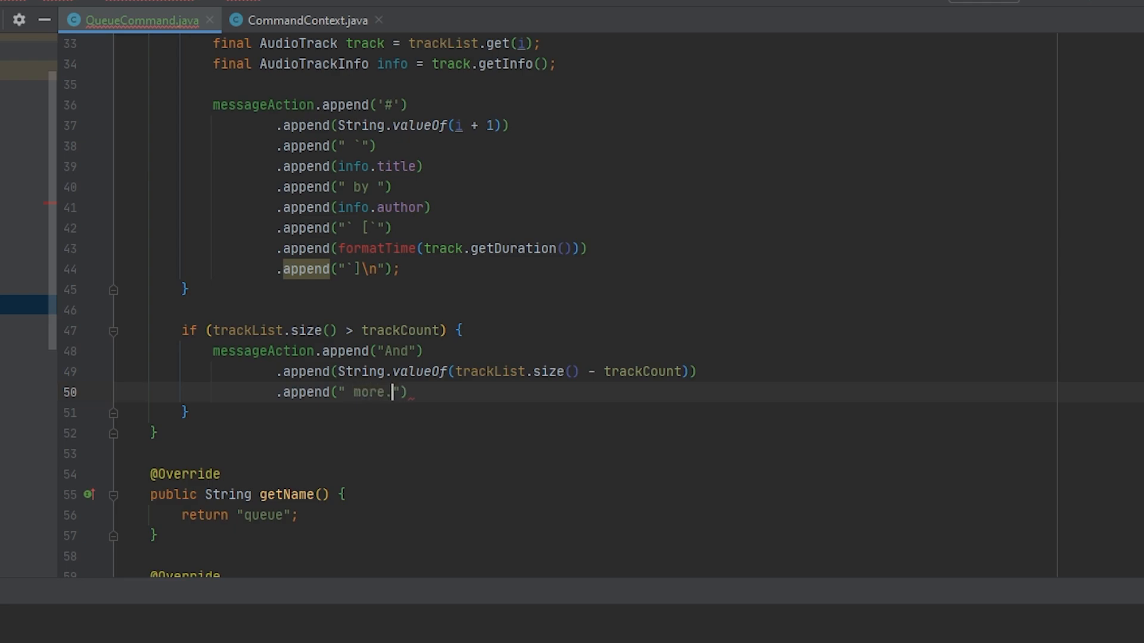
{"action": "type", "text": "..\");"}
{"action": "left_click", "coordinate": [317, 351]}
{"action": "type", "text": " `"}
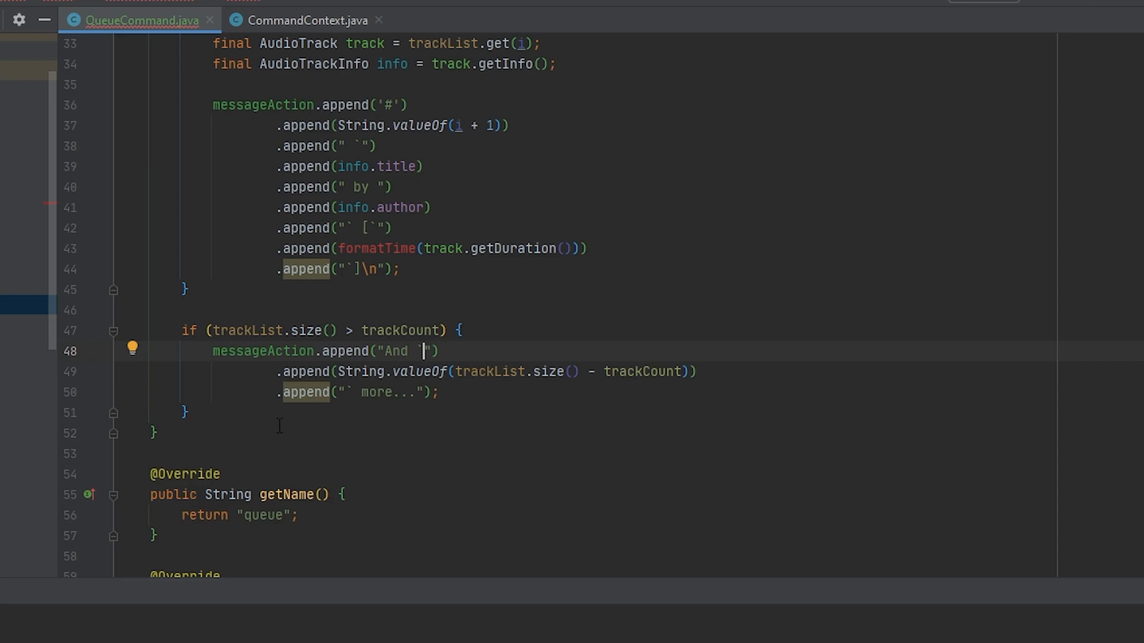
{"action": "type", "text": "messageAction.queue();"}
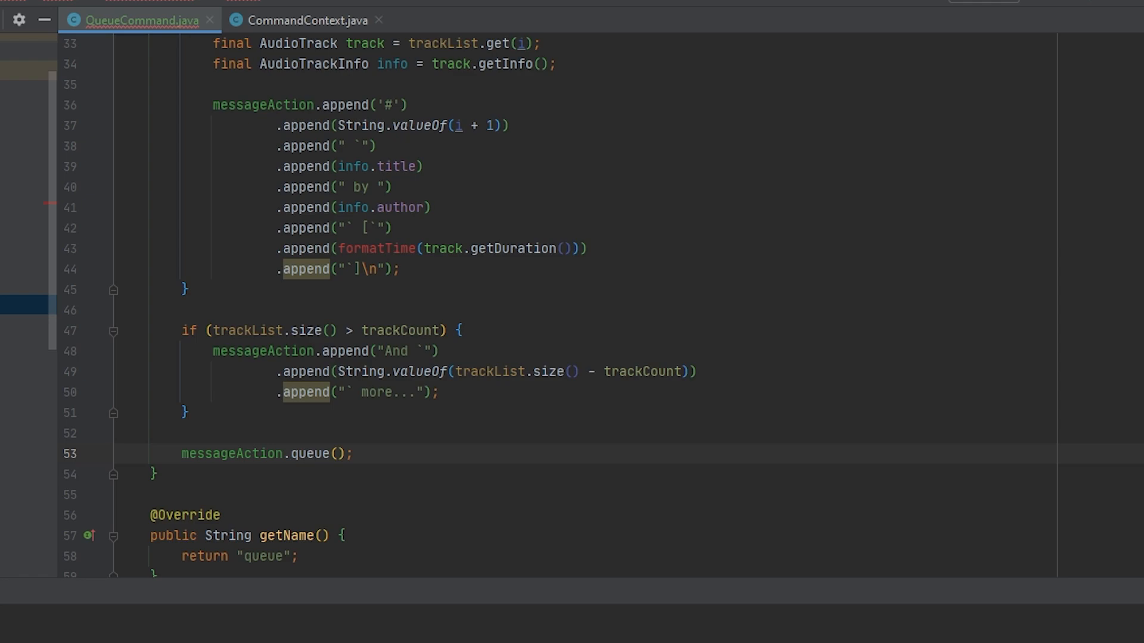
Generate the missing formatTime(long duration) method from the quick-fix menu.
{"action": "left_click", "coordinate": [381, 248]}
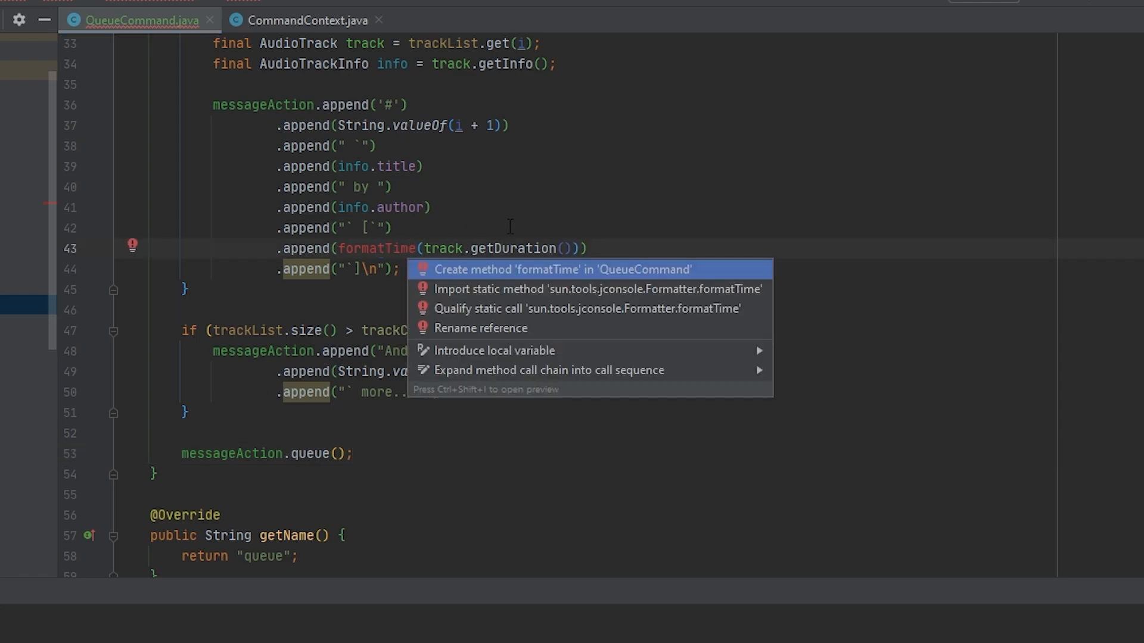
{"action": "left_click", "coordinate": [553, 269]}
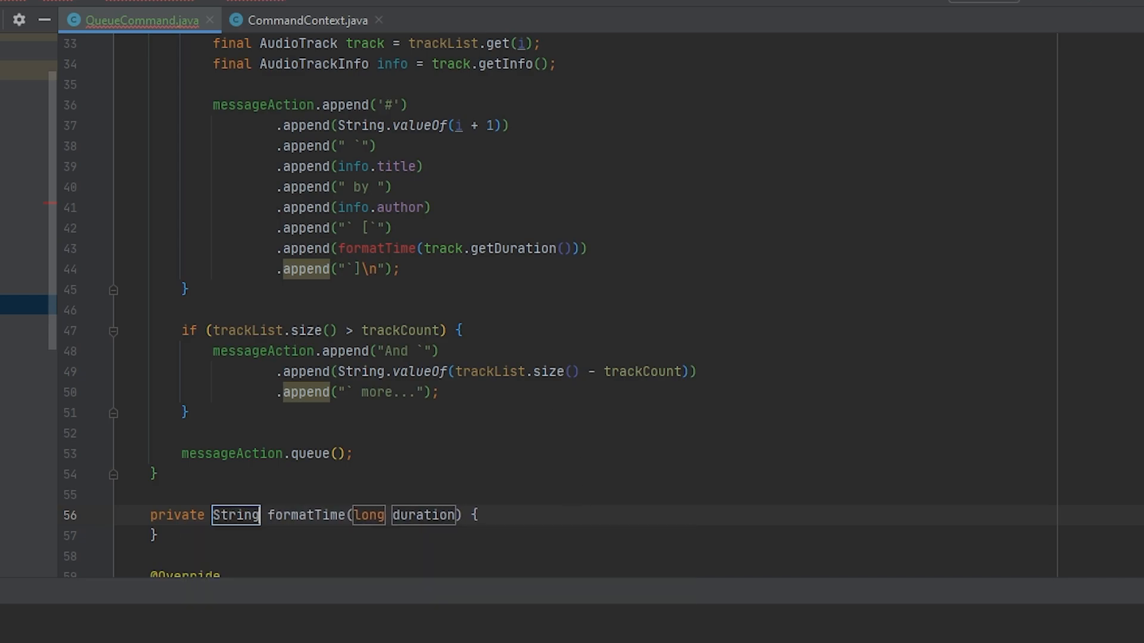
{"action": "left_click", "coordinate": [300, 515]}
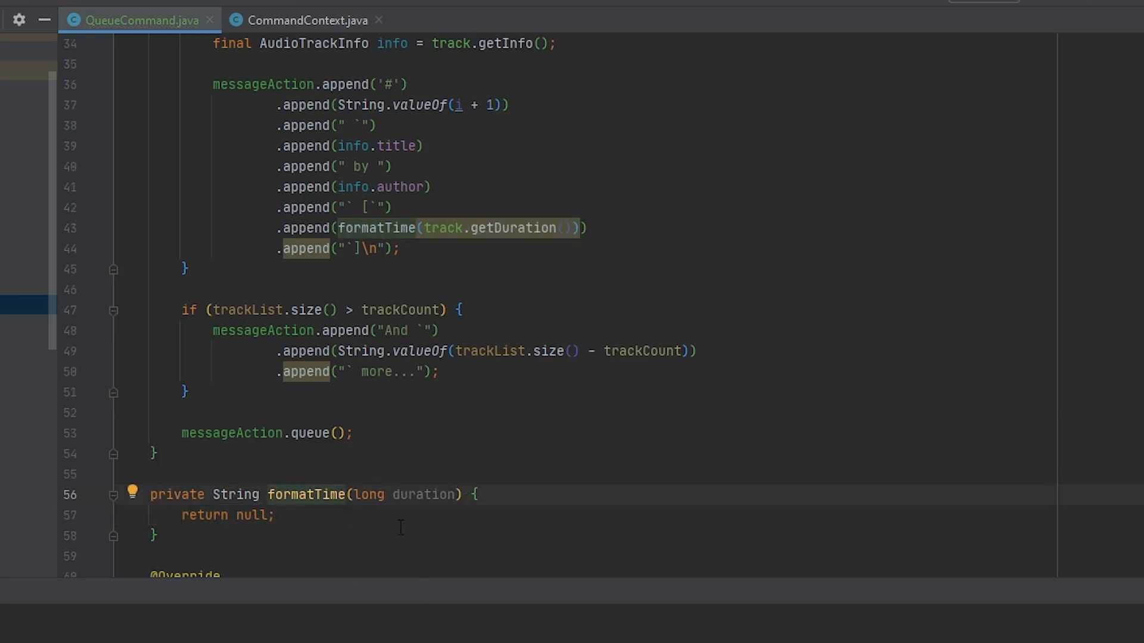
Replace return null with an hours/minutes/seconds calculation formatted as "%02d:%02d:%02d".
{"action": "scroll", "scroll_direction": "down", "scroll_amount": 3}
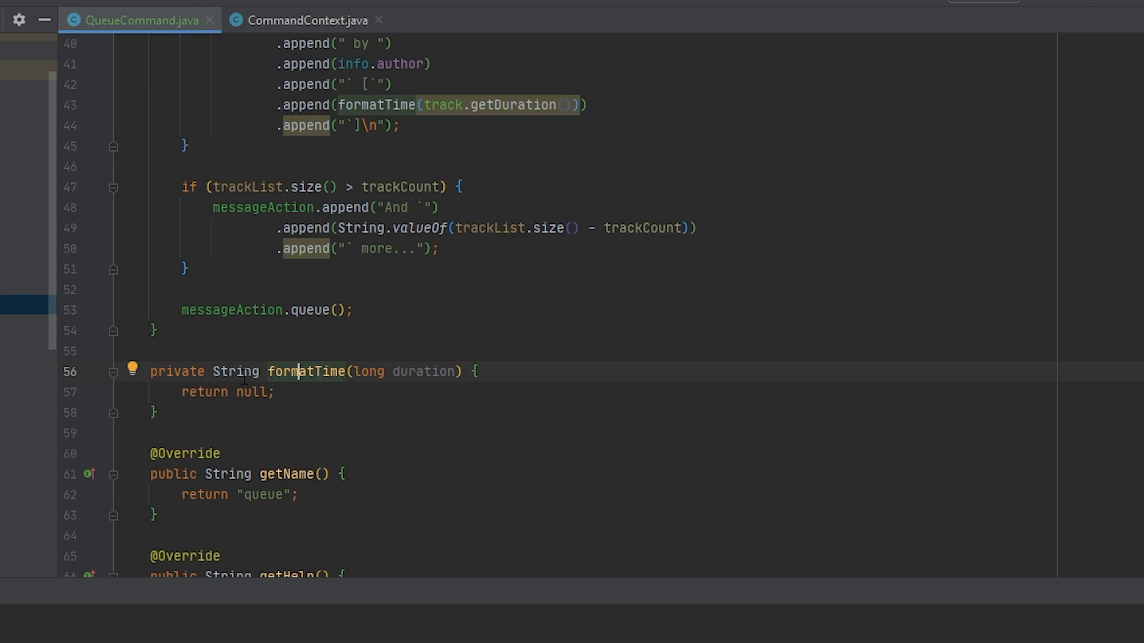
{"action": "double_click", "coordinate": [236, 371]}
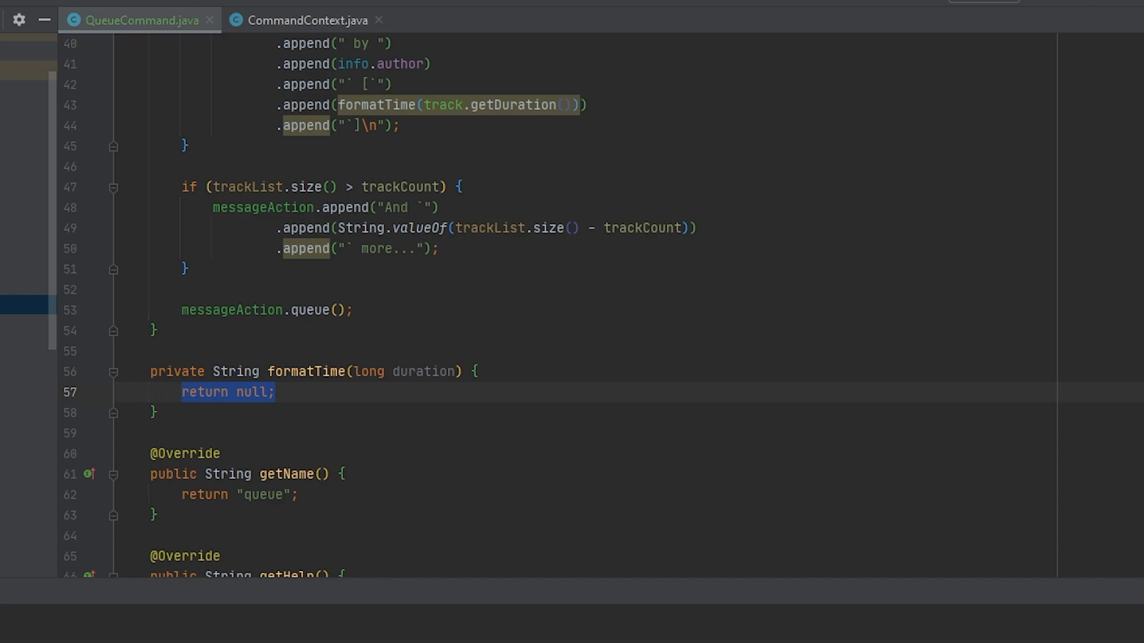
{"action": "left_click", "coordinate": [276, 392]}
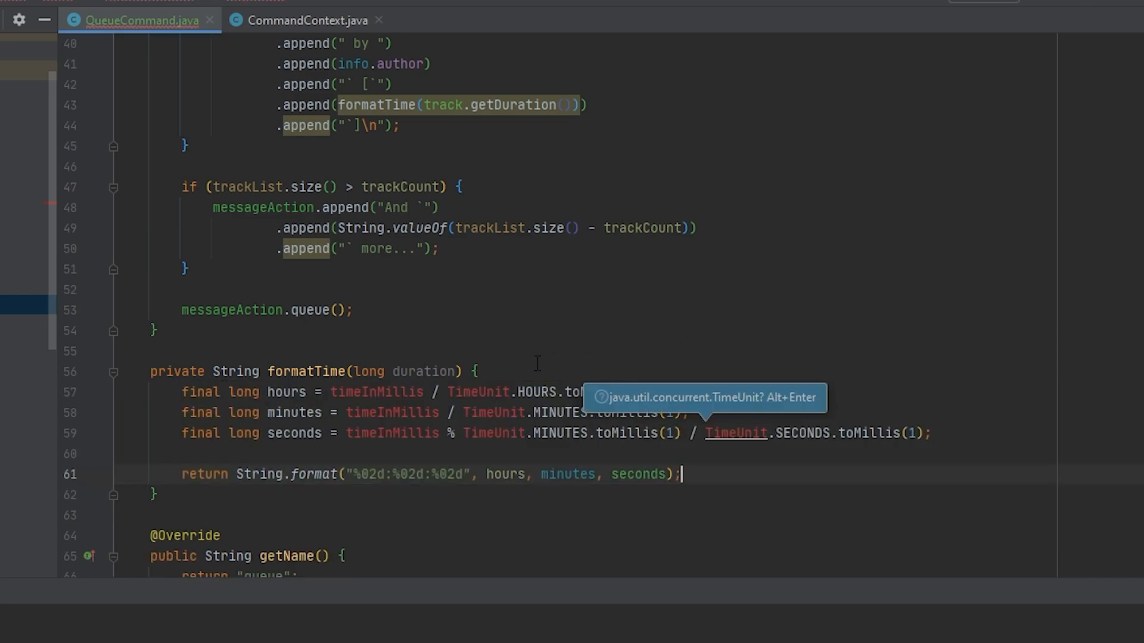
Import the TimeUnit class into QueueCommand to resolve the reference.
{"action": "left_click", "coordinate": [376, 392]}
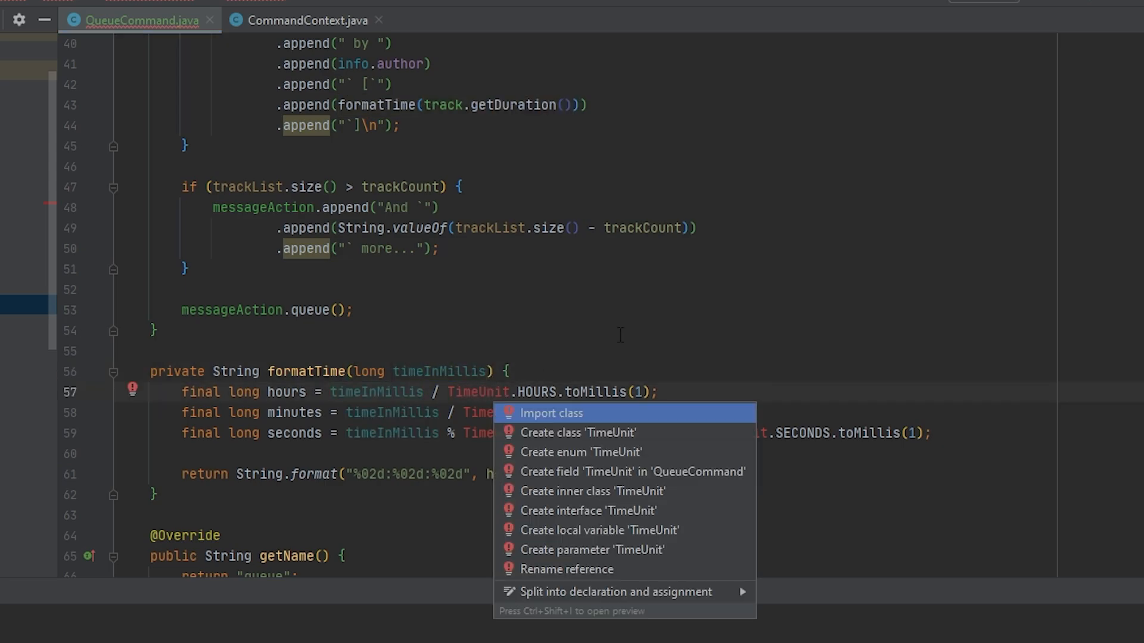
{"action": "left_click", "coordinate": [551, 413]}
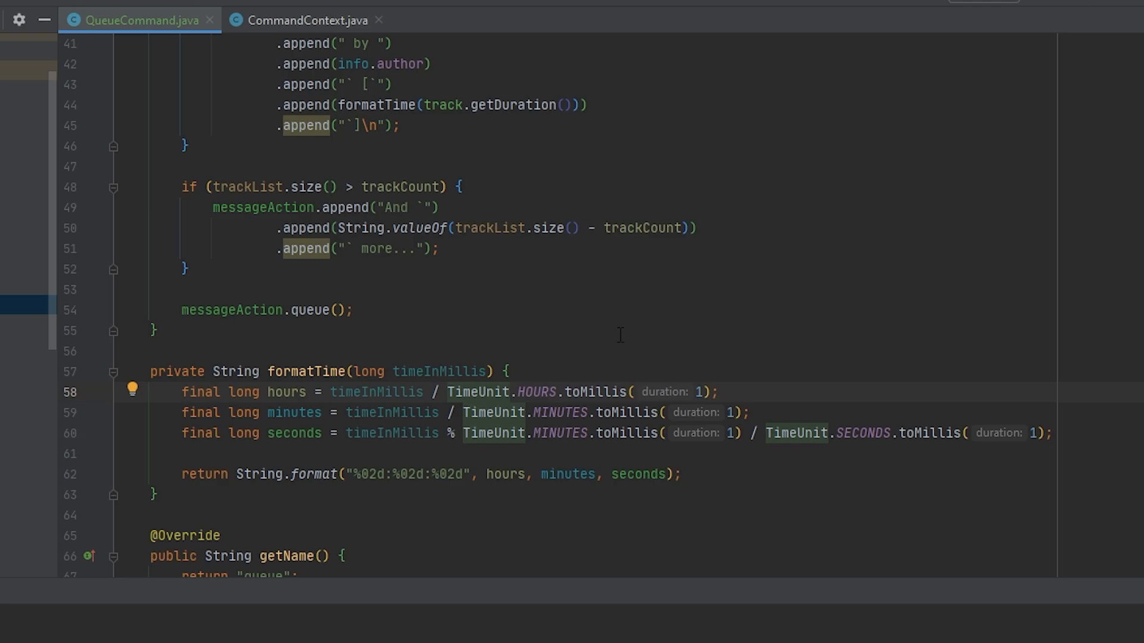
{"action": "mouse_move", "coordinate": [310, 405]}
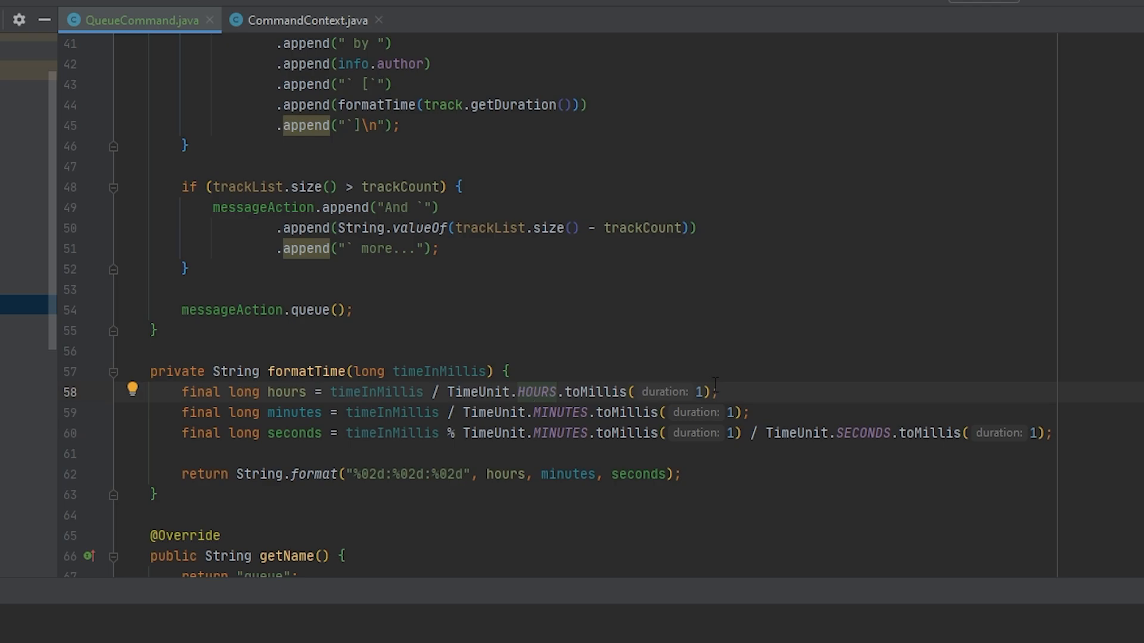
{"action": "mouse_move", "coordinate": [464, 411]}
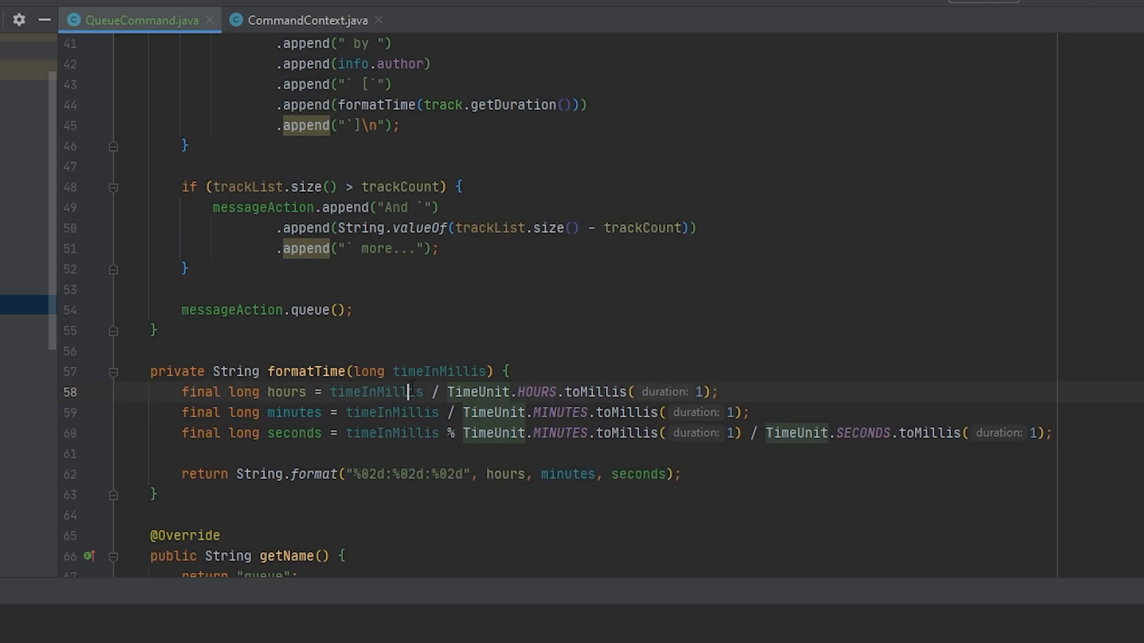
Close CommandContext.java and view the handle() method in CommandManager.java.
{"action": "left_click", "coordinate": [305, 20]}
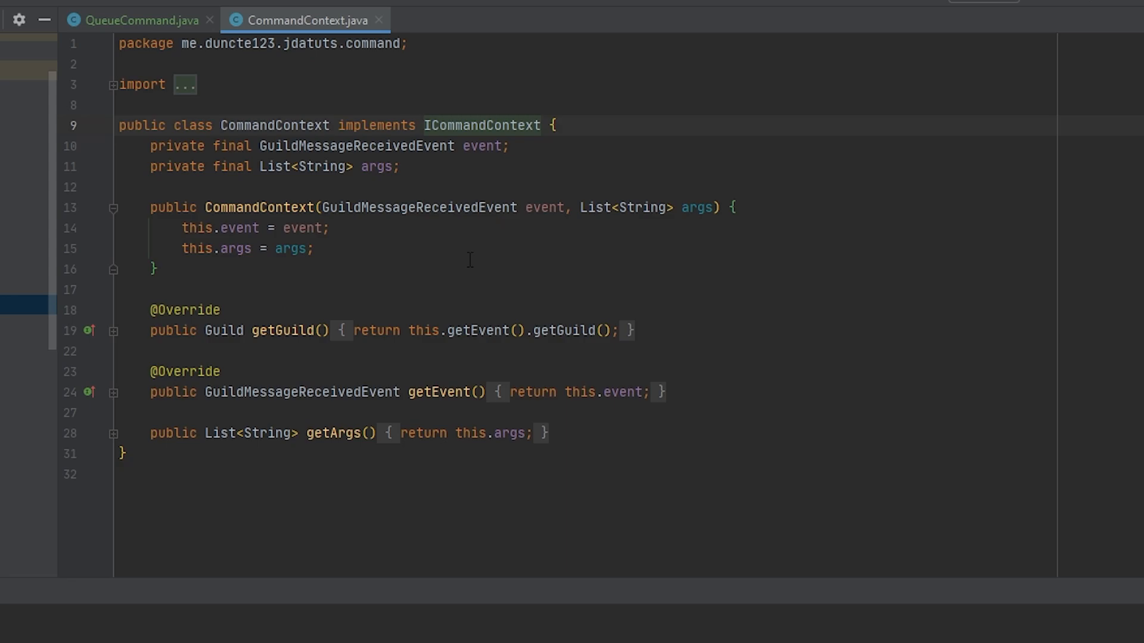
{"action": "left_click", "coordinate": [139, 19]}
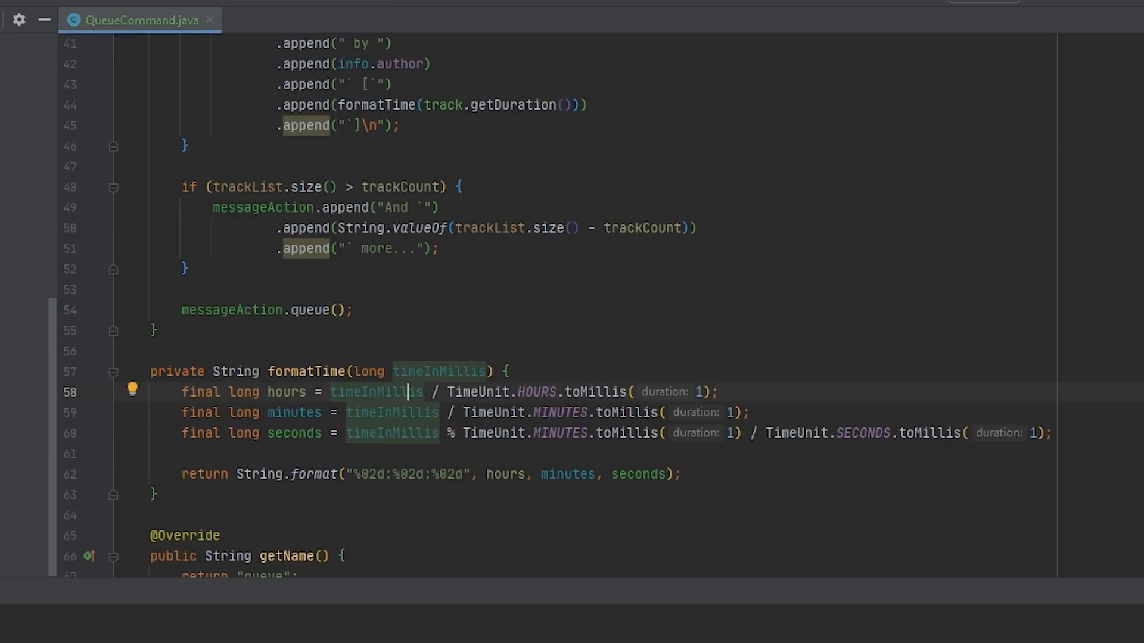
{"action": "left_click", "coordinate": [309, 20]}
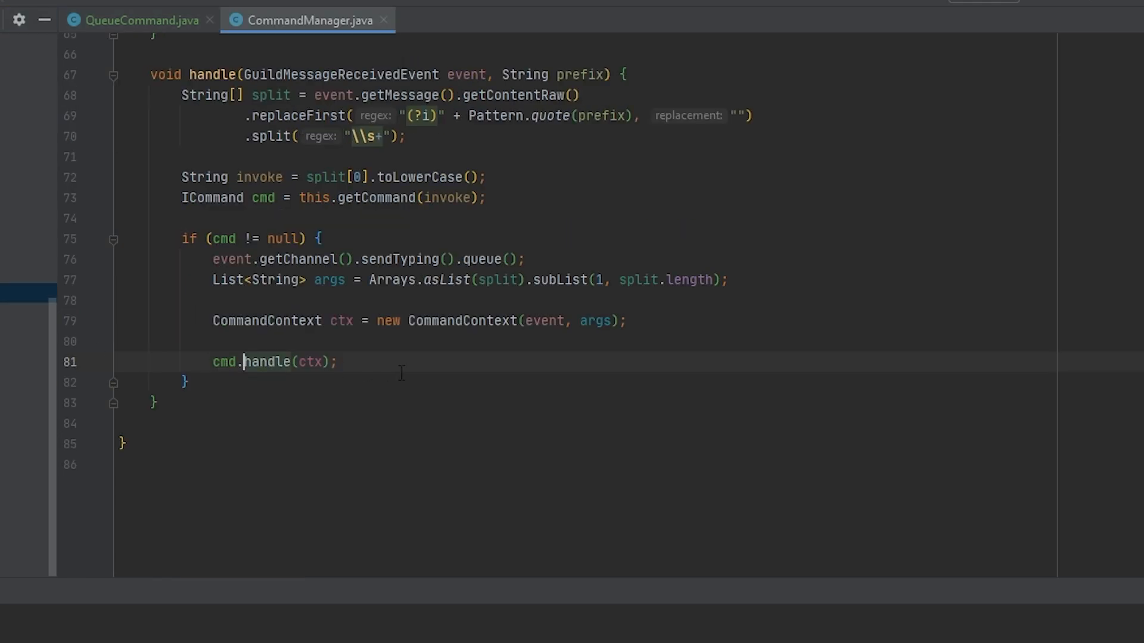
{"action": "scroll", "scroll_direction": "up", "scroll_amount": 3}
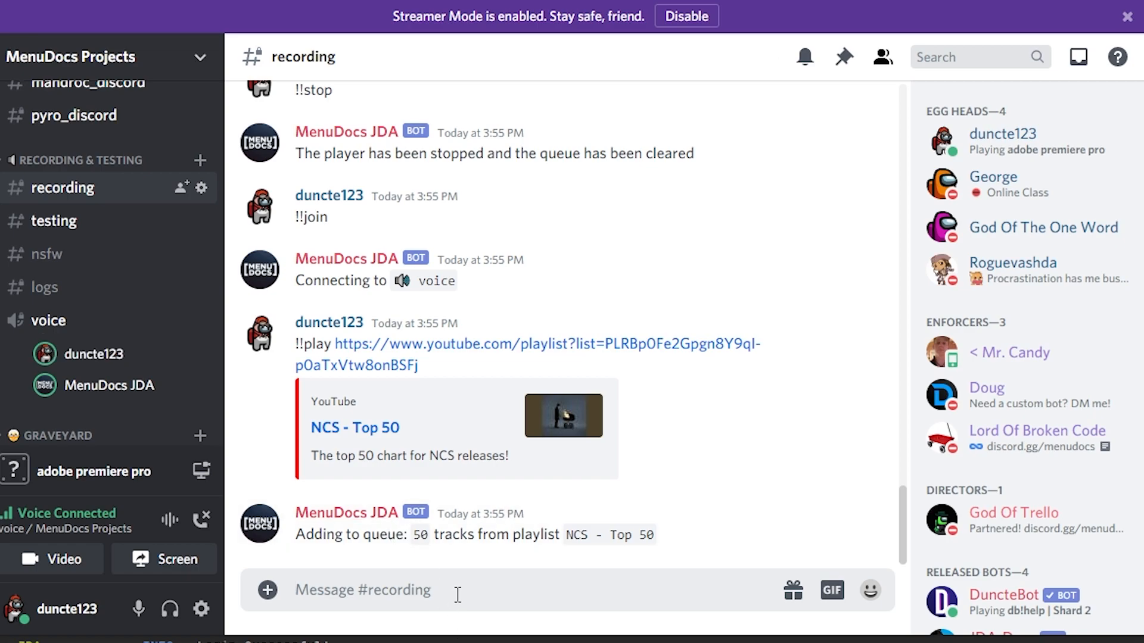
Send the bot prefix '!!' in the #recording channel.
{"action": "type", "text": "!!"}
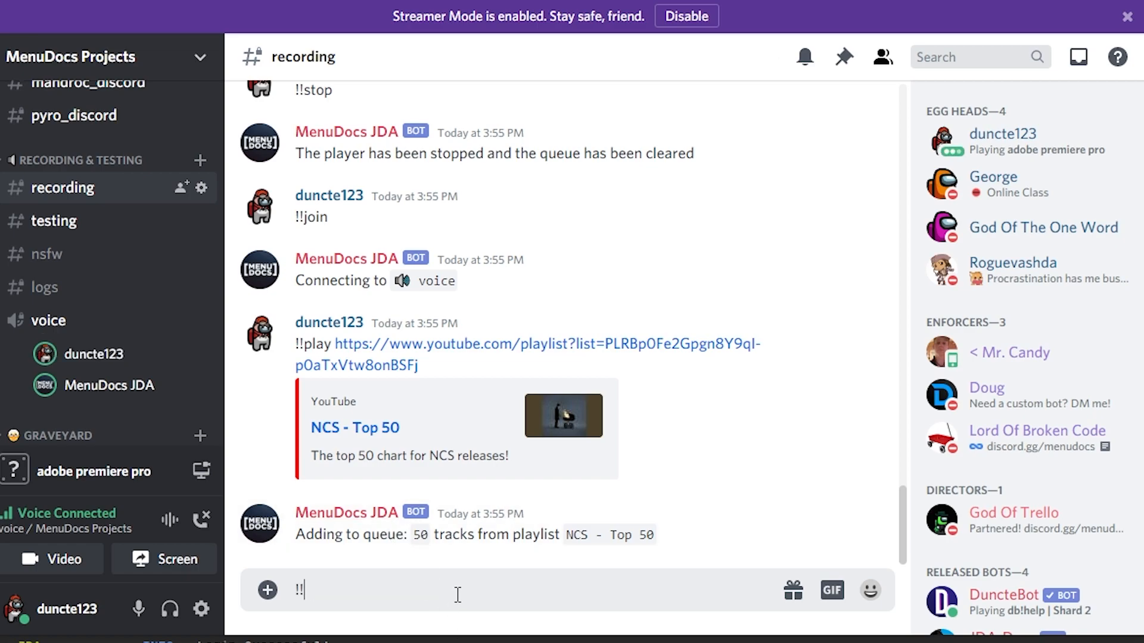
{"action": "key", "text": "Return"}
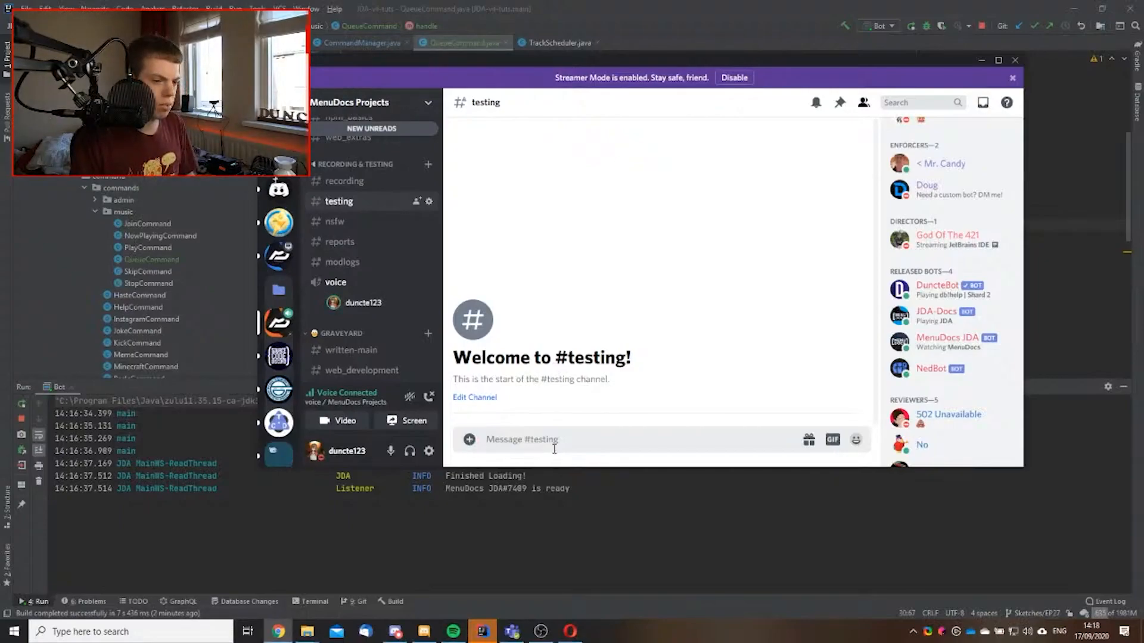
Send !!join, !!play with the NCS Releases playlist, and !!queue to the bot.
{"action": "type", "text": "!!join"}
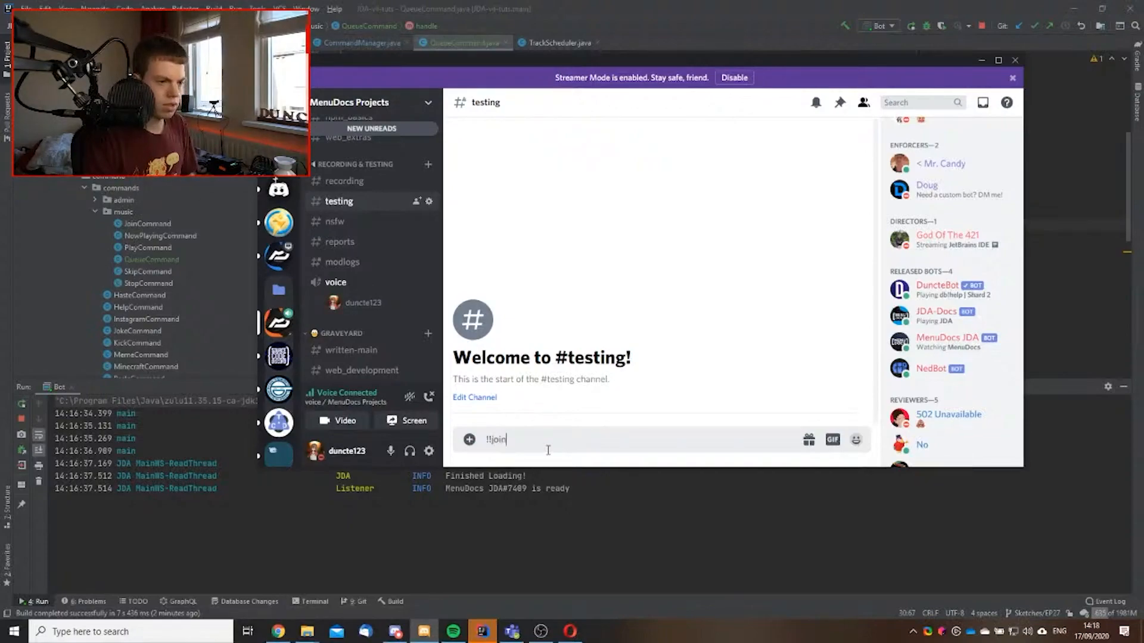
{"action": "key", "text": "Return"}
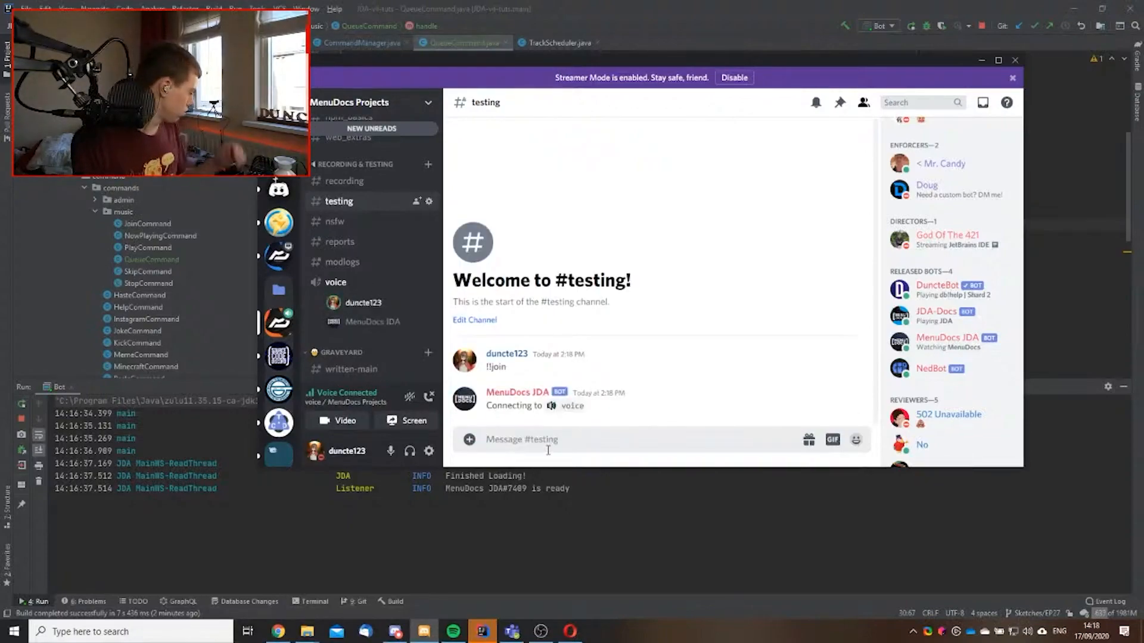
{"action": "type", "text": "!!play"}
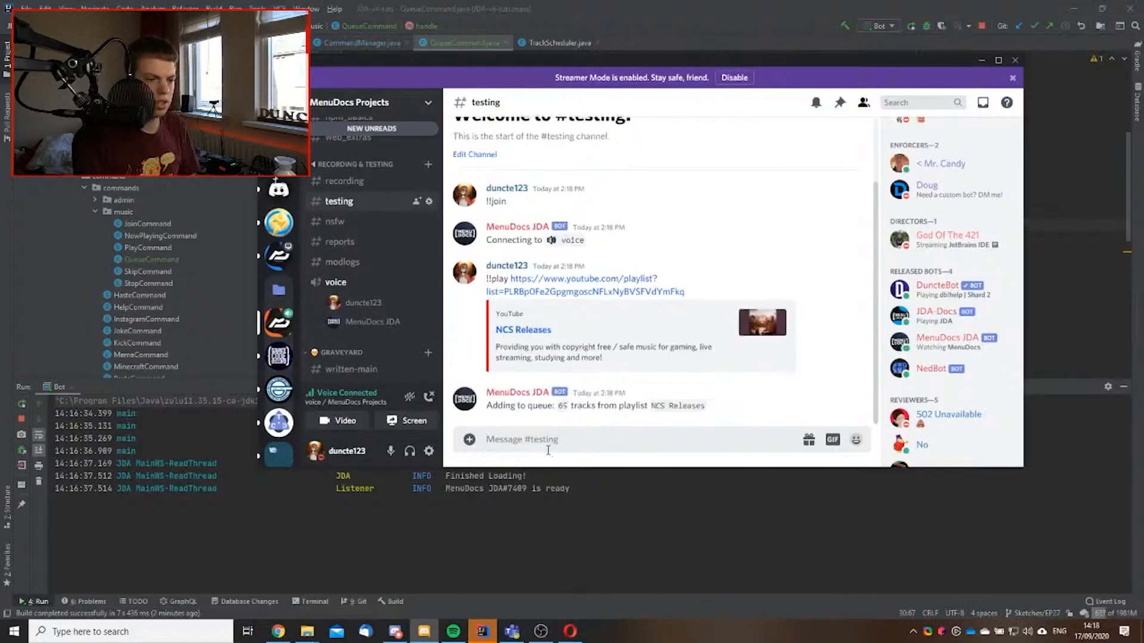
{"action": "type", "text": "!!"}
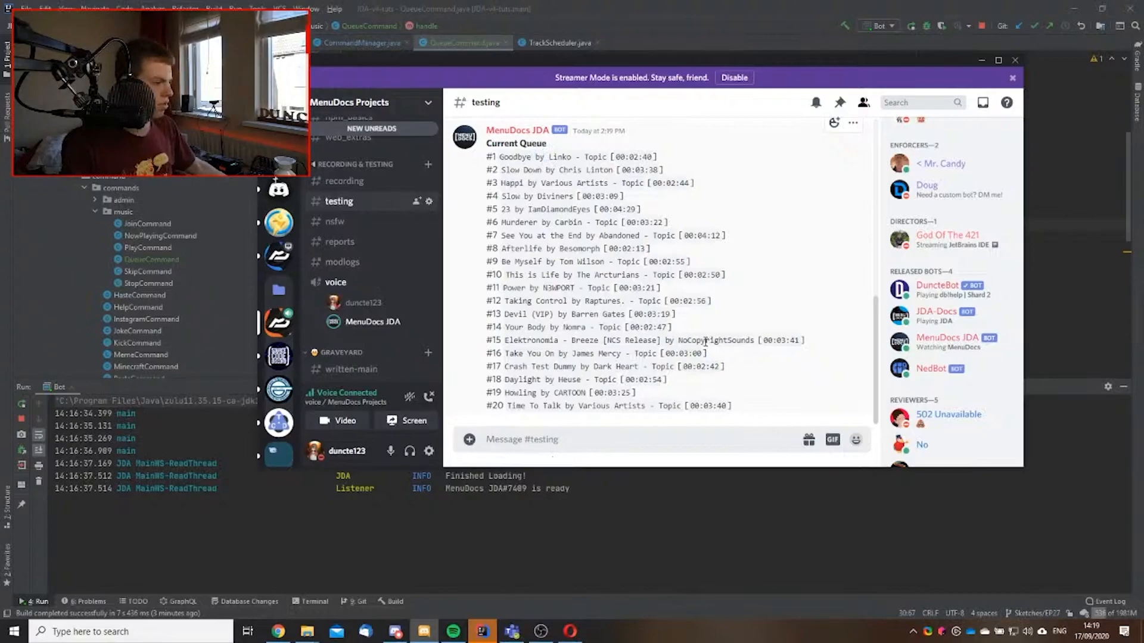
{"action": "mouse_move", "coordinate": [599, 250]}
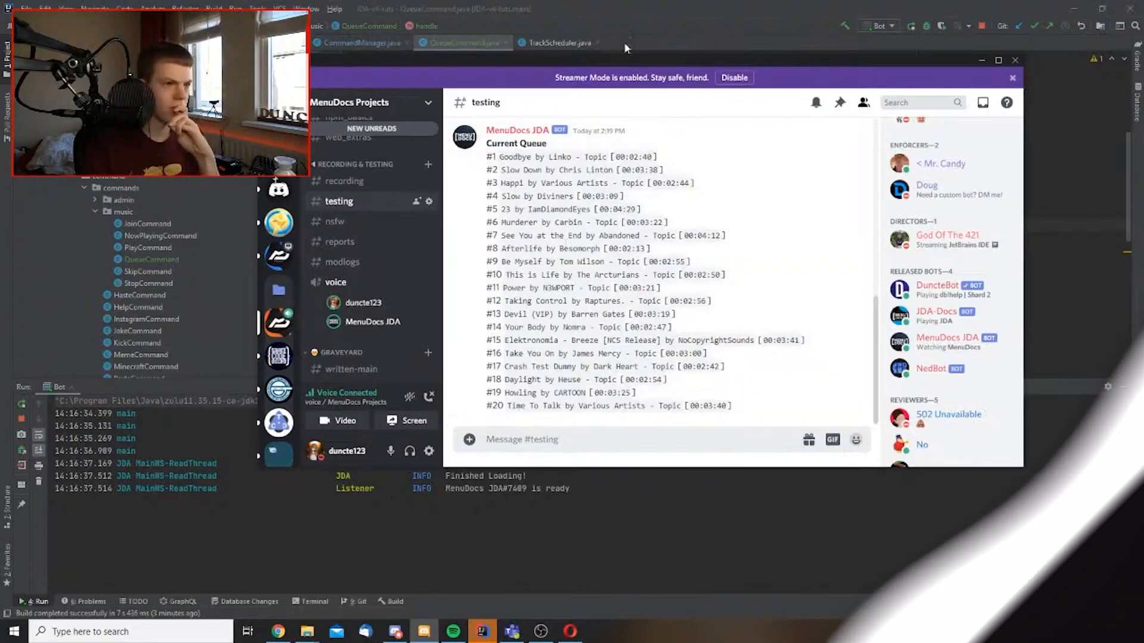
{"action": "left_click", "coordinate": [344, 181]}
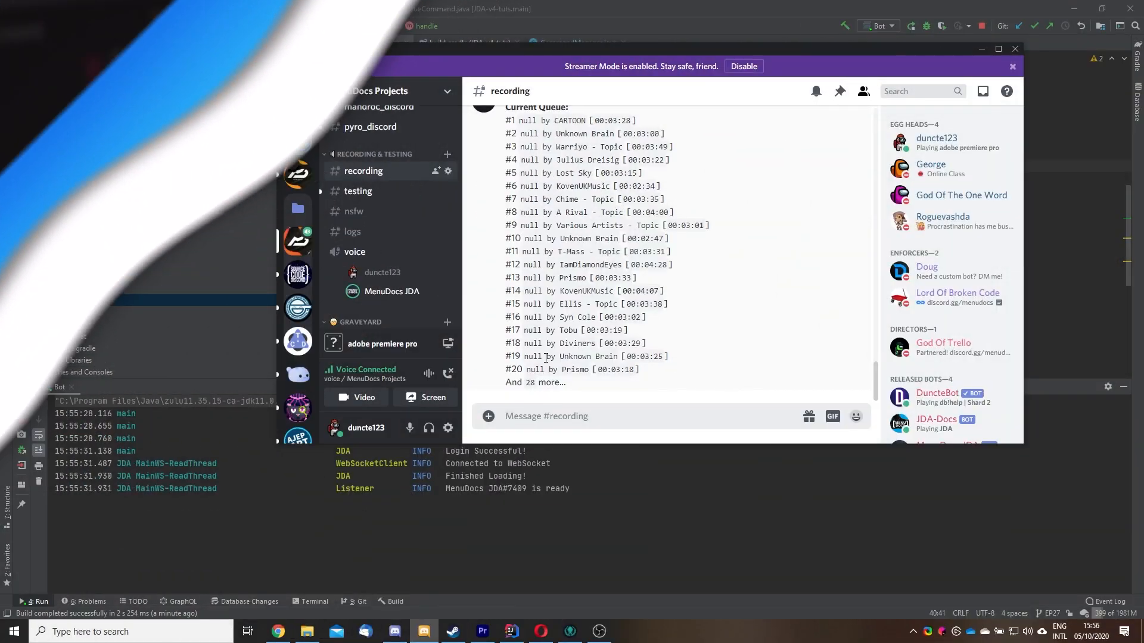